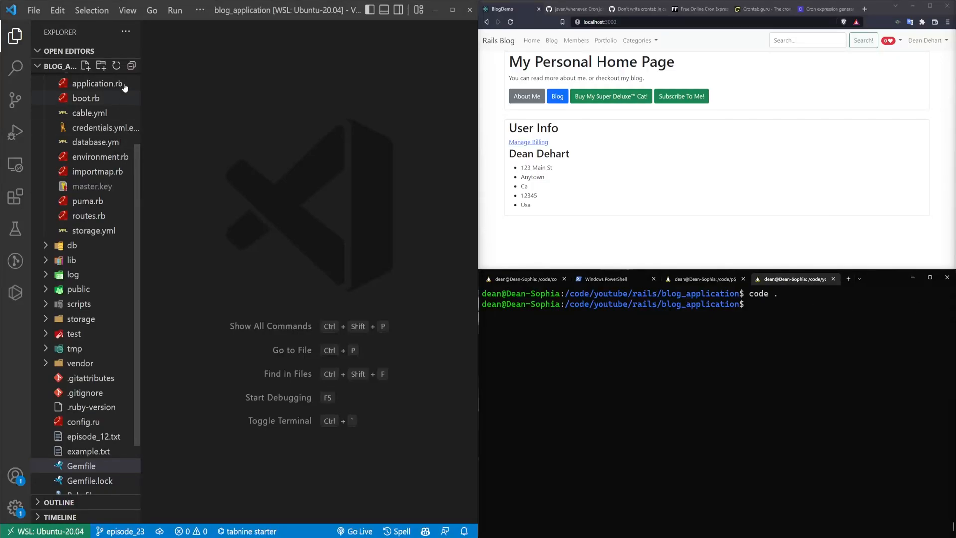
Scroll the whenever README to Installation and select the gem install whenever command.
{"action": "left_click", "coordinate": [573, 9]}
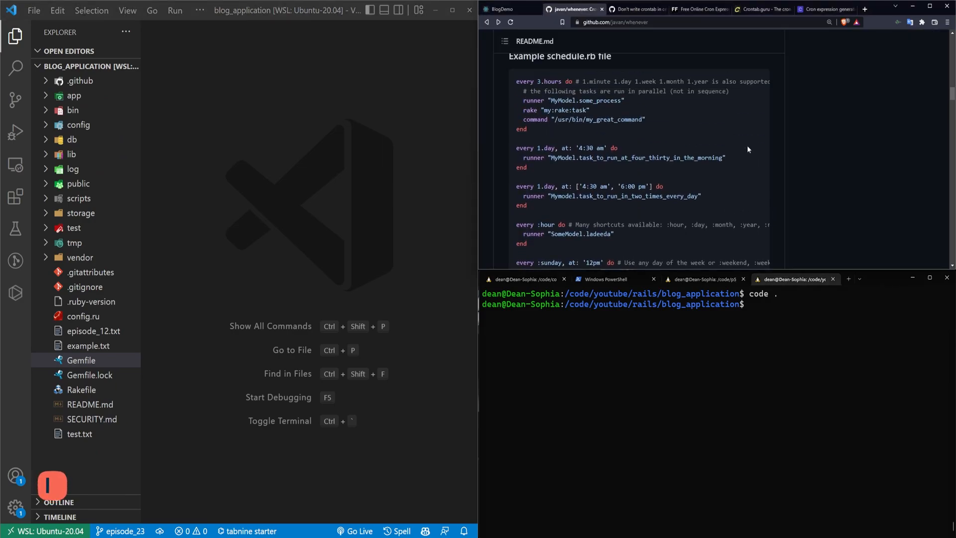
{"action": "scroll", "scroll_direction": "up", "scroll_amount": 3}
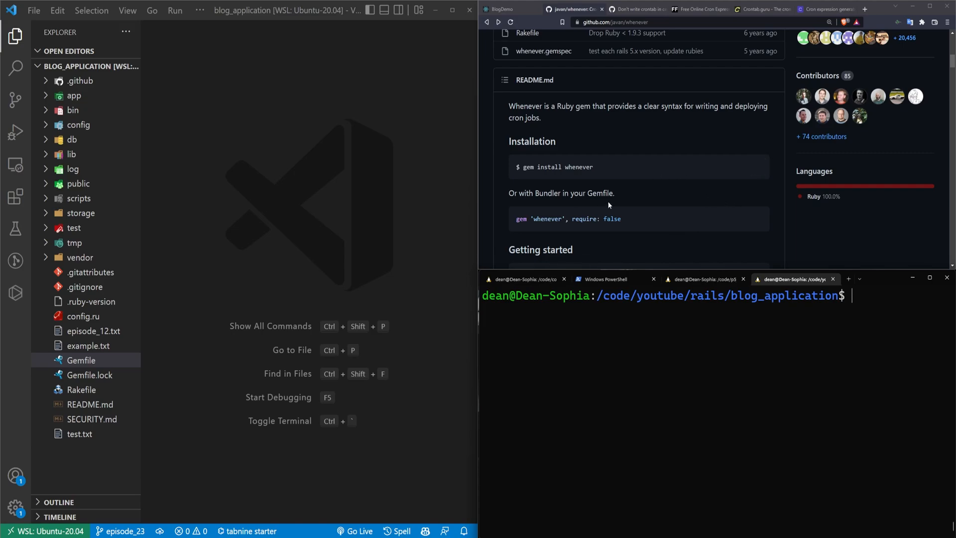
{"action": "double_click", "coordinate": [556, 166]}
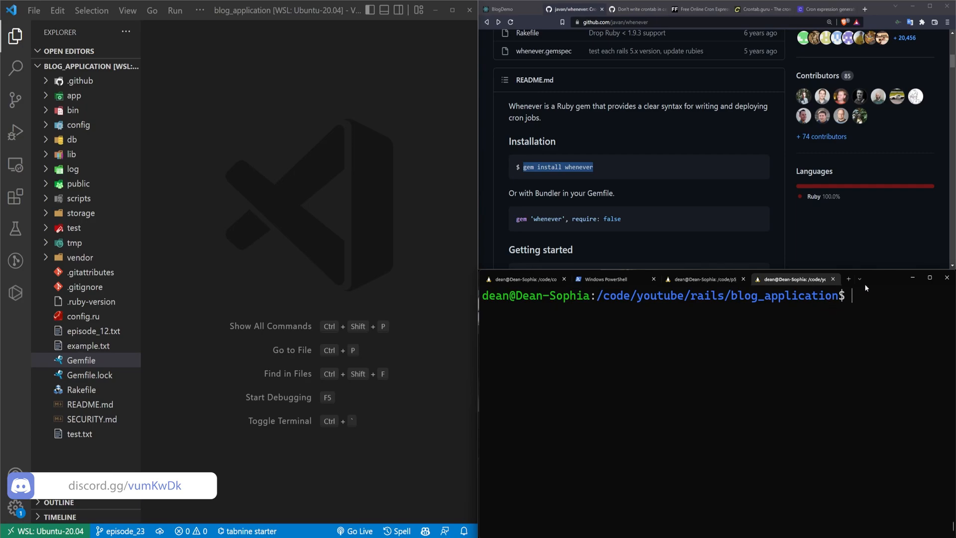
{"action": "mouse_move", "coordinate": [840, 307]}
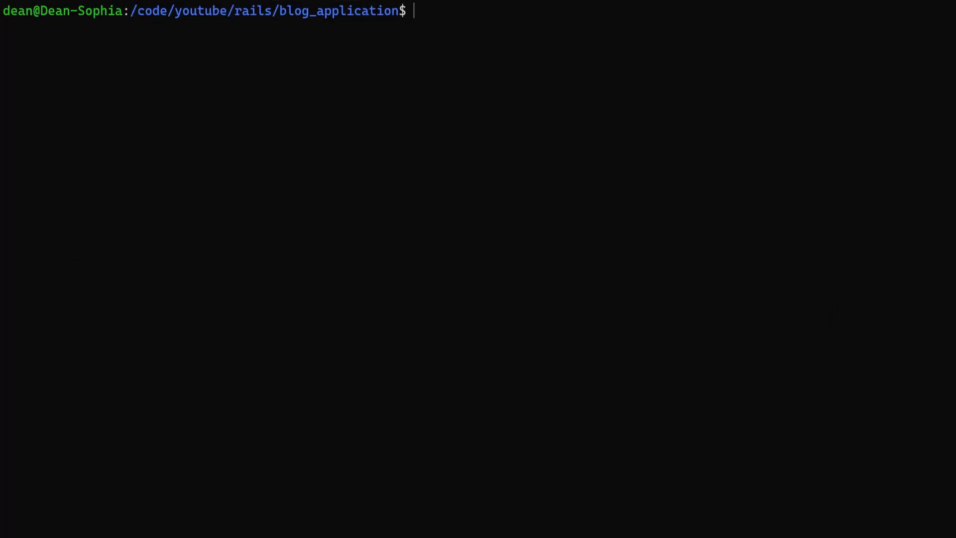
Check the cron service with sudo service cron status.
{"action": "type", "text": "sudo serv"}
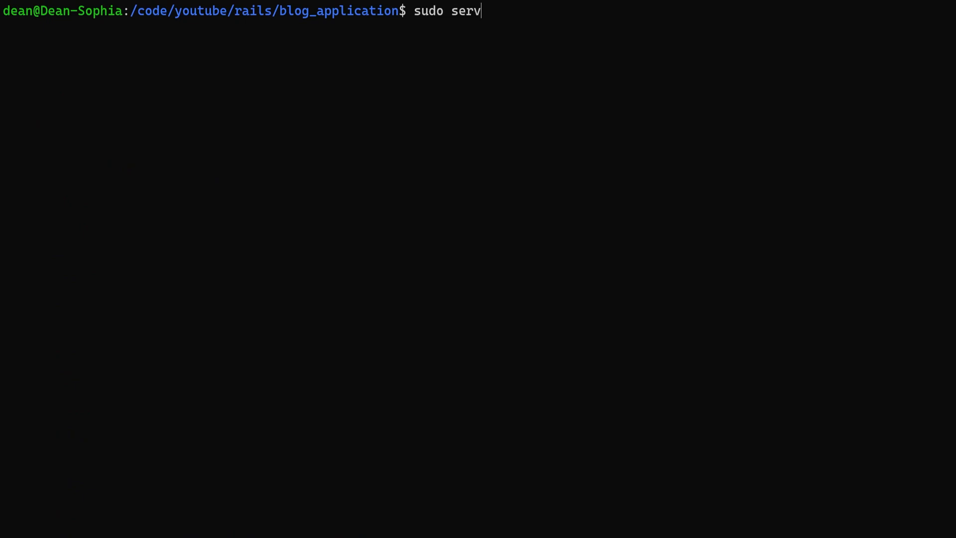
{"action": "type", "text": "ice cron stat"}
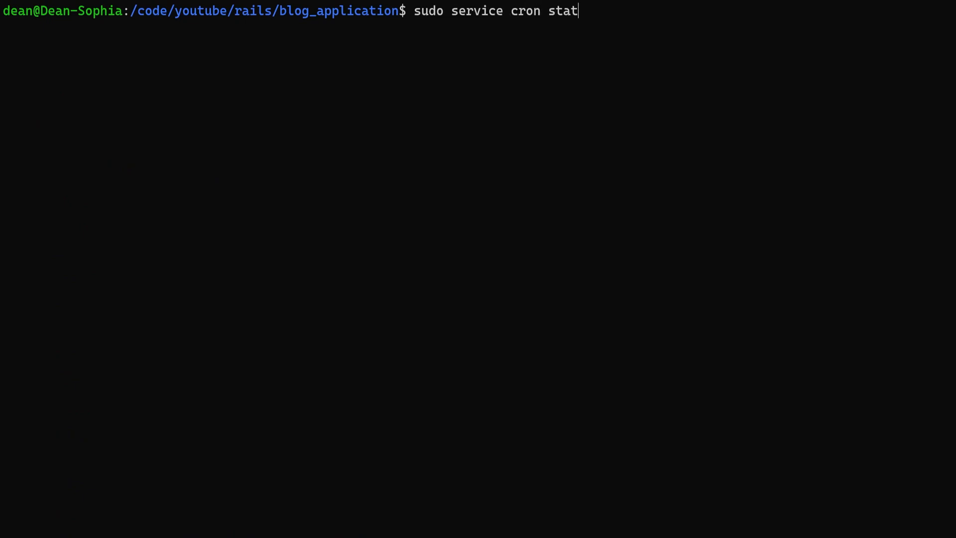
{"action": "key", "text": "Enter"}
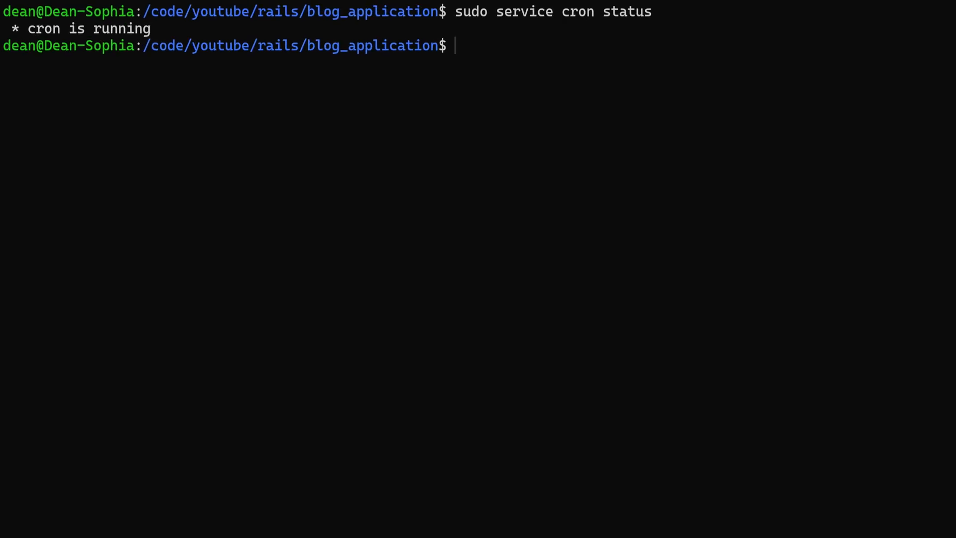
Stop the cron service, recheck its status, then start it again.
{"action": "type", "text": "sudo service cron stop"}
{"action": "type", "text": "sudo service cron statu"}
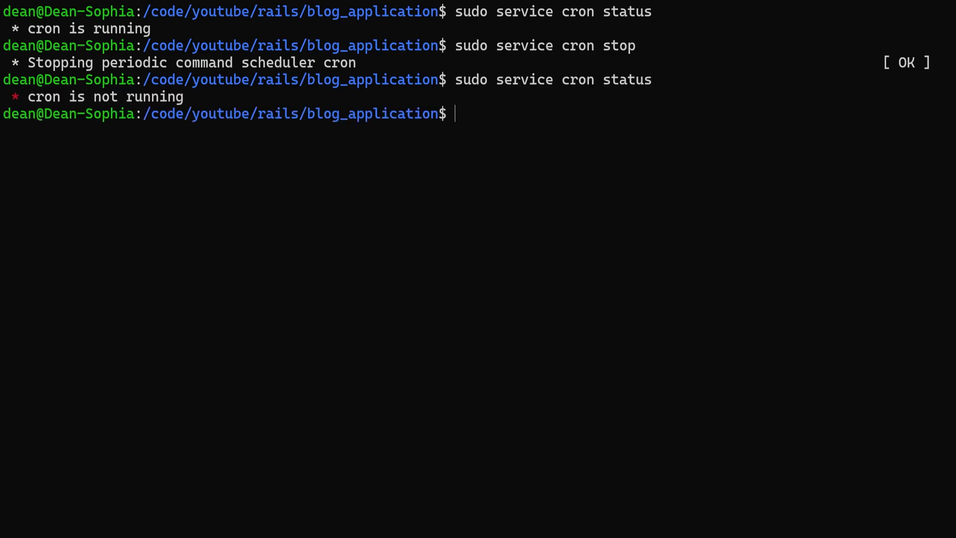
{"action": "type", "text": "su"}
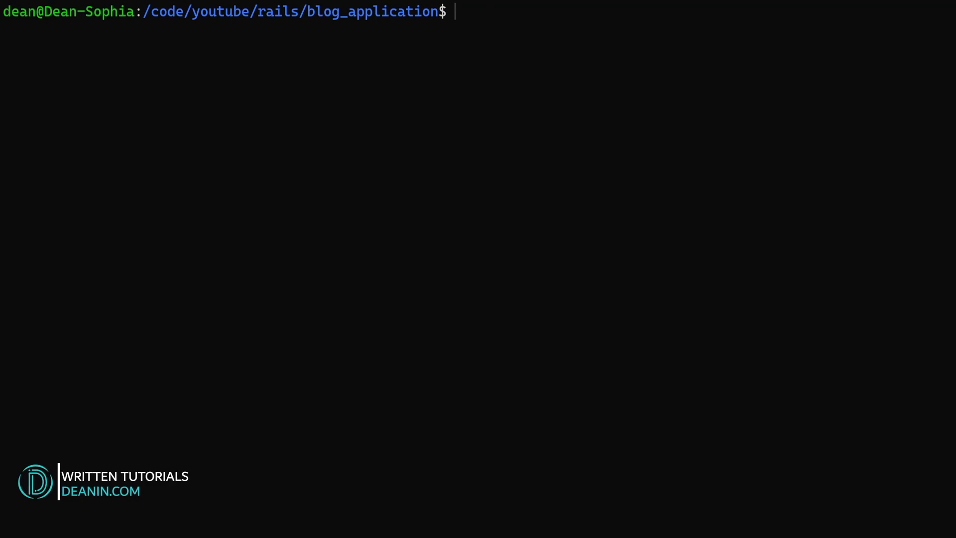
{"action": "type", "text": "sudo service cron start"}
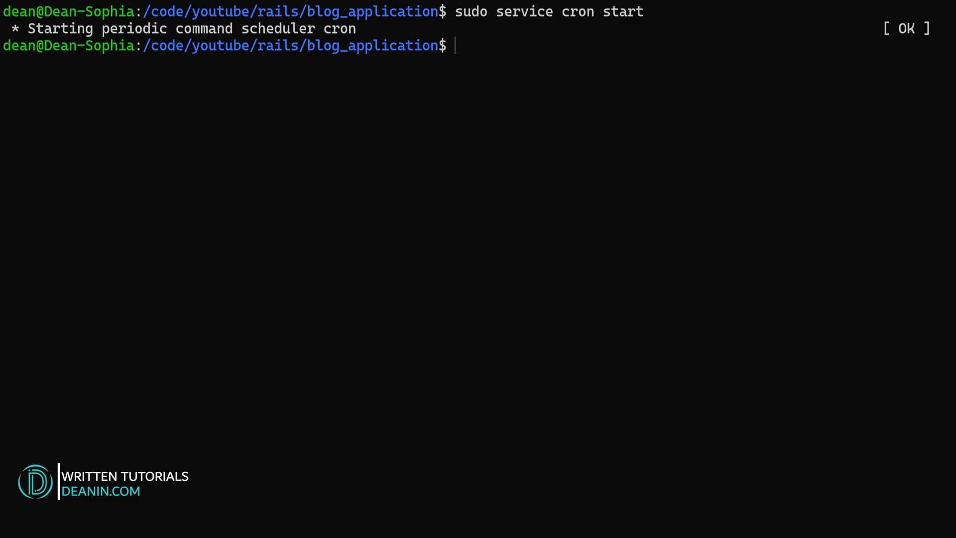
{"action": "mouse_move", "coordinate": [594, 194]}
{"action": "type", "text": "bundle add w"}
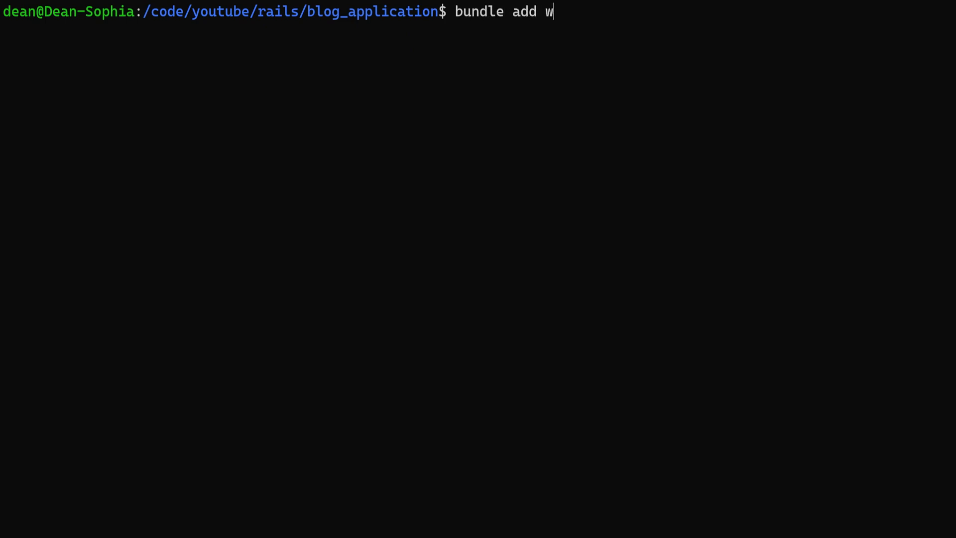
Run bundle add whenever, then bundle exec wheneverize . to generate config/schedule.rb.
{"action": "type", "text": "henever"}
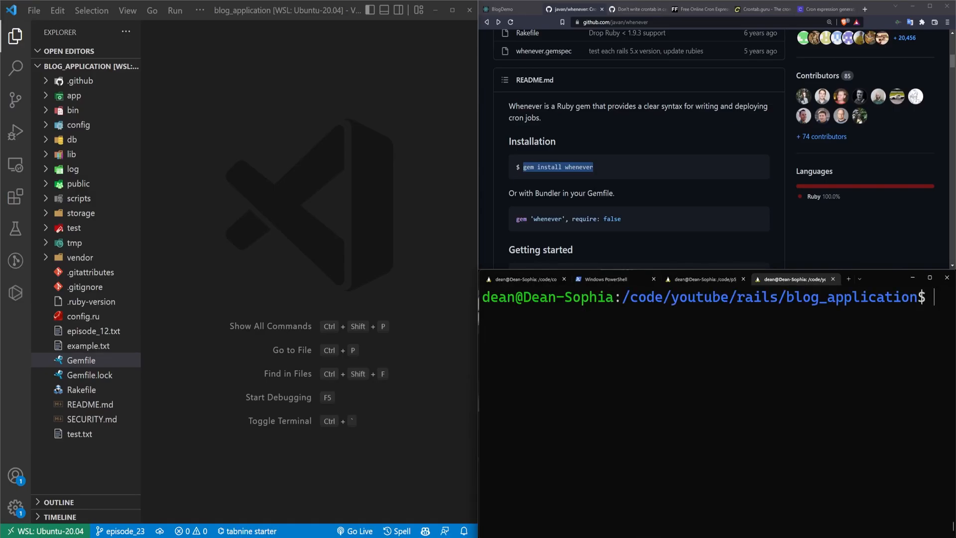
{"action": "scroll", "scroll_direction": "down", "scroll_amount": 3}
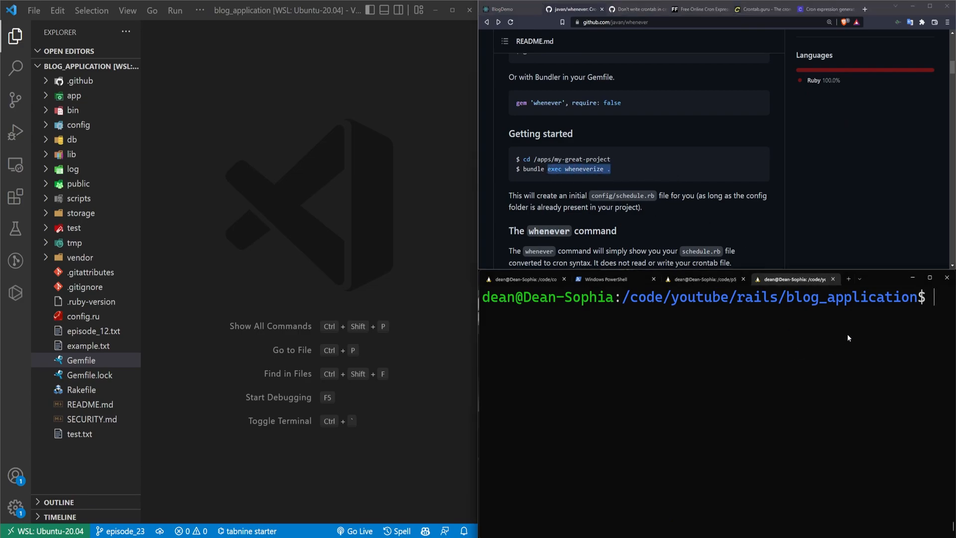
{"action": "left_click", "coordinate": [929, 279]}
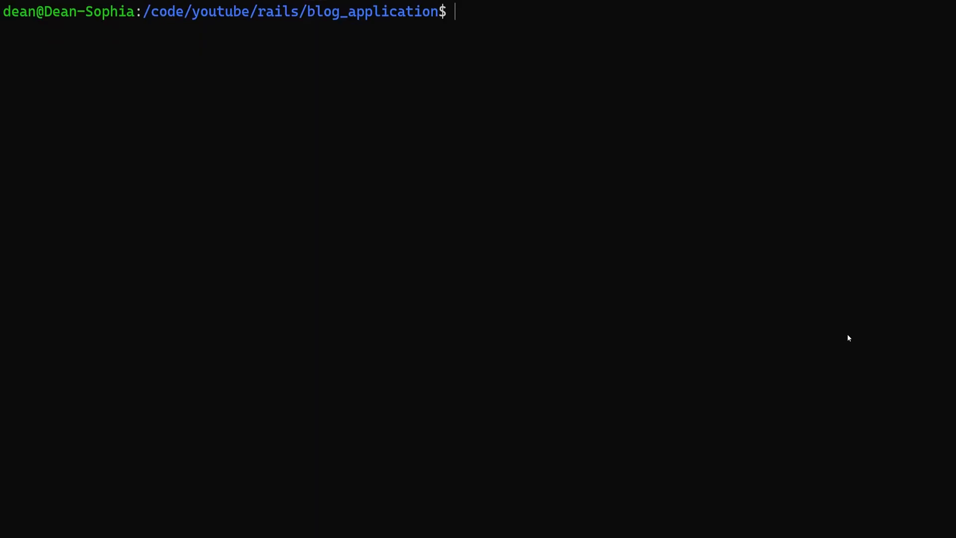
{"action": "type", "text": "bundle exec whenev"}
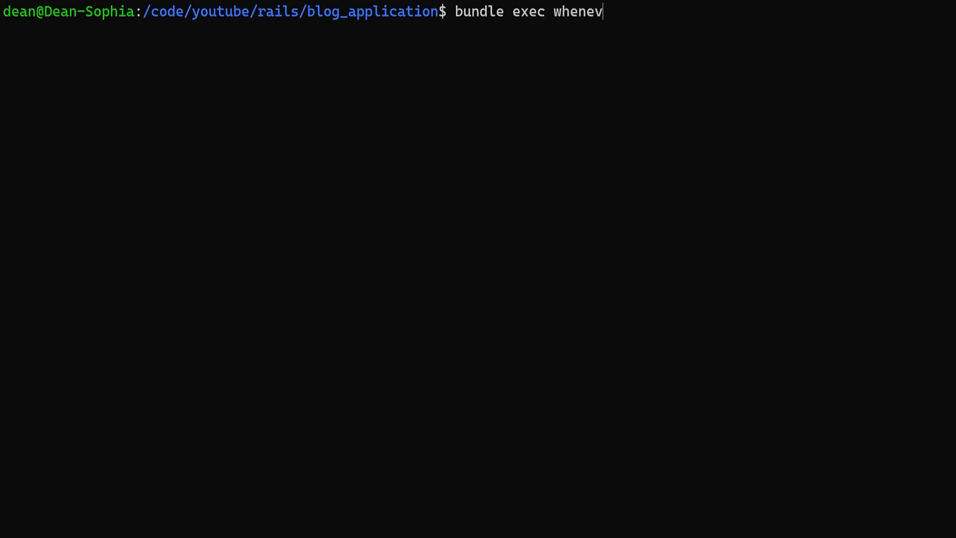
{"action": "type", "text": "erize ."}
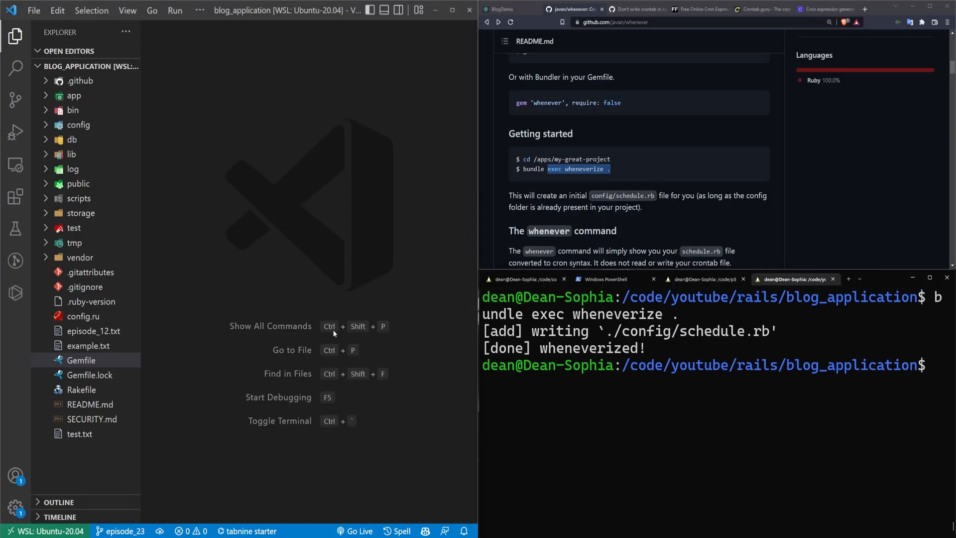
Open the generated config/schedule.rb and select the commented example job lines.
{"action": "left_click", "coordinate": [78, 125]}
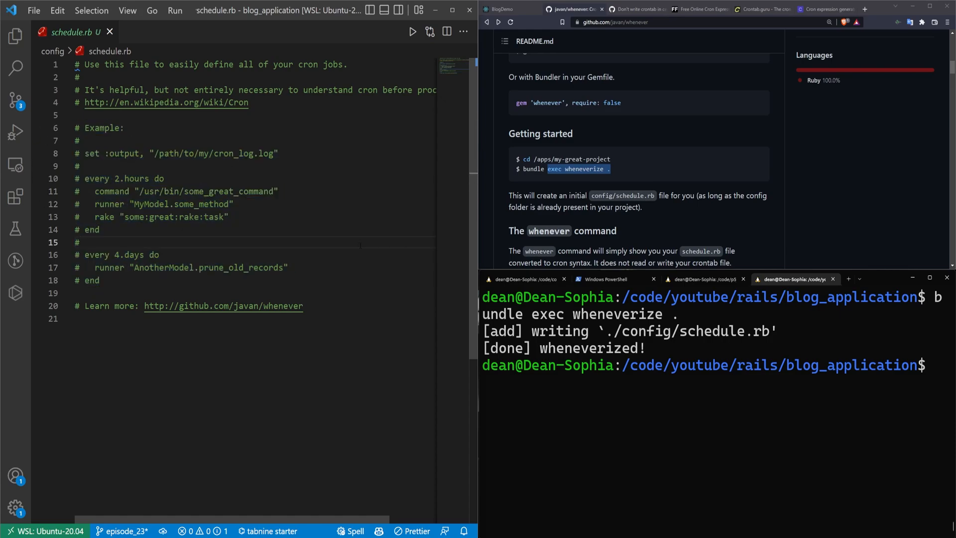
{"action": "left_click", "coordinate": [288, 266]}
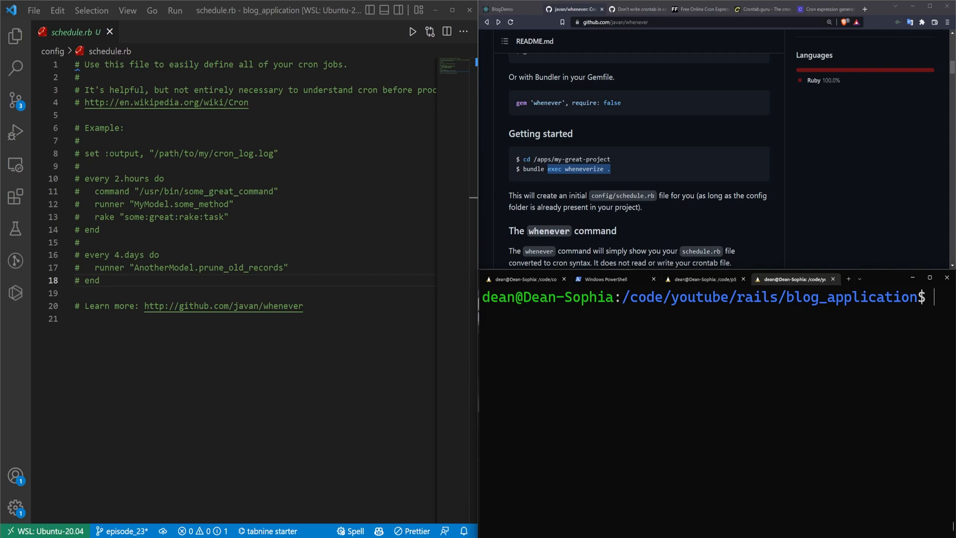
{"action": "left_click_drag", "start_coordinate": [95, 267], "coordinate": [100, 280]}
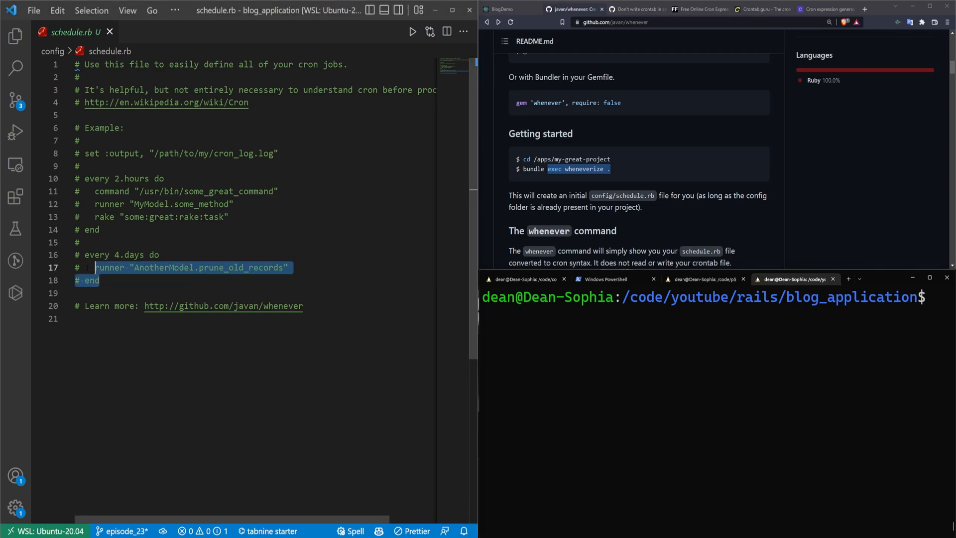
Write an every 1.minutes block whose runner does puts 'Hello, world!', with indentation fixed.
{"action": "type", "text": "every 1.minutes do"}
{"action": "type", "text": "end"}
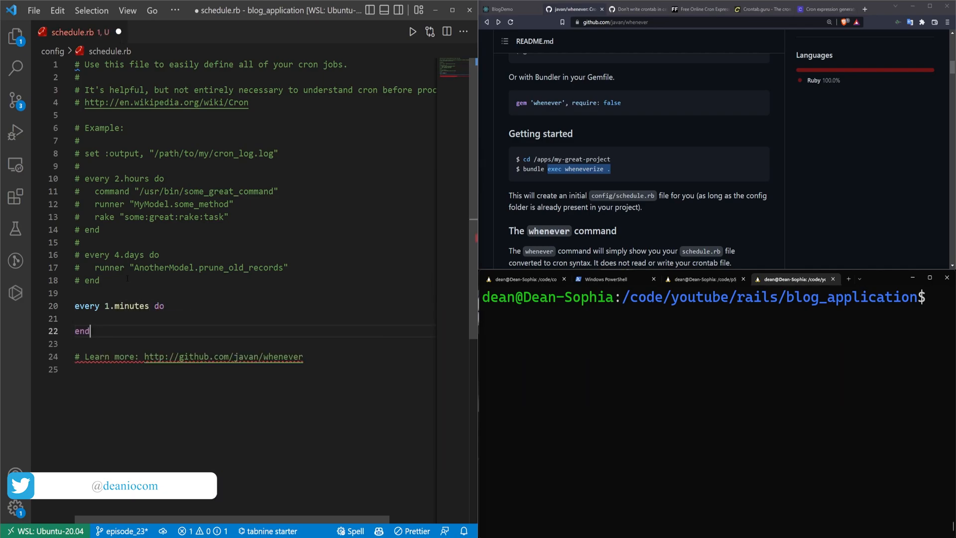
{"action": "type", "text": "rake \"update_weather\""}
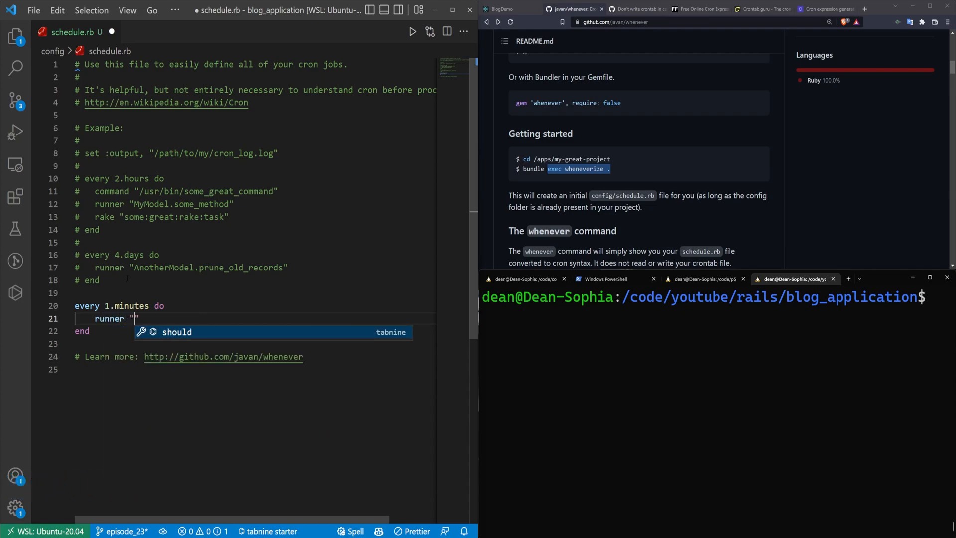
{"action": "type", "text": "puts 'Hello, world!'"}
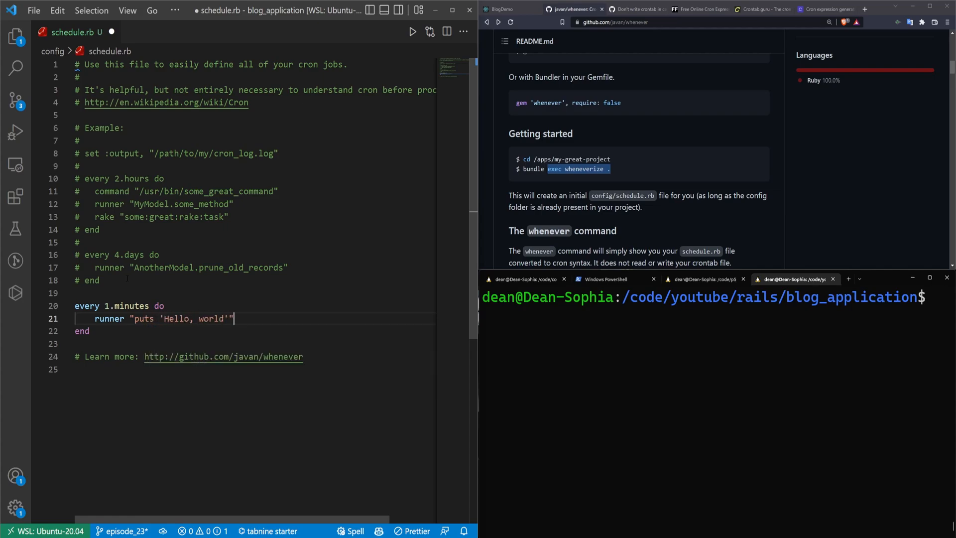
{"action": "double_click", "coordinate": [110, 319]}
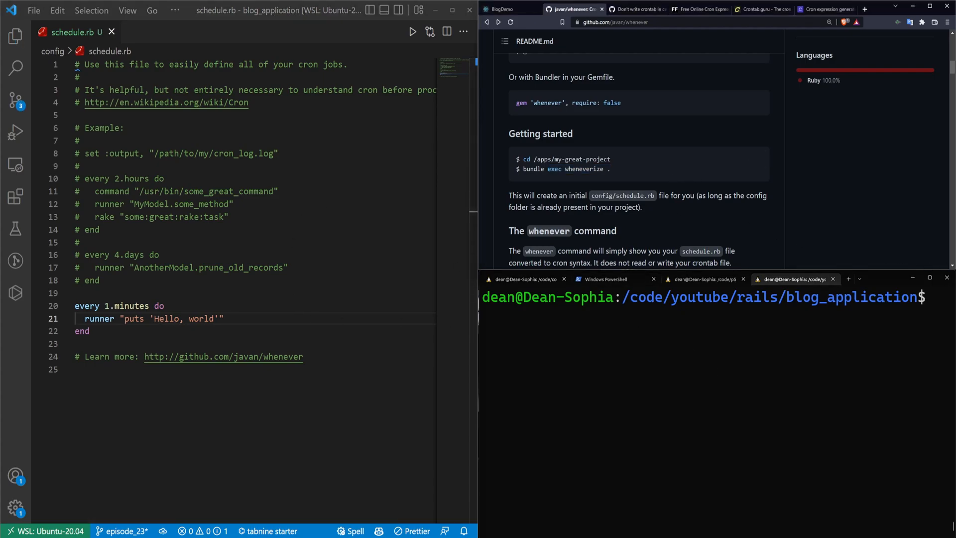
{"action": "mouse_move", "coordinate": [851, 340]}
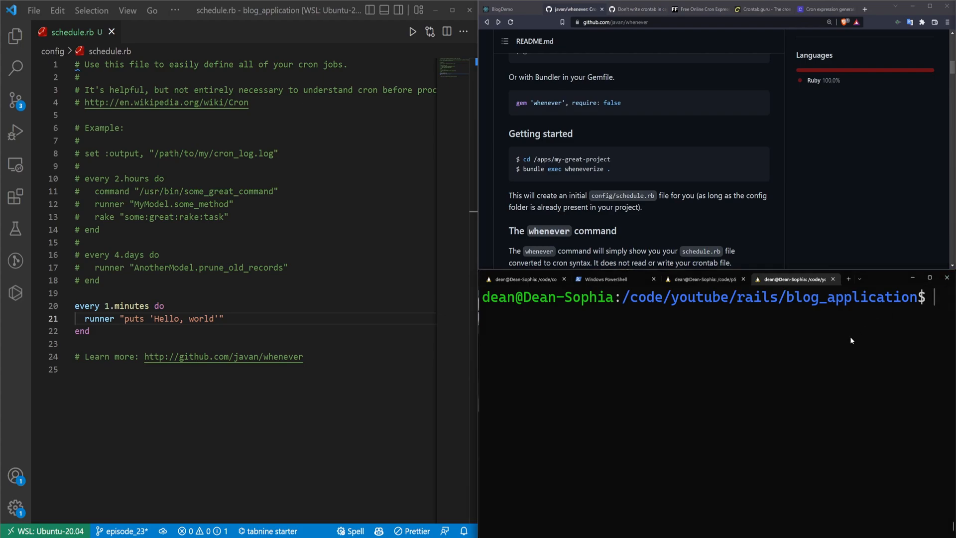
Run crontab -r, whenever --update-crontab, then whenever to print the cron syntax.
{"action": "type", "text": "crontab -r"}
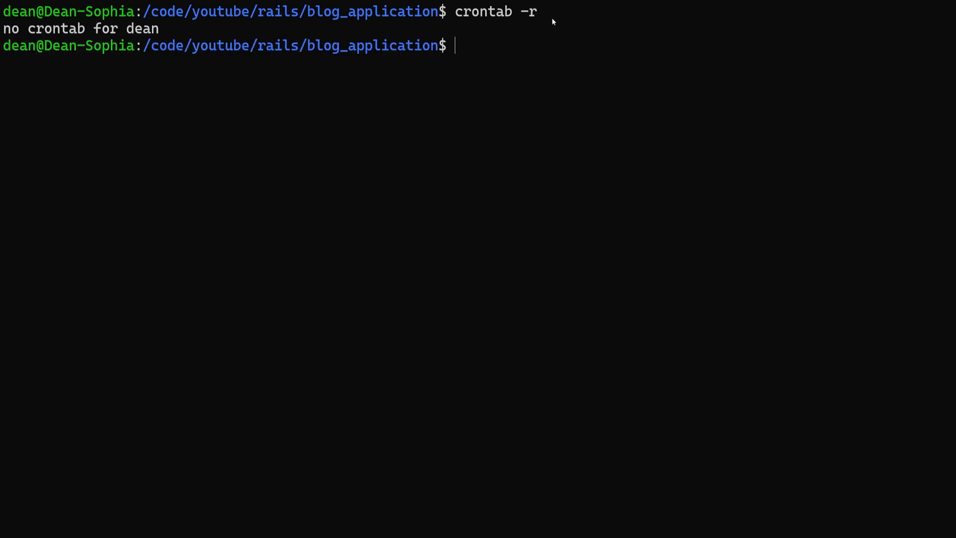
{"action": "mouse_move", "coordinate": [583, 45]}
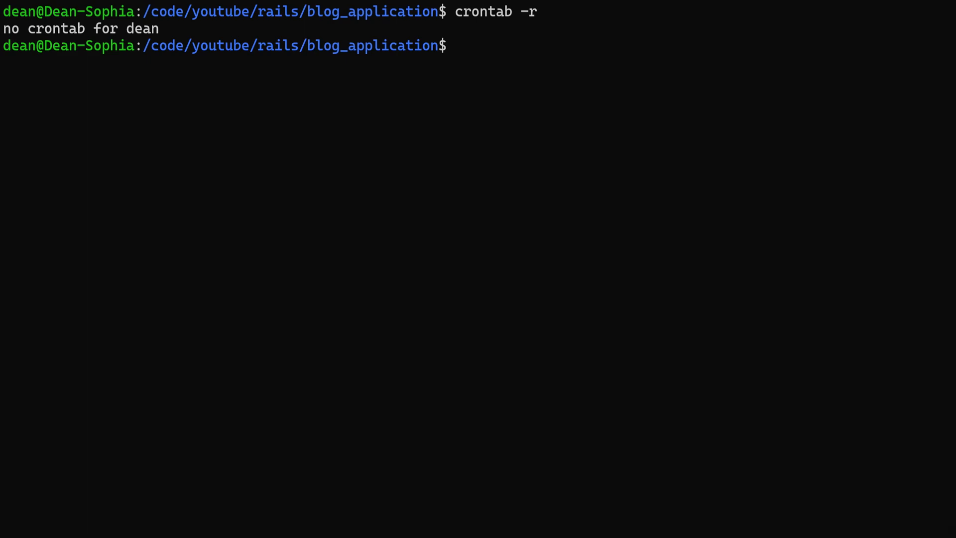
{"action": "type", "text": "whenever --update-crontab"}
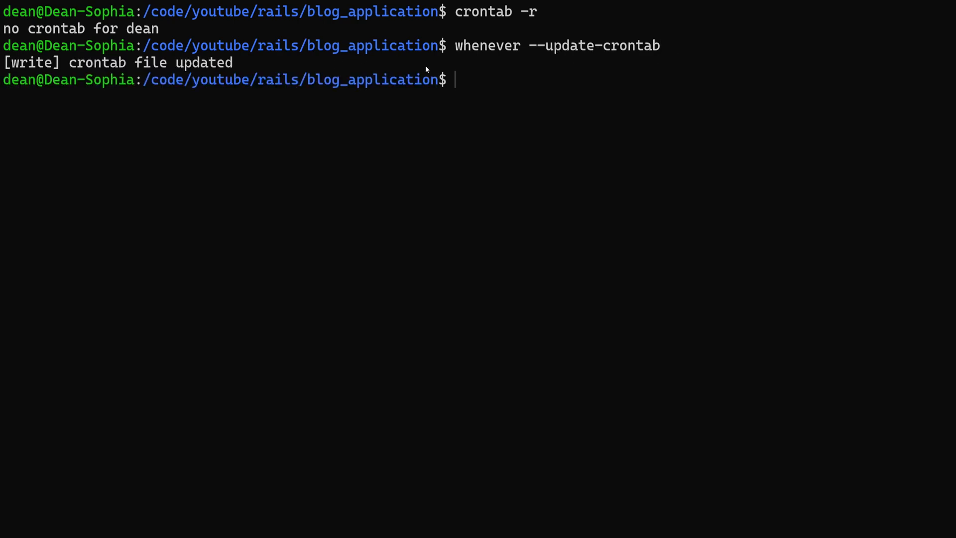
{"action": "mouse_move", "coordinate": [435, 148]}
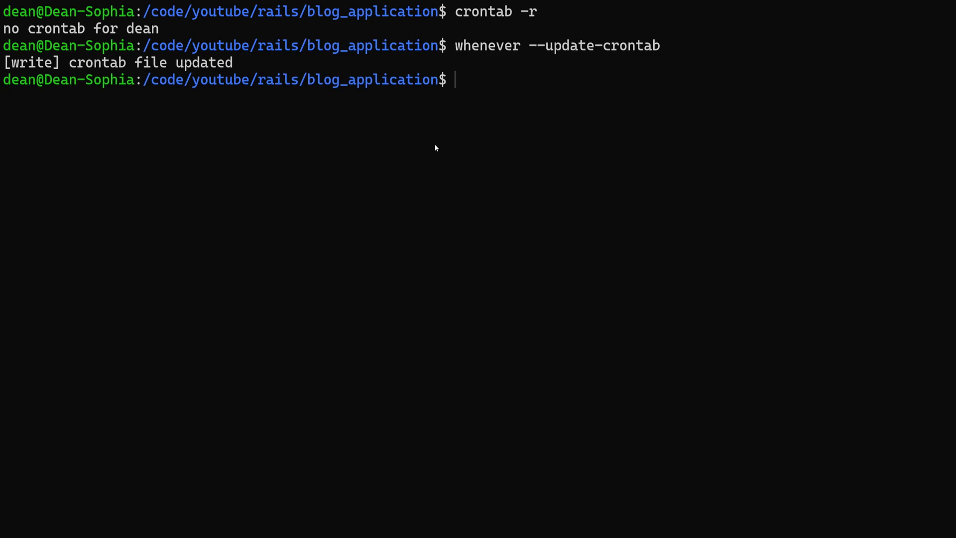
{"action": "mouse_move", "coordinate": [265, 80]}
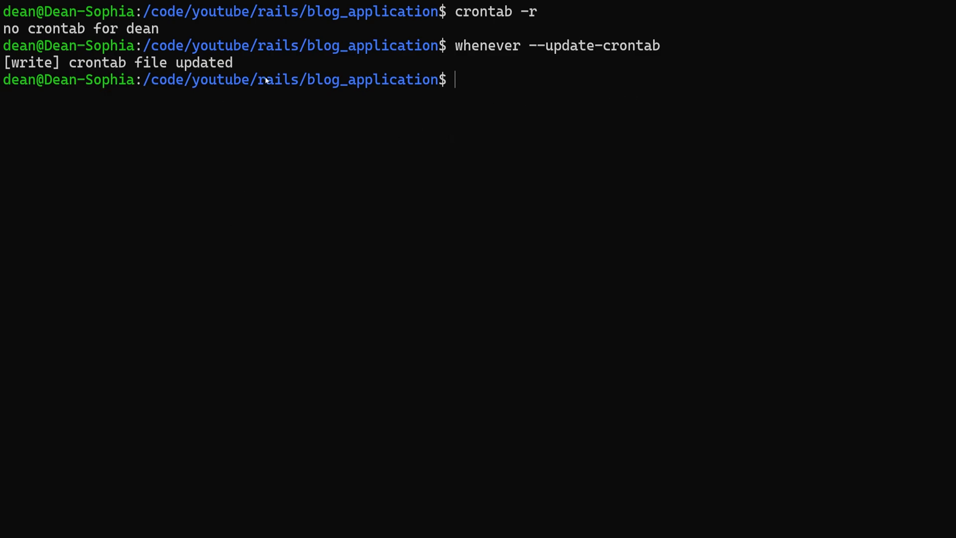
{"action": "type", "text": "whenever"}
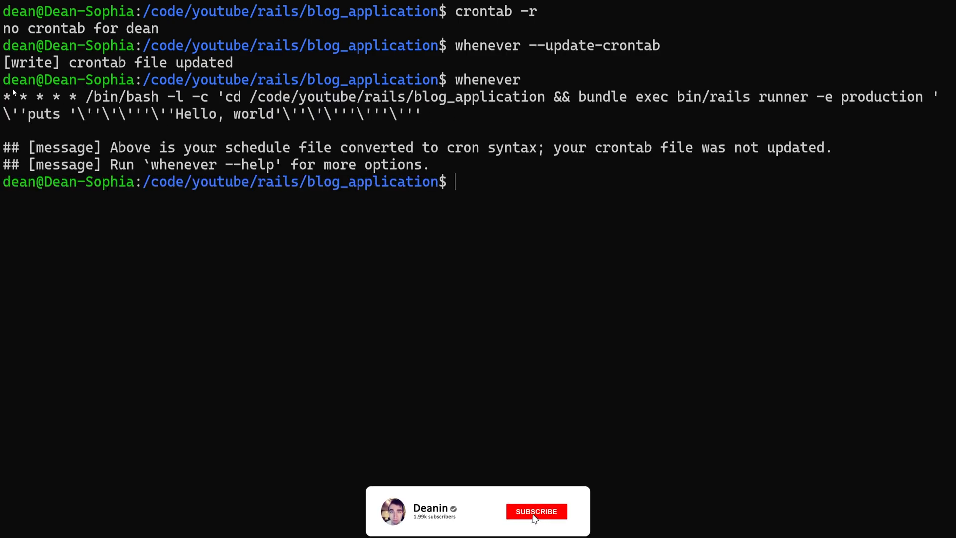
Highlight the Hello, world runner part of the printed cron line to inspect it.
{"action": "left_click", "coordinate": [536, 511]}
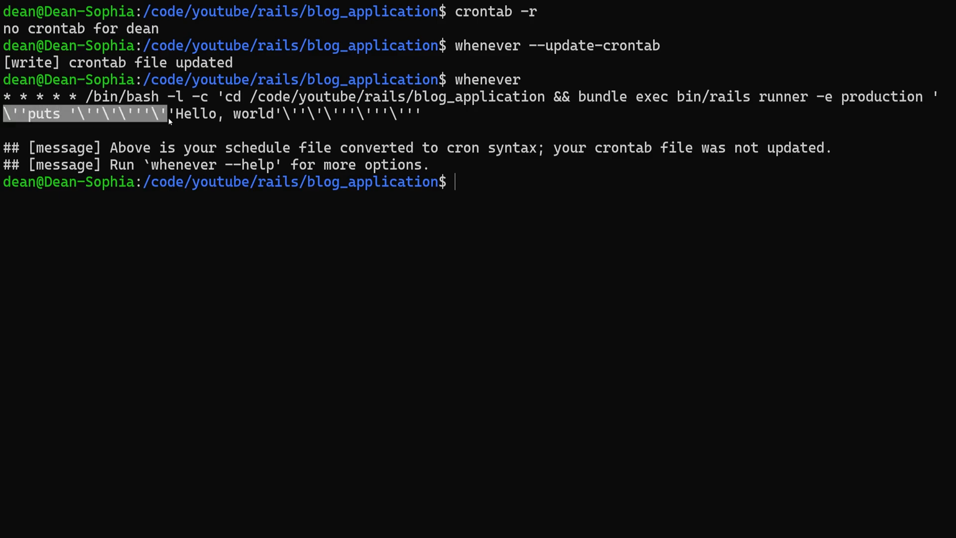
{"action": "left_click_drag", "start_coordinate": [168, 114], "coordinate": [427, 114]}
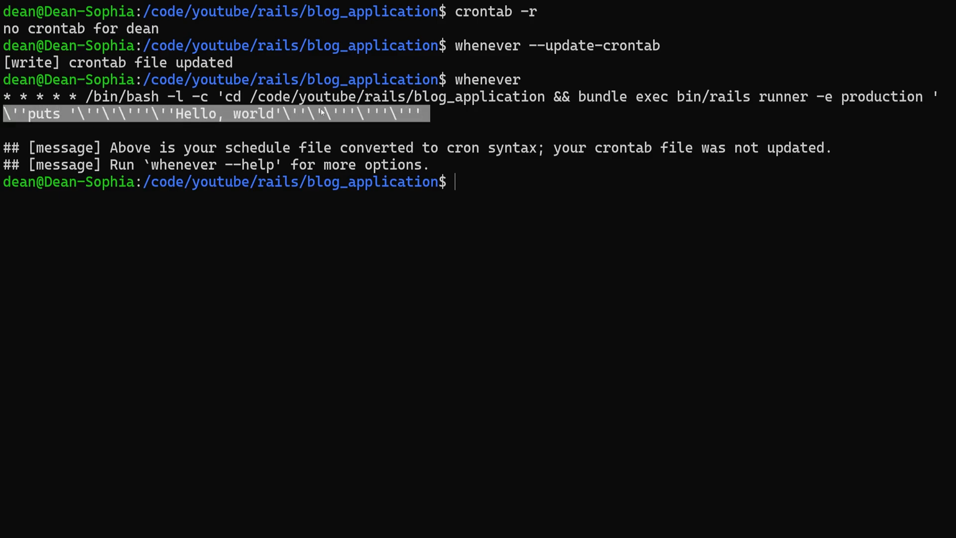
{"action": "left_click", "coordinate": [439, 136]}
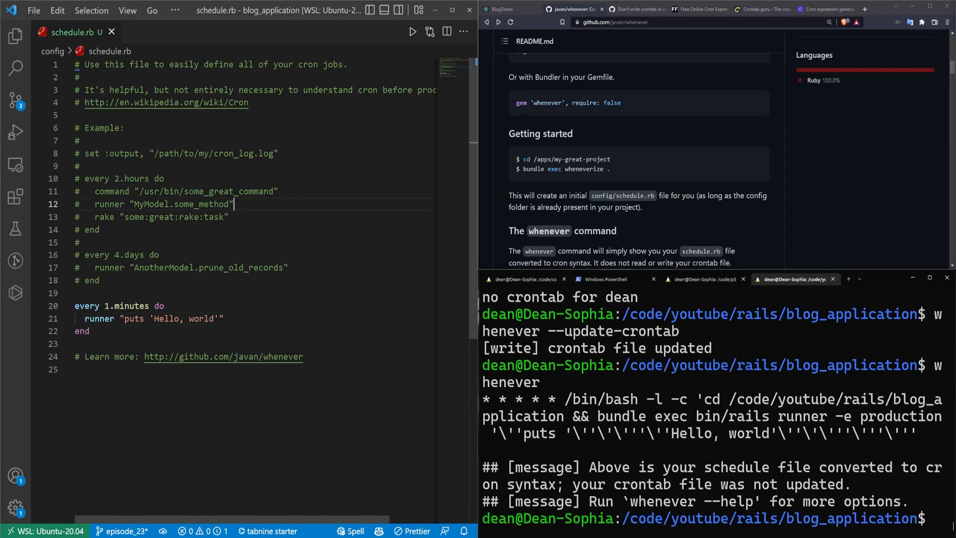
Add set :output, 'log/cron.log' to schedule.rb above the every block.
{"action": "type", "text": "ra"}
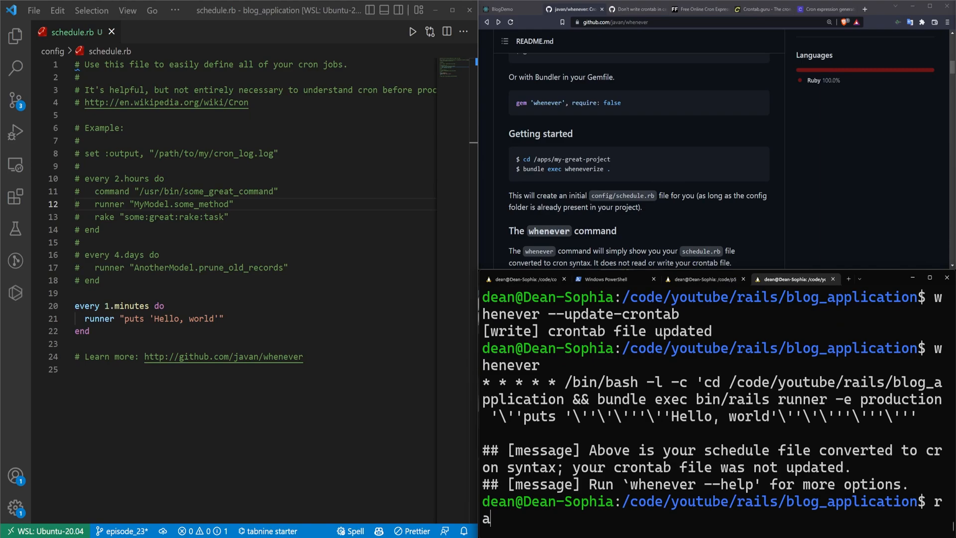
{"action": "type", "text": "ils s"}
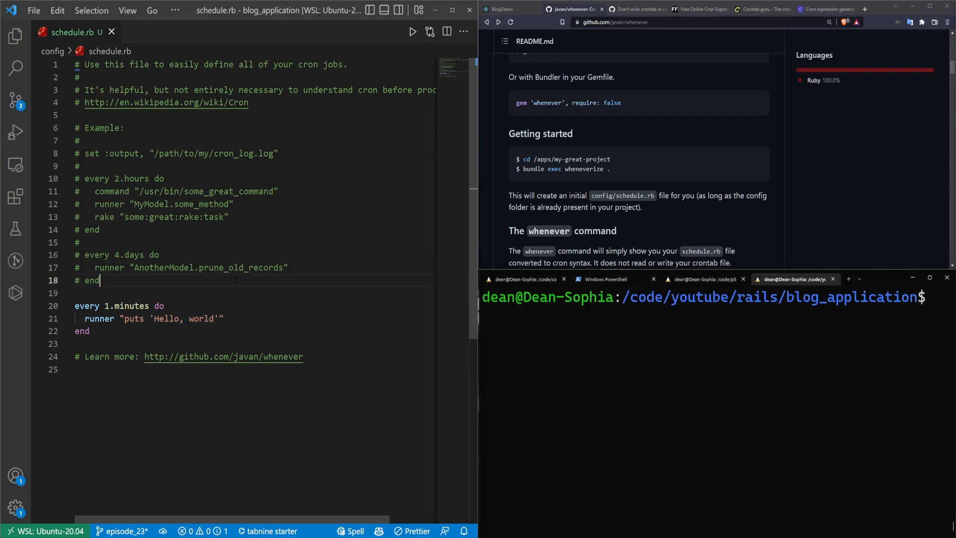
{"action": "type", "text": "set :o"}
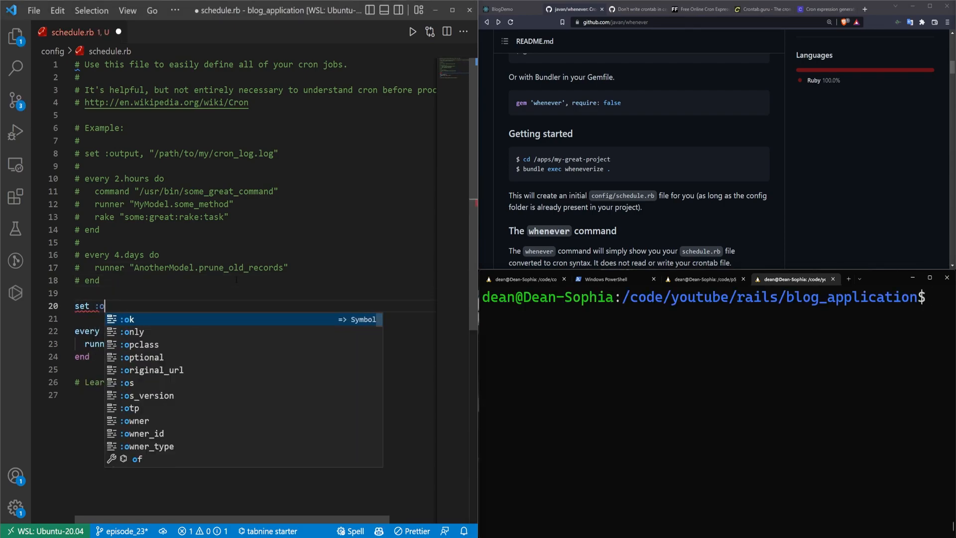
{"action": "type", "text": "utput, '"}
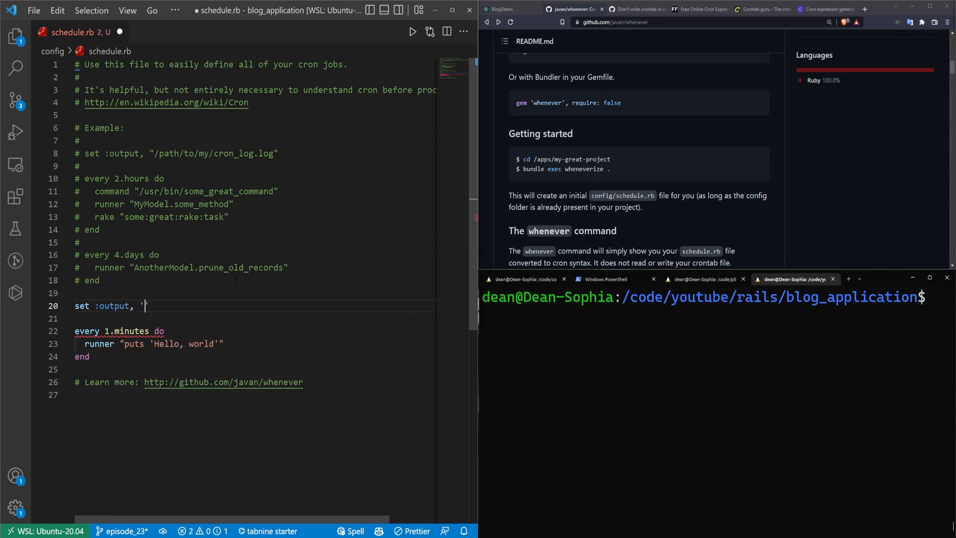
{"action": "type", "text": "log/cron.log'"}
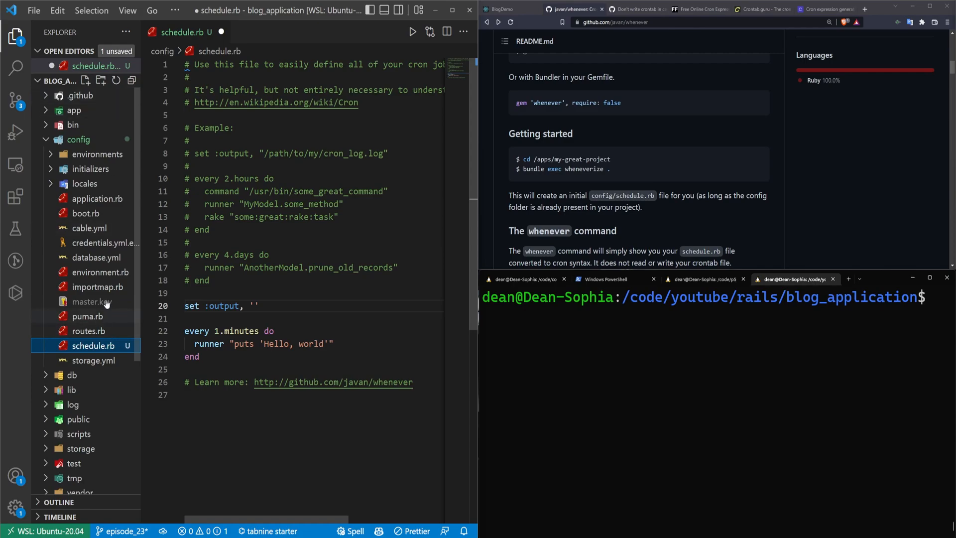
Check the log folder in the Explorer and correct the path to './log/cron.log'.
{"action": "left_click", "coordinate": [78, 139]}
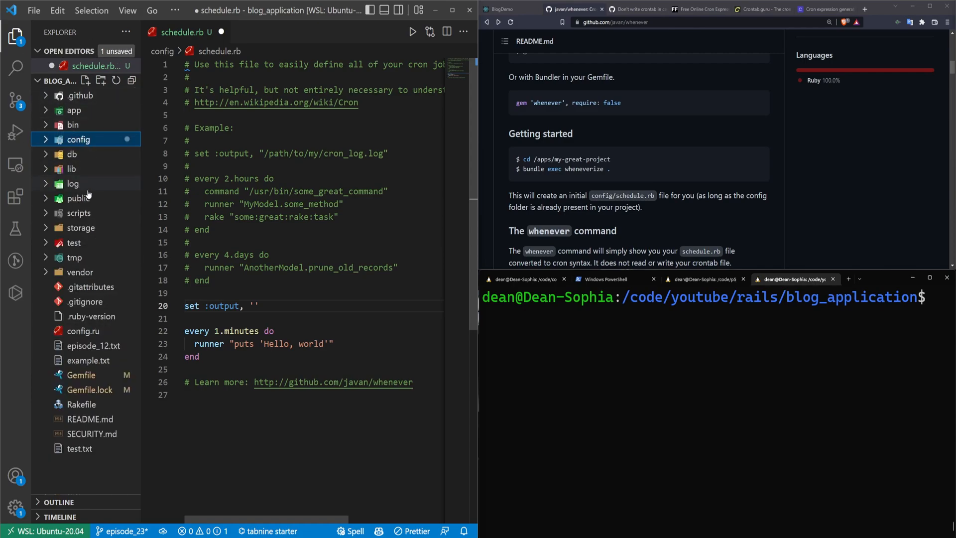
{"action": "left_click", "coordinate": [73, 183]}
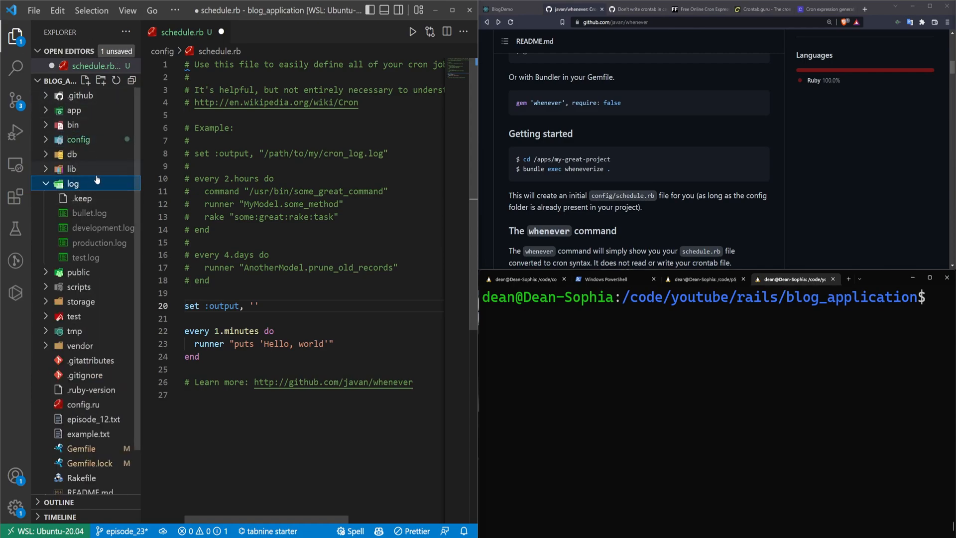
{"action": "mouse_move", "coordinate": [128, 227]}
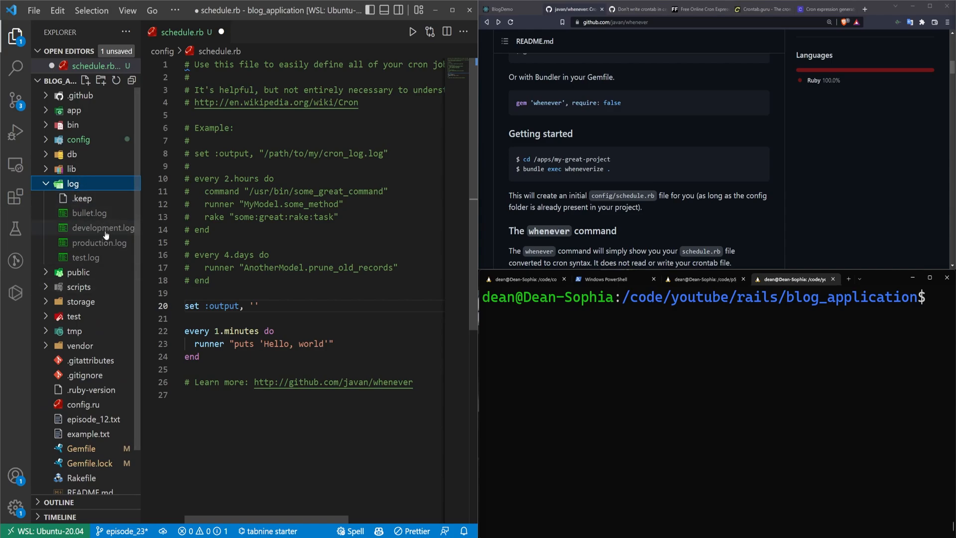
{"action": "mouse_move", "coordinate": [114, 254]}
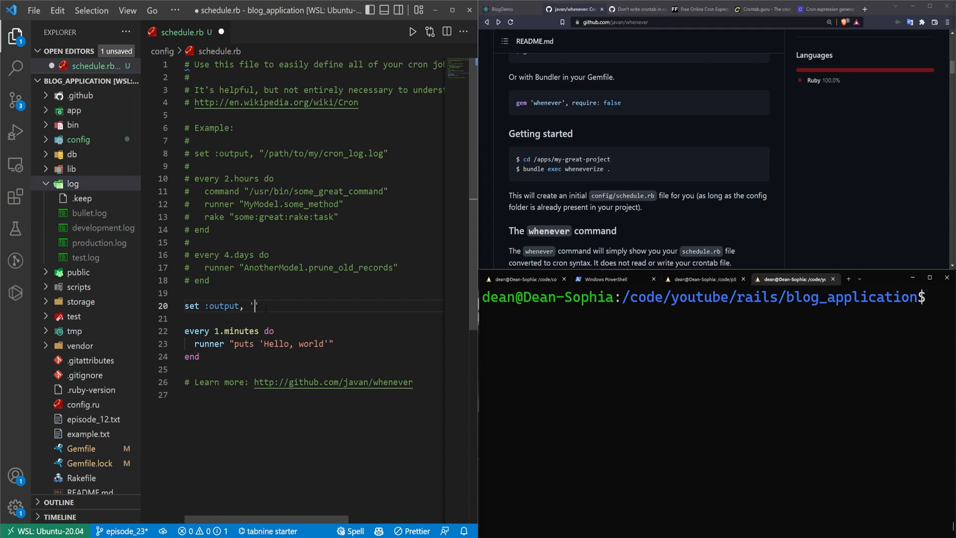
{"action": "type", "text": "./log/cron.log'"}
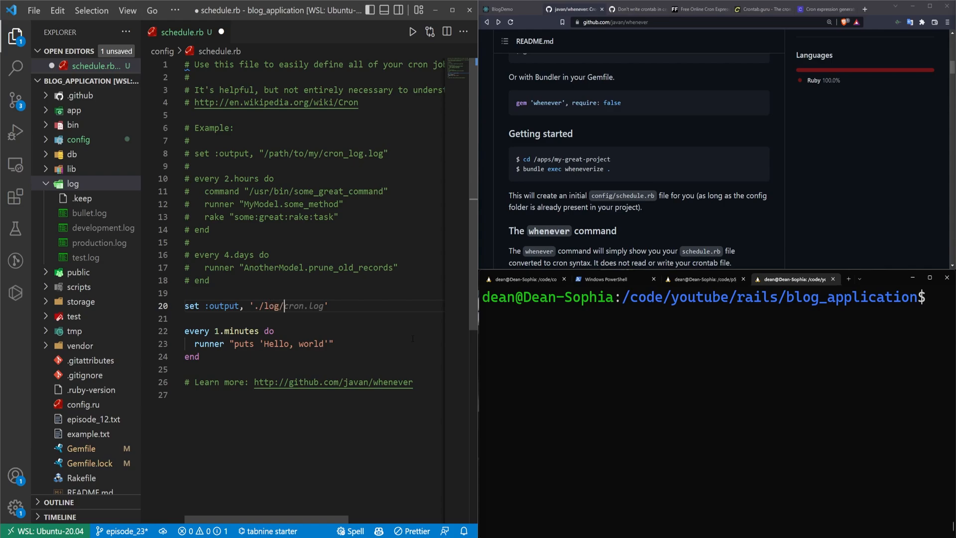
{"action": "left_click", "coordinate": [326, 306]}
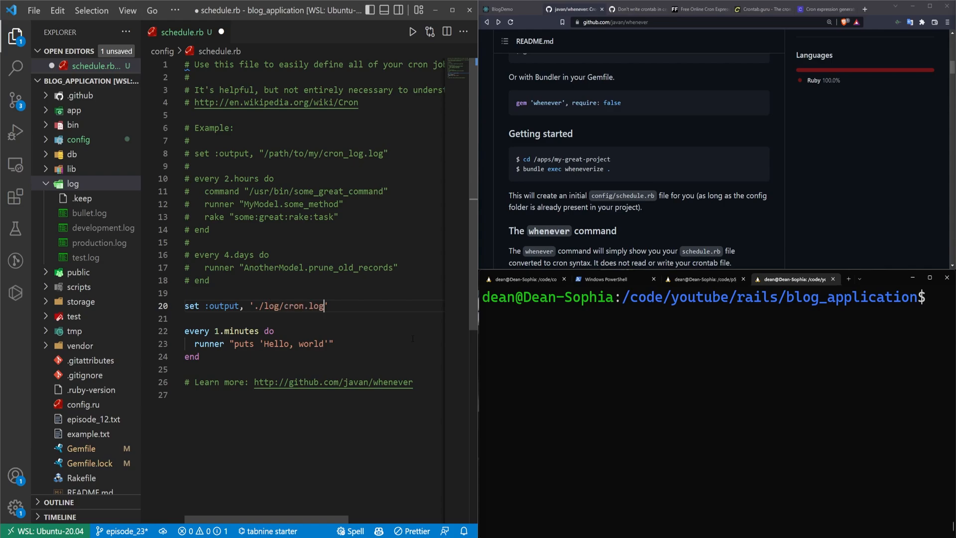
{"action": "mouse_move", "coordinate": [754, 343]}
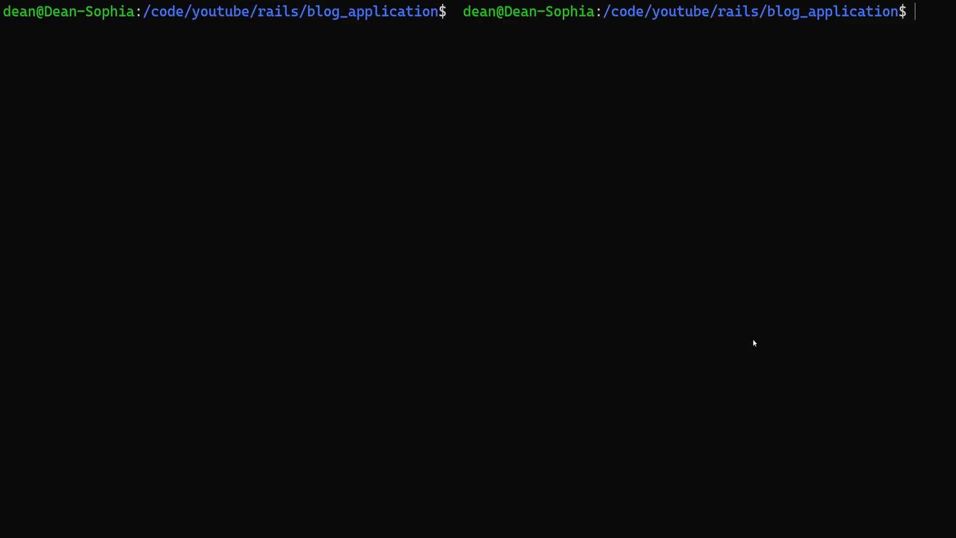
Run crontab -r then whenever --update-crontab to rewrite the crontab from the updated schedule.
{"action": "type", "text": "crontab -r"}
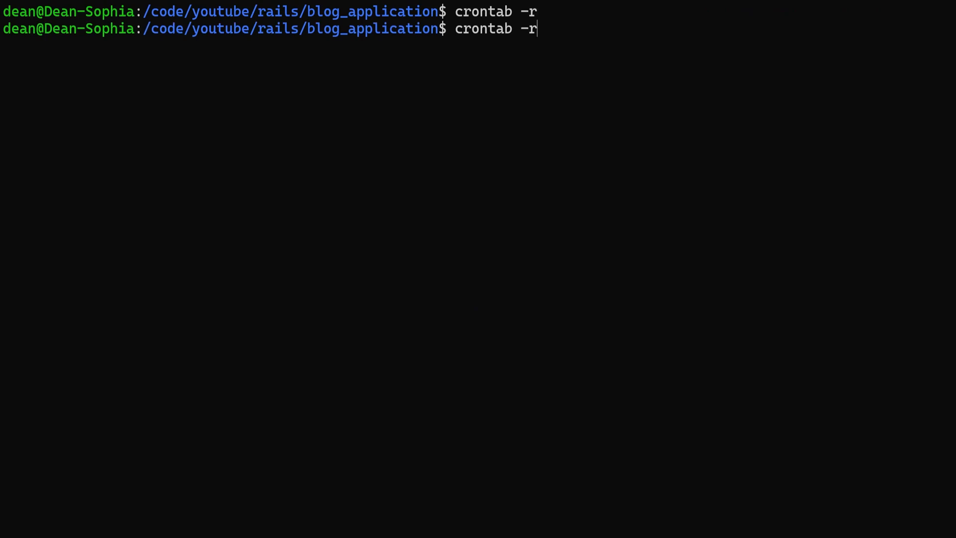
{"action": "type", "text": "whenever --update-crontab"}
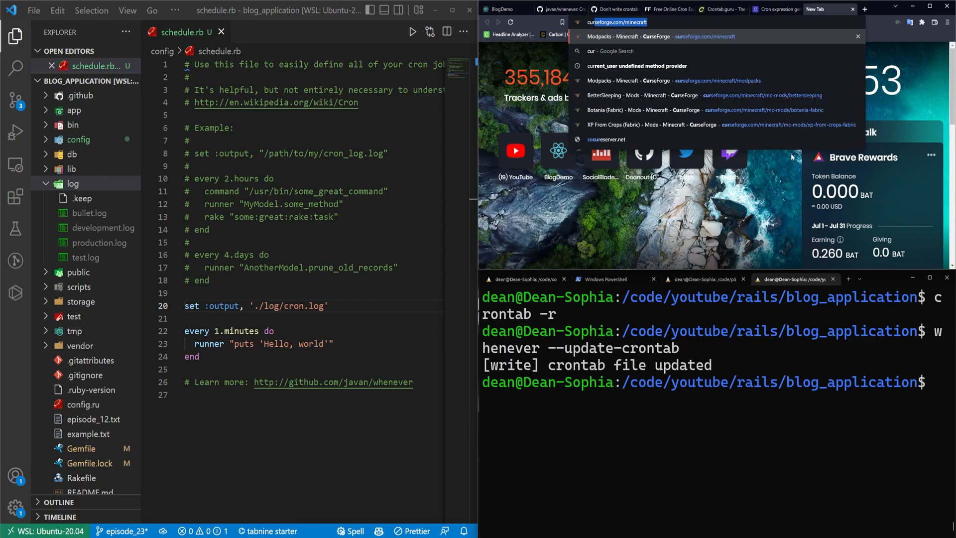
{"action": "type", "text": "current time"}
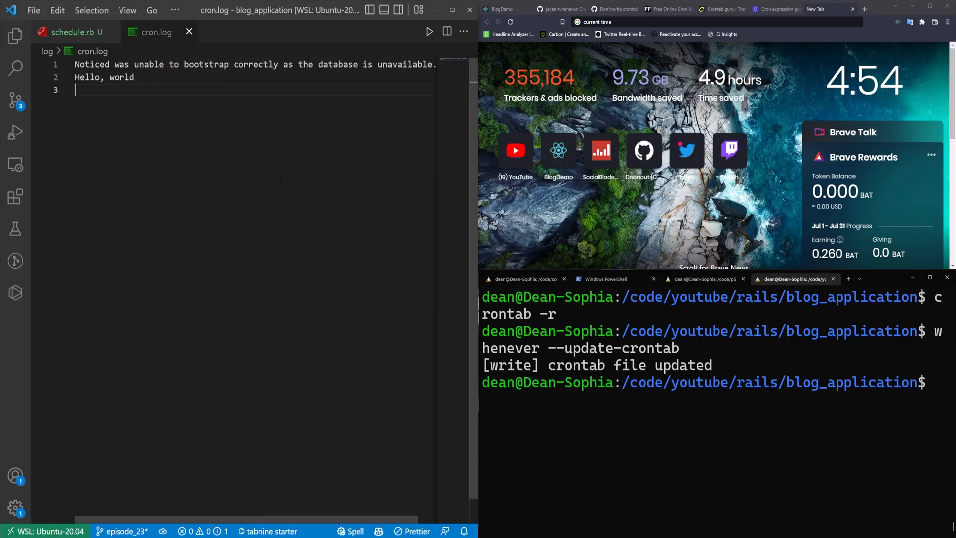
Read log/cron.log's warning and Hello, world lines, scrolling right to see them fully.
{"action": "double_click", "coordinate": [104, 77]}
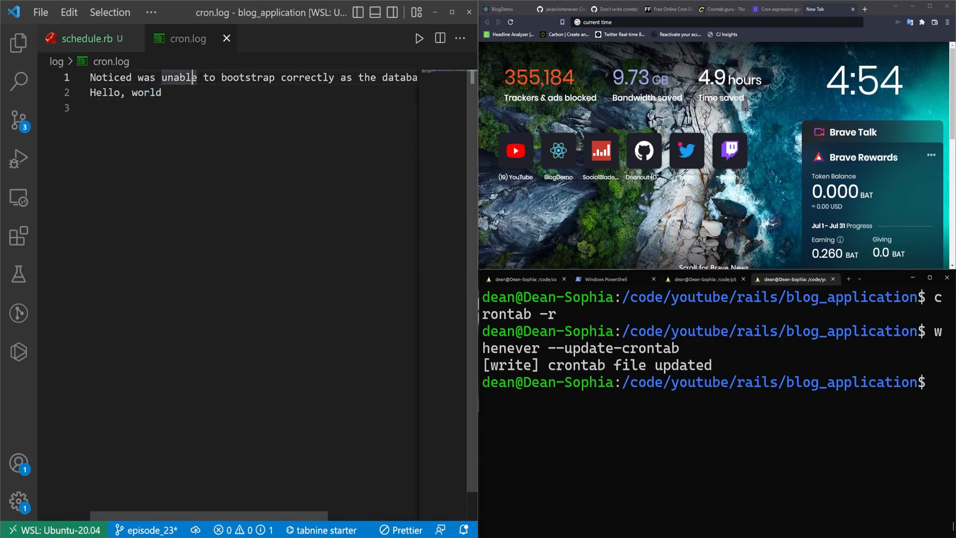
{"action": "scroll", "scroll_direction": "right", "scroll_amount": 3}
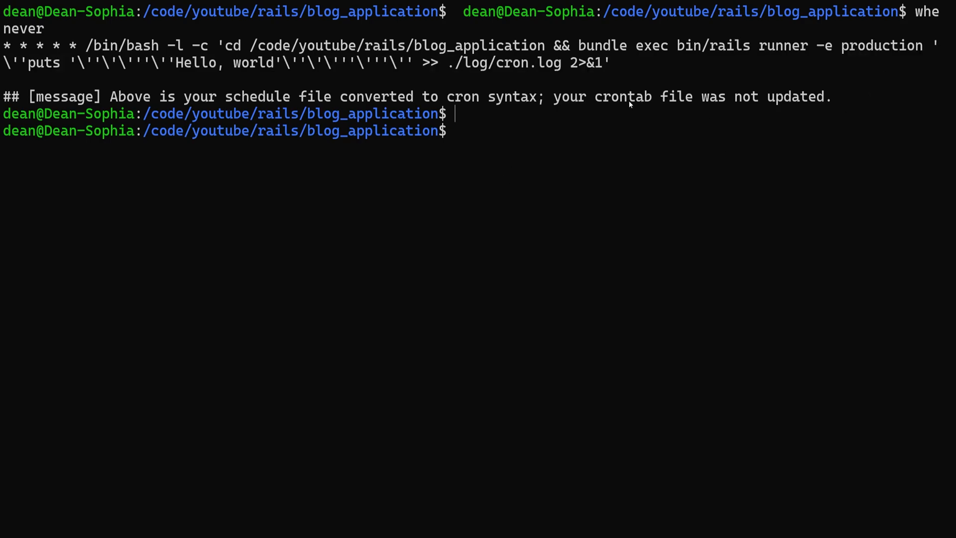
{"action": "mouse_move", "coordinate": [789, 164]}
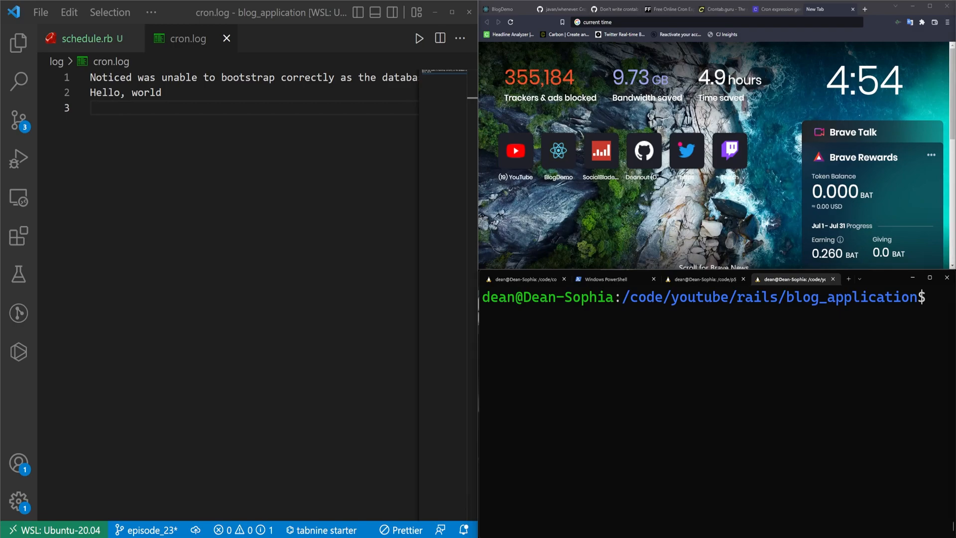
Add comments # Clear cron: crontab -r and # update cron: whenever --update-crontab to schedule.rb.
{"action": "left_click", "coordinate": [90, 39]}
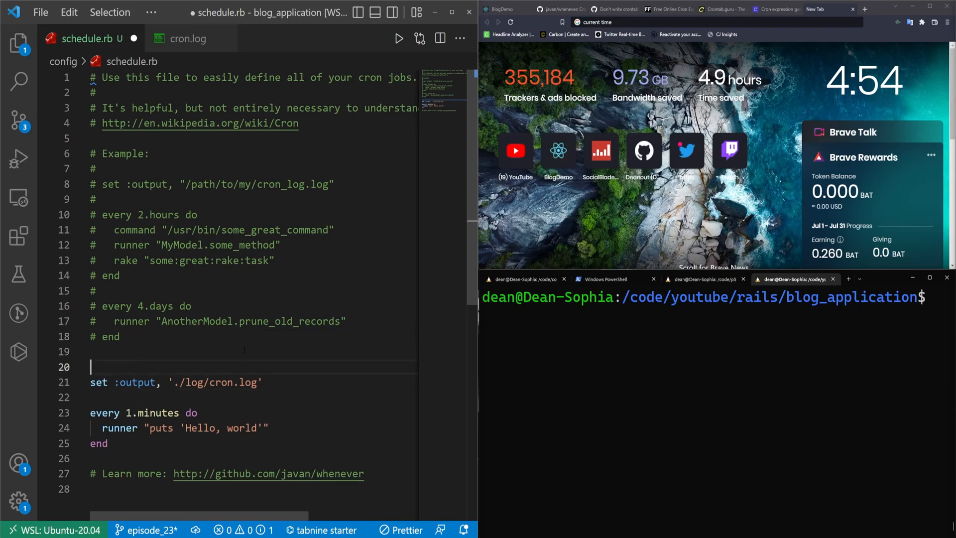
{"action": "type", "text": "# Clear cron: crontab -r"}
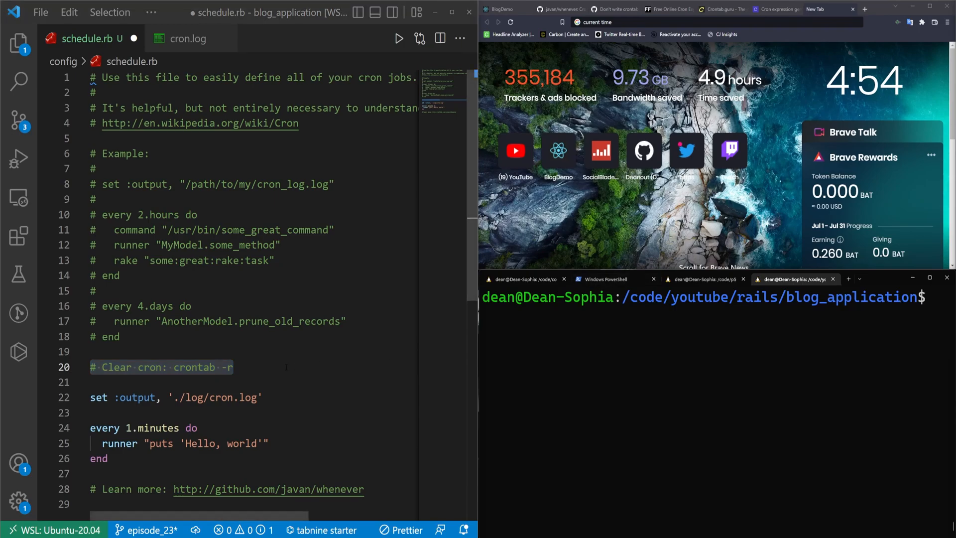
{"action": "type", "text": "# update cron: whenever --update-crontab"}
{"action": "type", "text": "# update cron development: whenever --update-crontab --set environment='development'"}
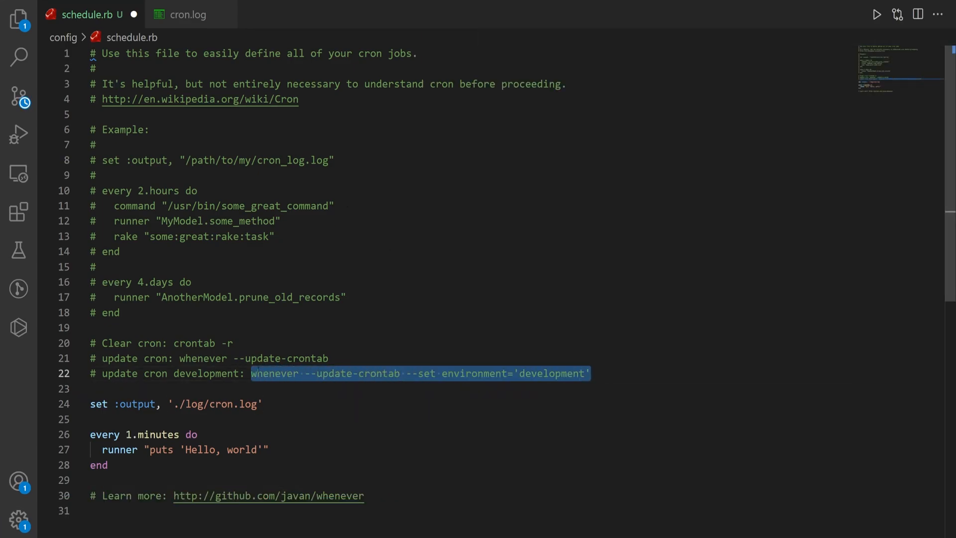
Add the development-environment update-crontab comment variant below them.
{"action": "left_click", "coordinate": [322, 373]}
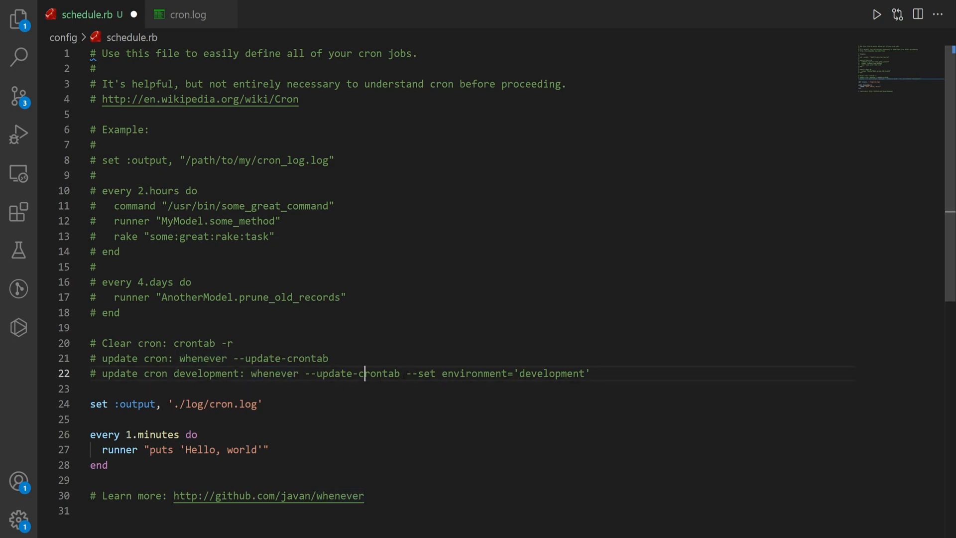
{"action": "double_click", "coordinate": [419, 373]}
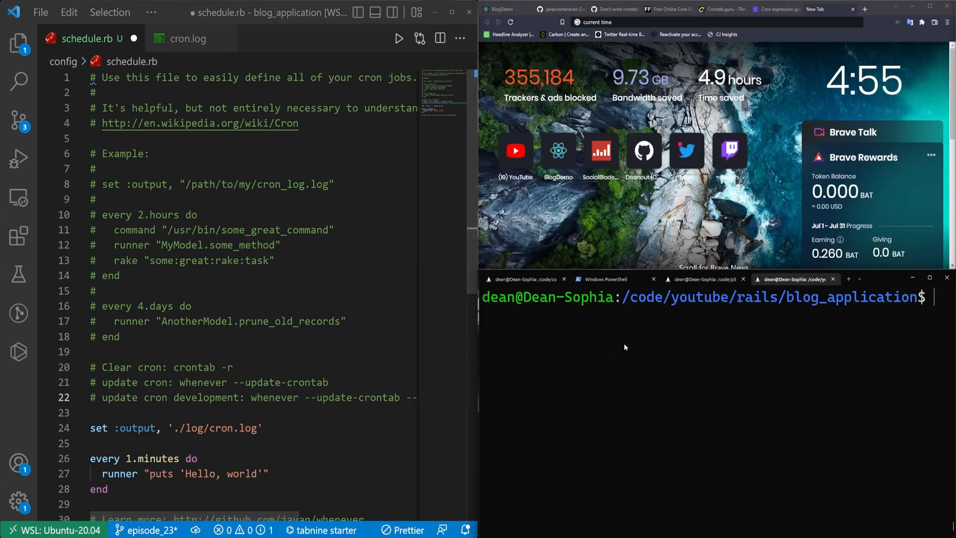
Enter whenever --update-crontab --set environment='development' at the prompt.
{"action": "type", "text": "whenever --update-crontab --set environment='development'"}
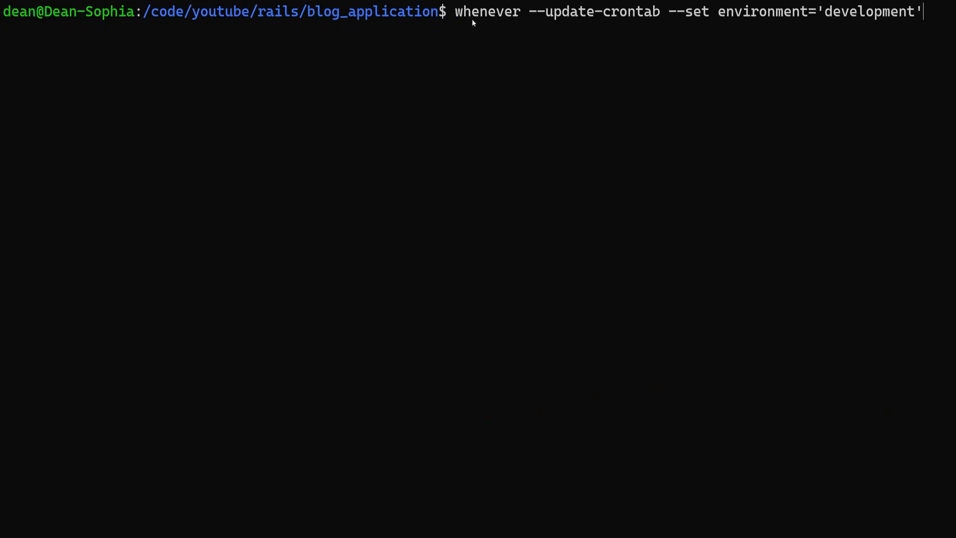
{"action": "mouse_move", "coordinate": [651, 19]}
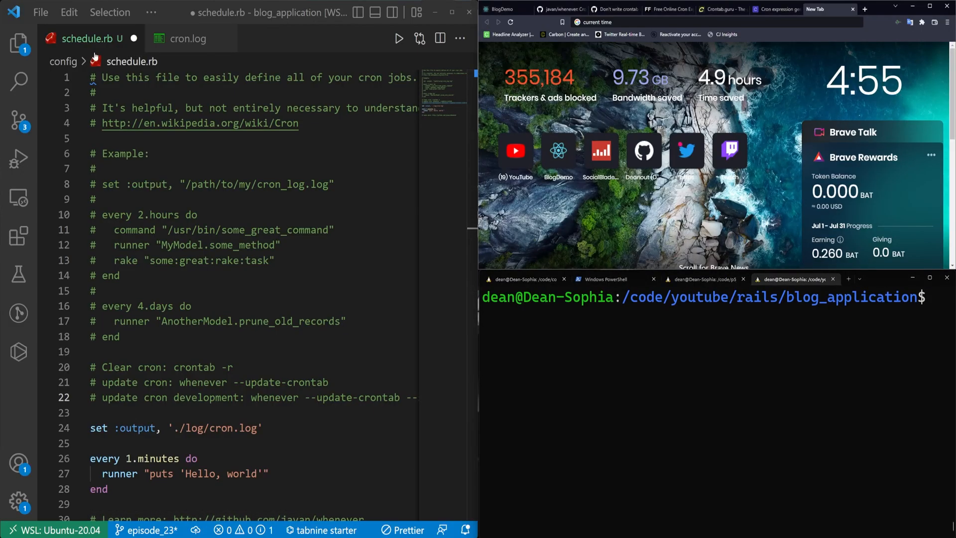
{"action": "left_click", "coordinate": [188, 38]}
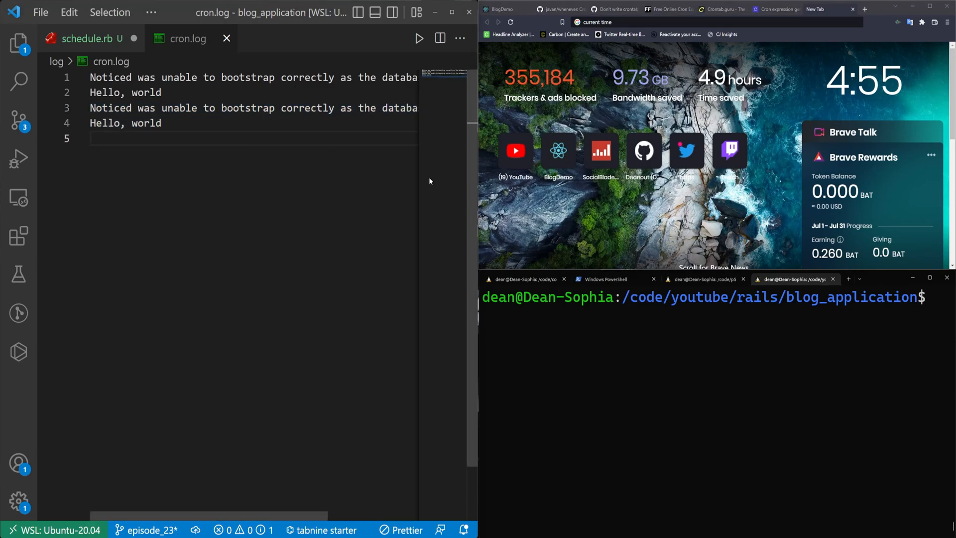
{"action": "left_click", "coordinate": [90, 39]}
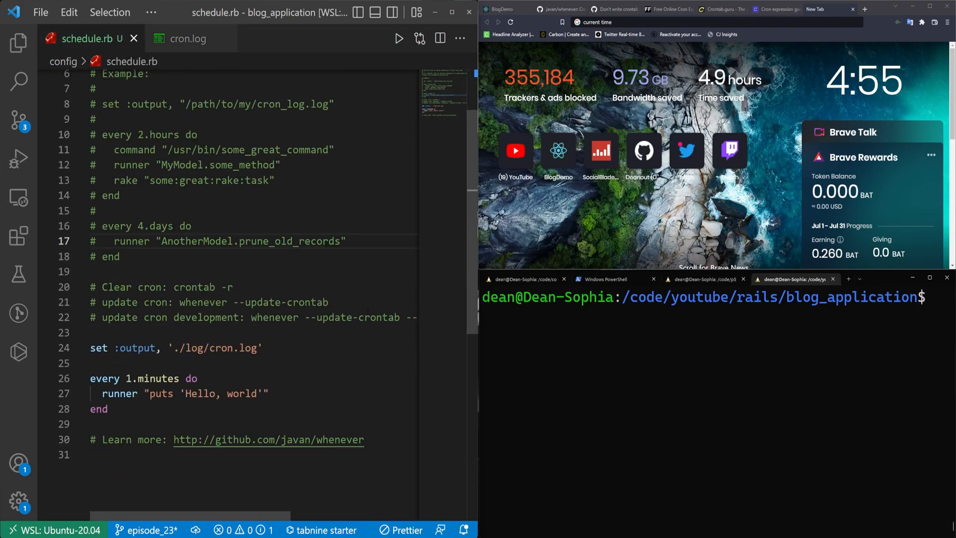
{"action": "left_click", "coordinate": [188, 38]}
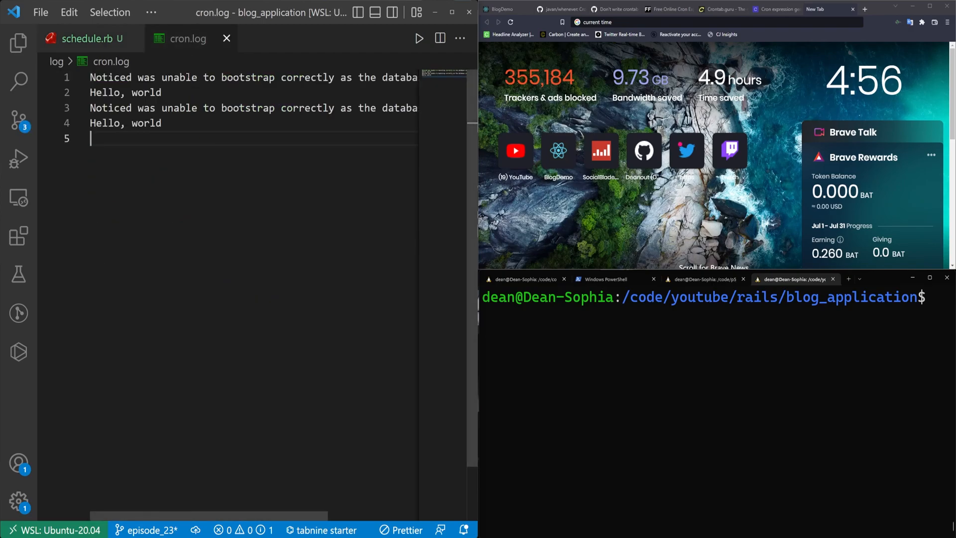
{"action": "type", "text": "Hello, world"}
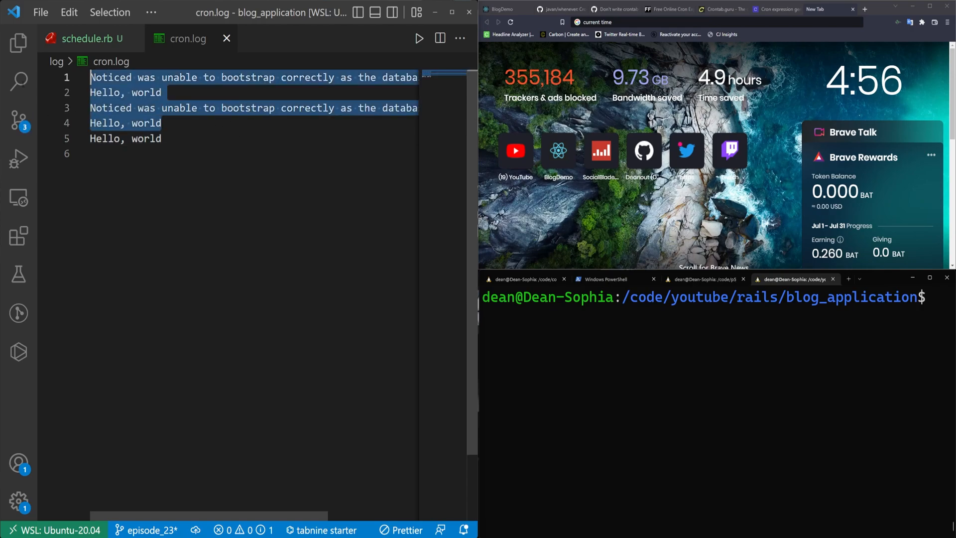
{"action": "double_click", "coordinate": [247, 108]}
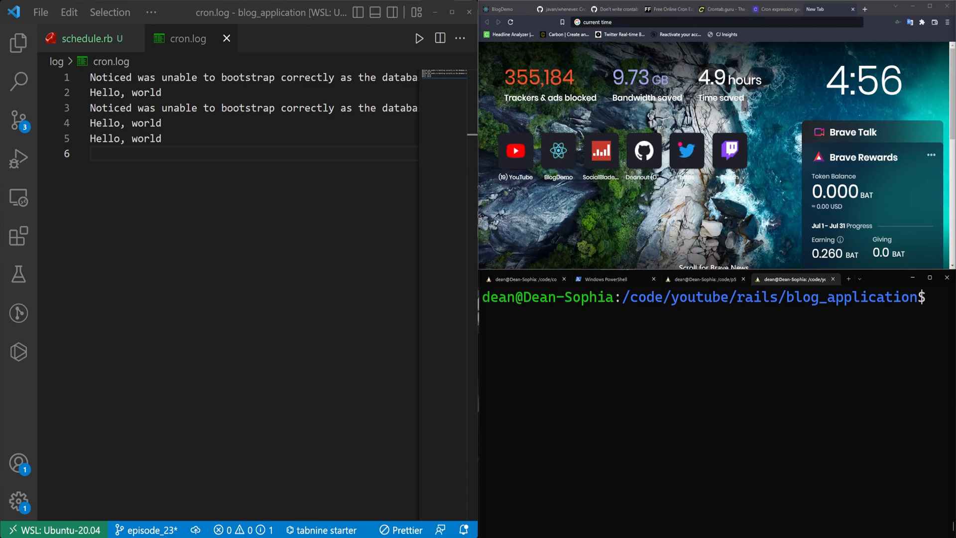
{"action": "left_click", "coordinate": [88, 39]}
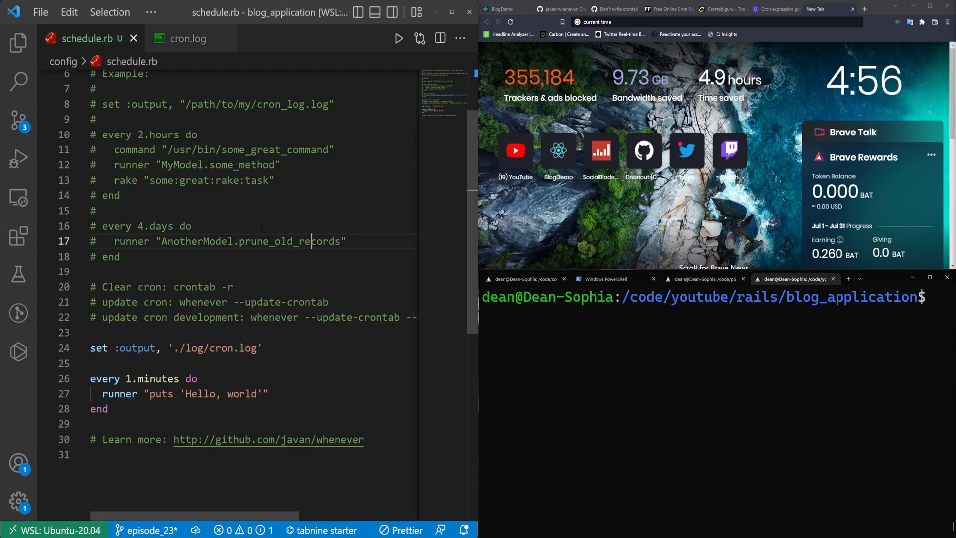
Add runner 'puts Time.now' and runner 'puts Rails.env' above the Hello, world runner.
{"action": "type", "text": "runner 'puts Time.now'"}
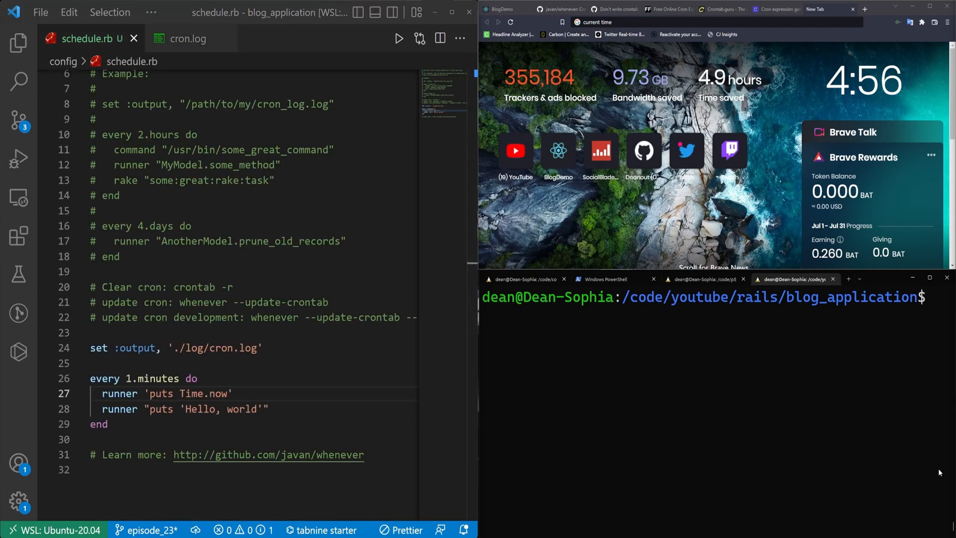
{"action": "type", "text": "runner 'puts Rails.env'"}
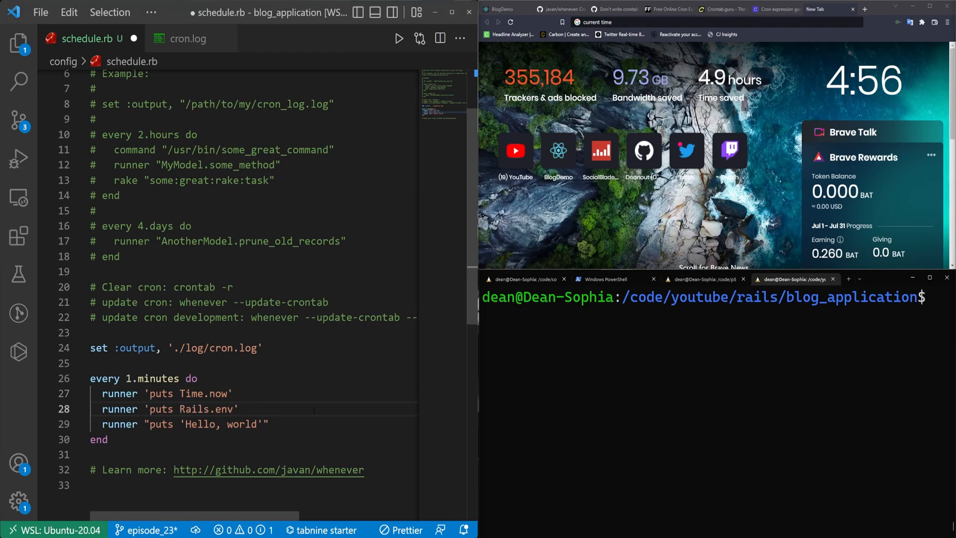
{"action": "double_click", "coordinate": [195, 408]}
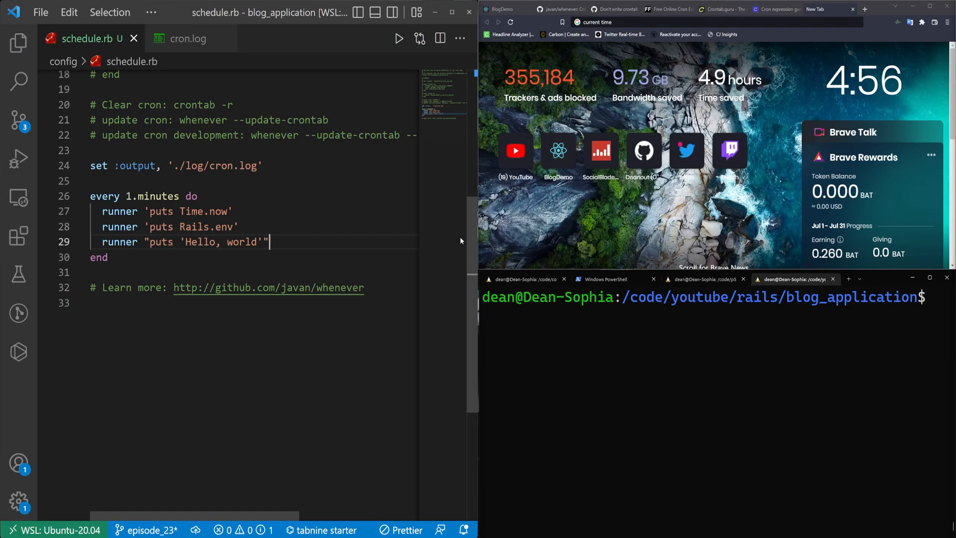
{"action": "mouse_move", "coordinate": [853, 45]}
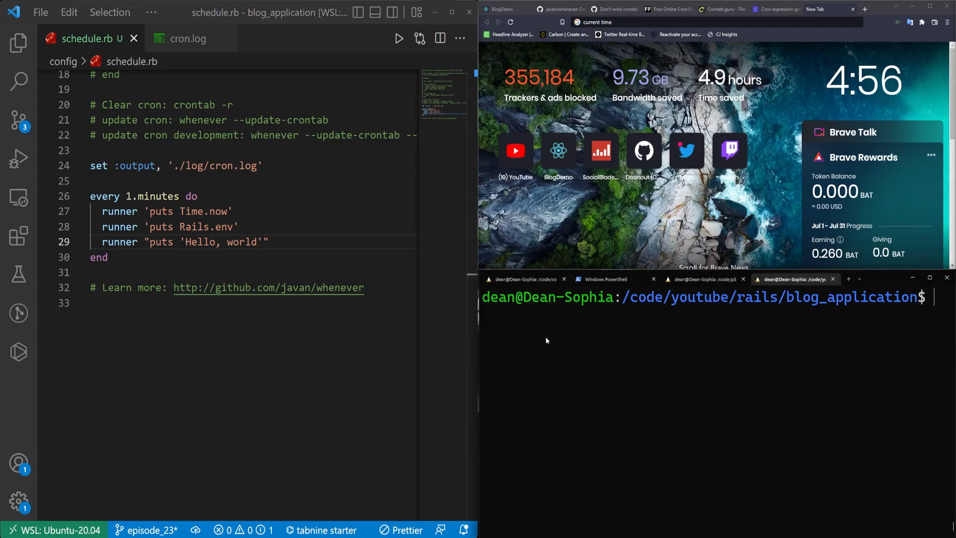
Run whenever to print the three every-minute cron entries and select the output.
{"action": "type", "text": "whenever"}
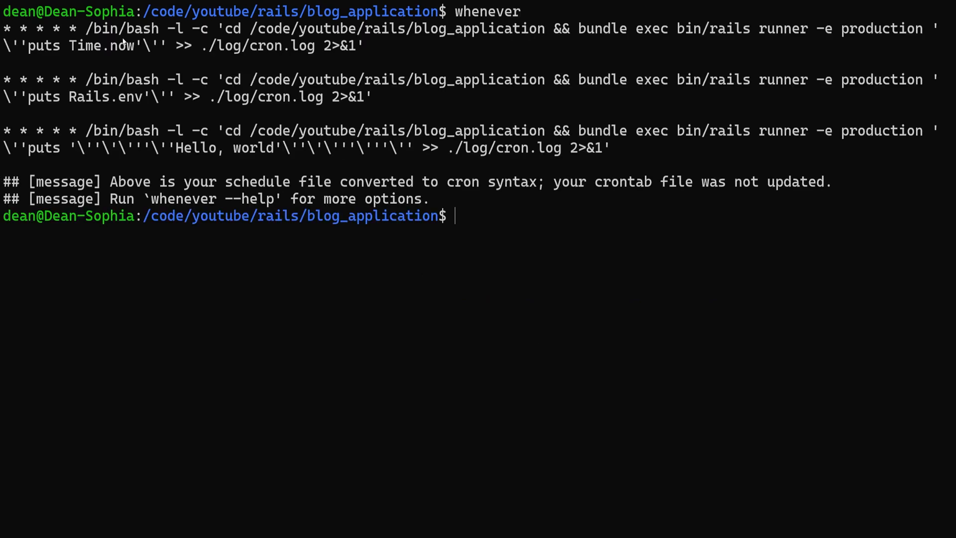
{"action": "left_click_drag", "start_coordinate": [3, 27], "coordinate": [759, 147]}
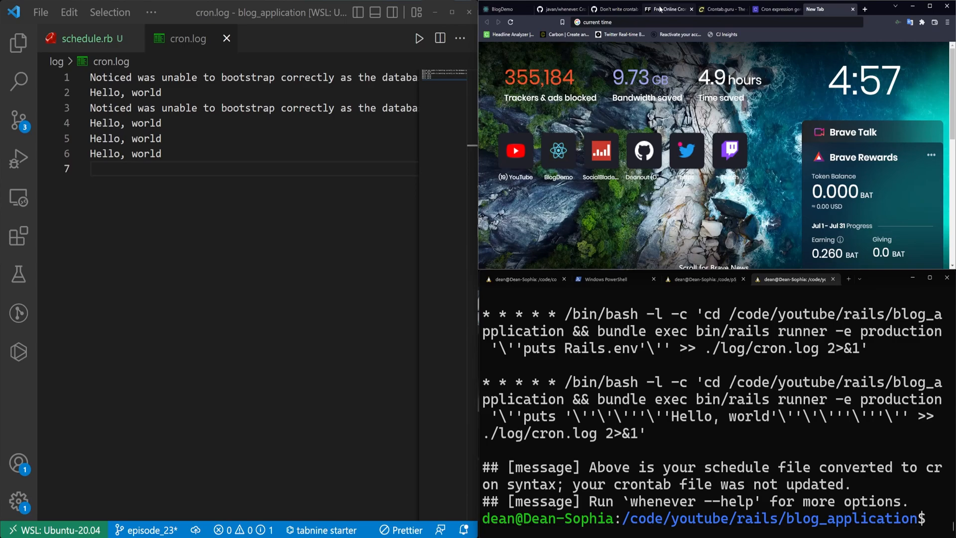
Zoom the FreeFormatter page and edit the sample cron expression toward 5 5 * * 5.
{"action": "left_click", "coordinate": [667, 9]}
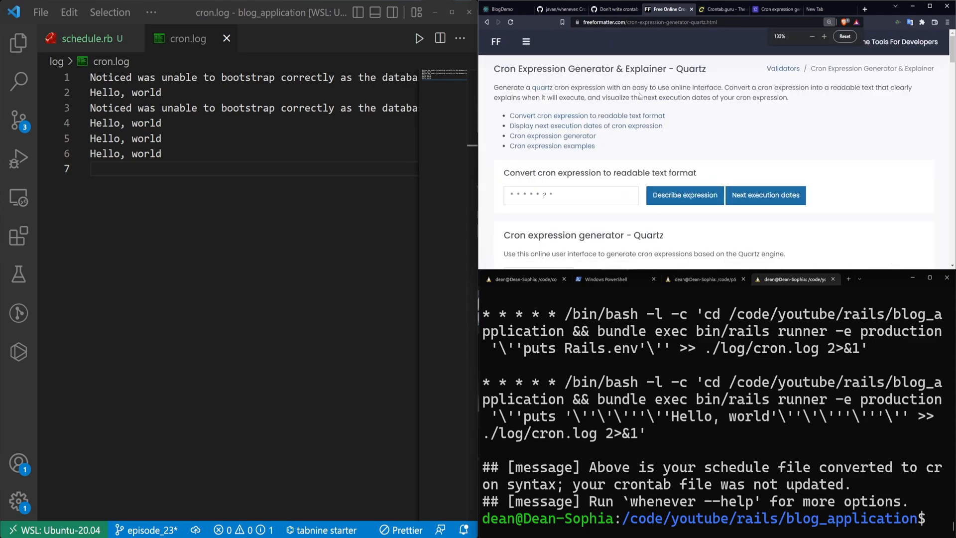
{"action": "left_click", "coordinate": [823, 36]}
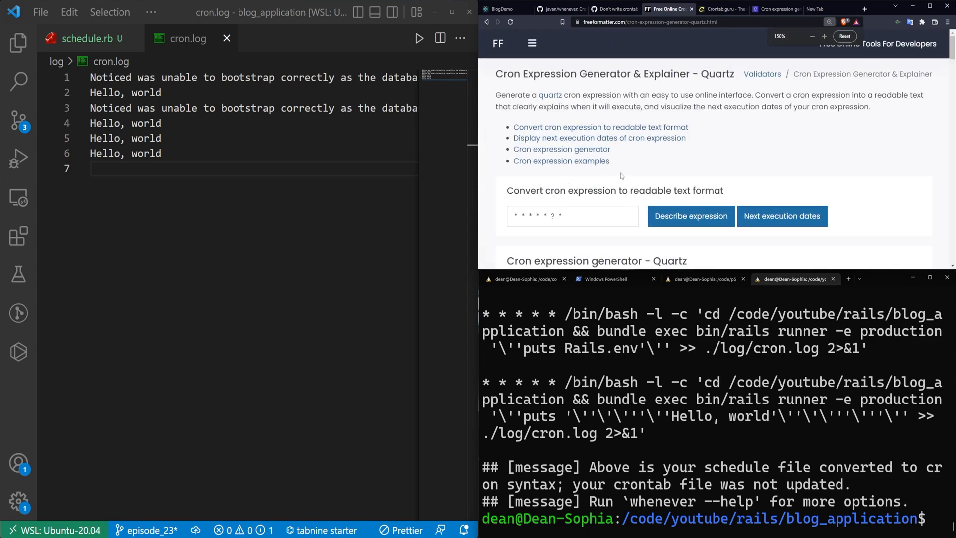
{"action": "double_click", "coordinate": [553, 215]}
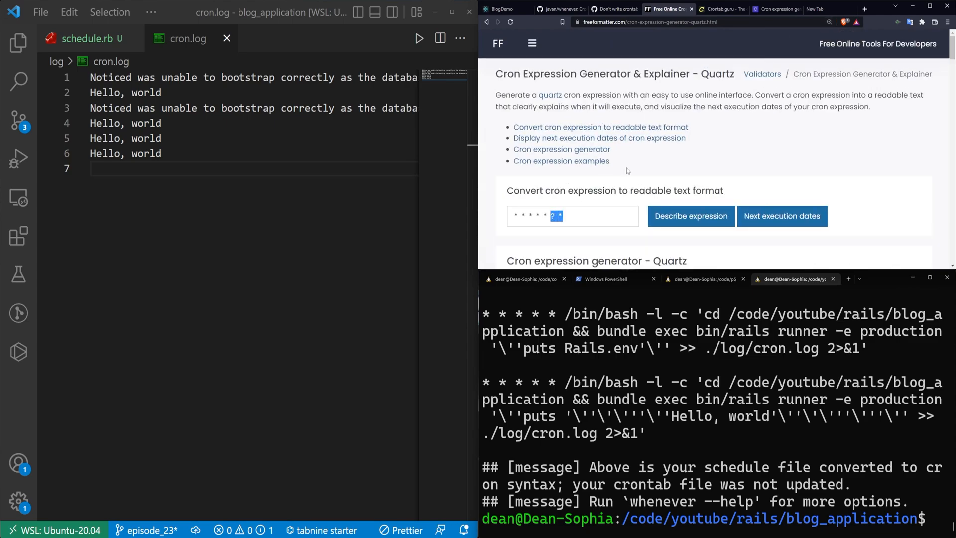
{"action": "left_click", "coordinate": [571, 216]}
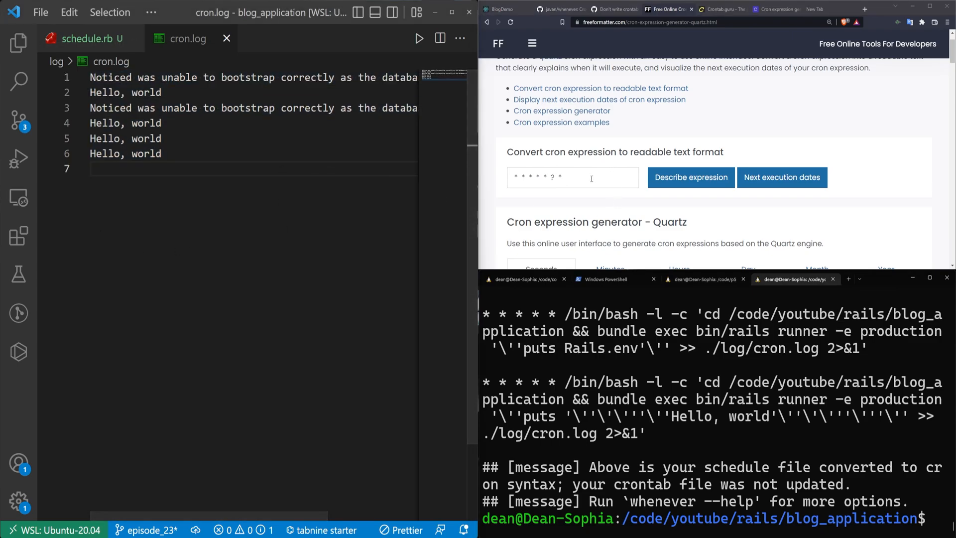
{"action": "left_click", "coordinate": [571, 177]}
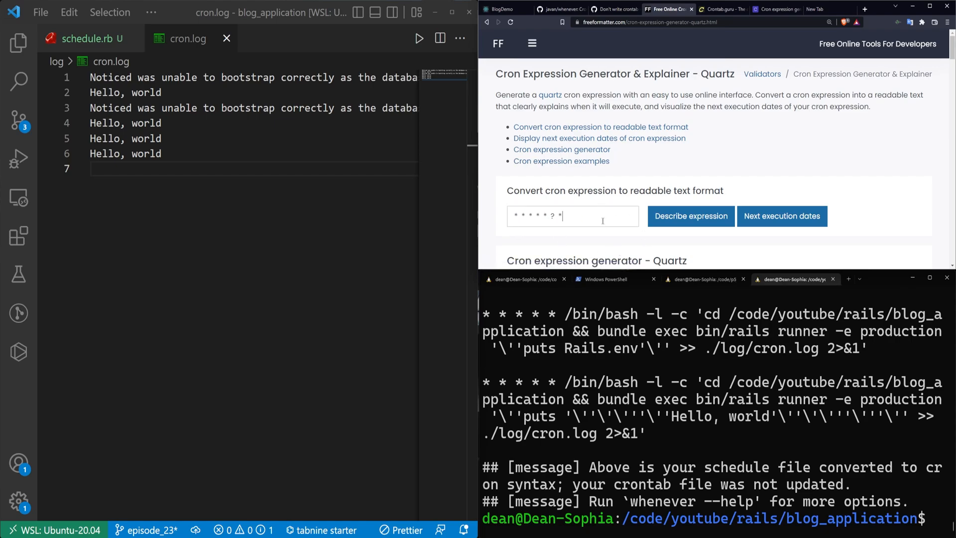
{"action": "scroll", "scroll_direction": "down", "scroll_amount": 3}
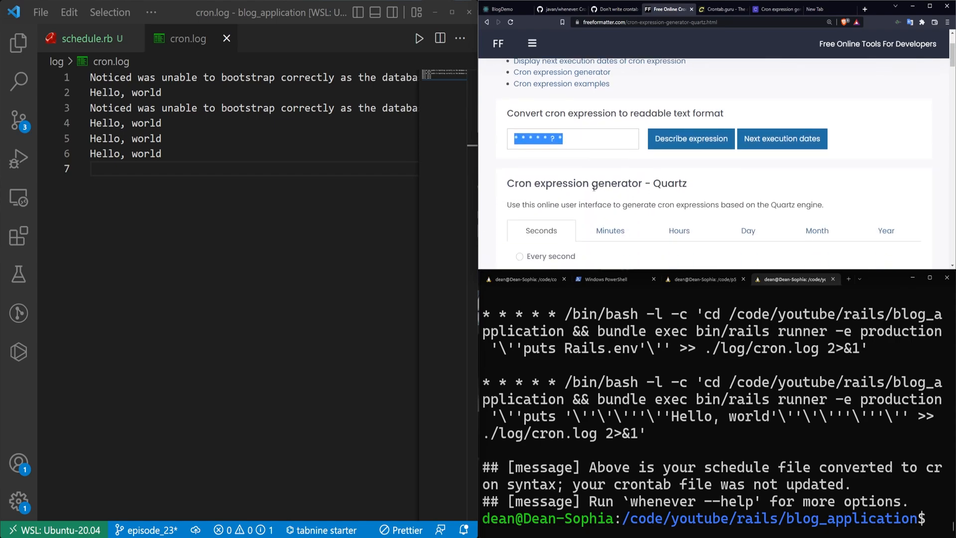
{"action": "scroll", "scroll_direction": "down", "scroll_amount": 3}
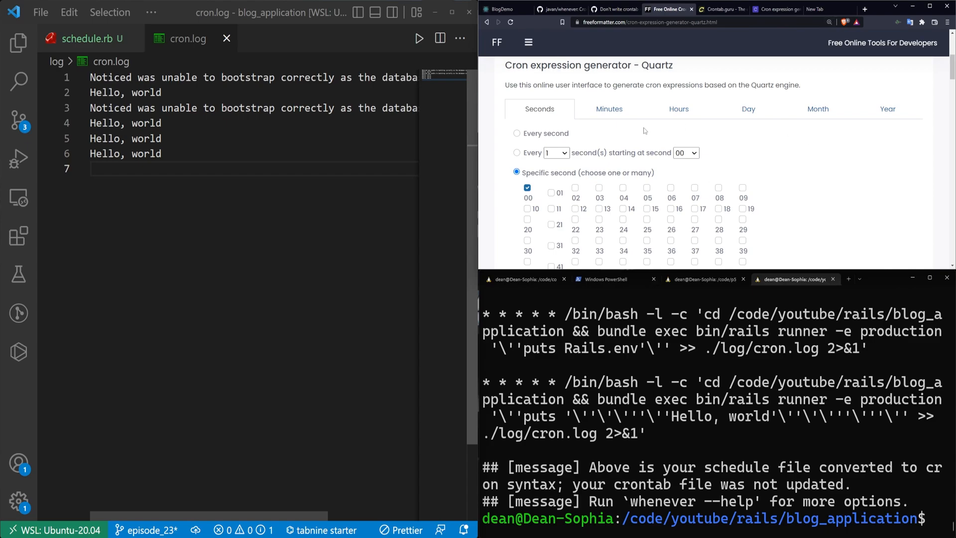
Describe the expression 5 5 * * 5, which fails with an unexpected end of expression error.
{"action": "left_click", "coordinate": [598, 187]}
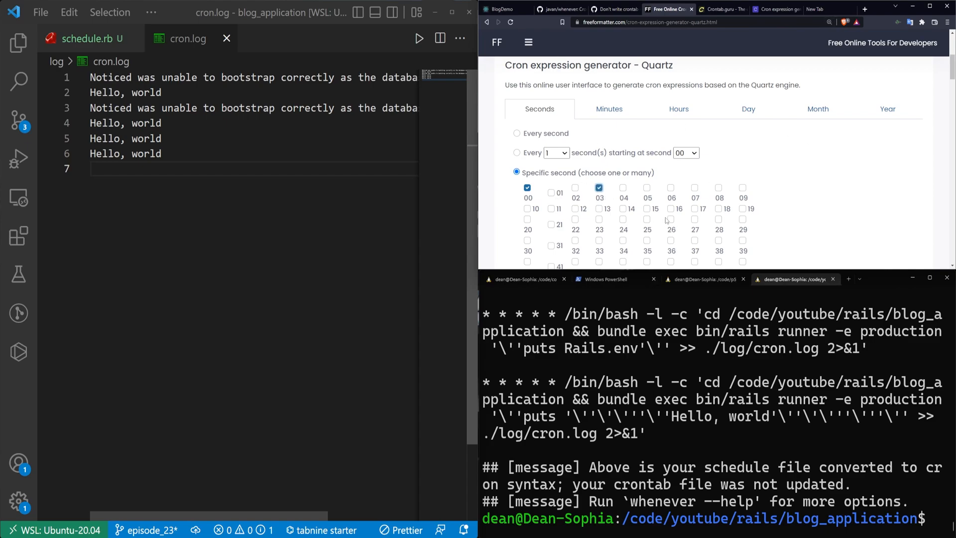
{"action": "left_click", "coordinate": [747, 109]}
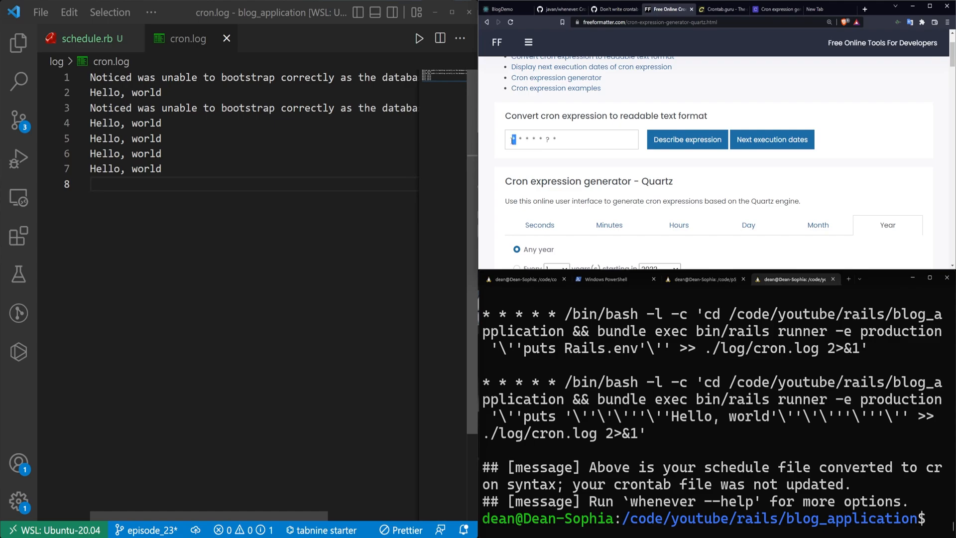
{"action": "scroll", "scroll_direction": "down", "scroll_amount": 3}
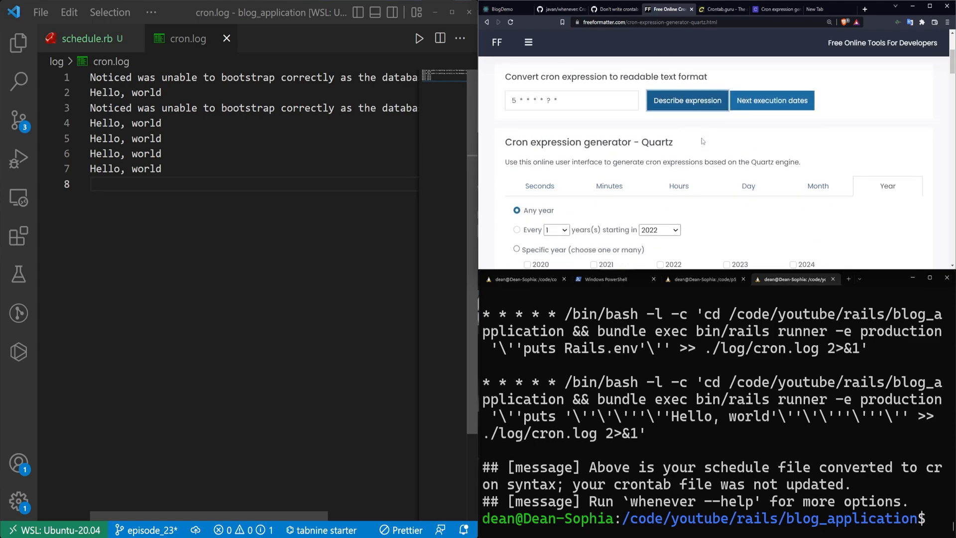
{"action": "left_click", "coordinate": [686, 100]}
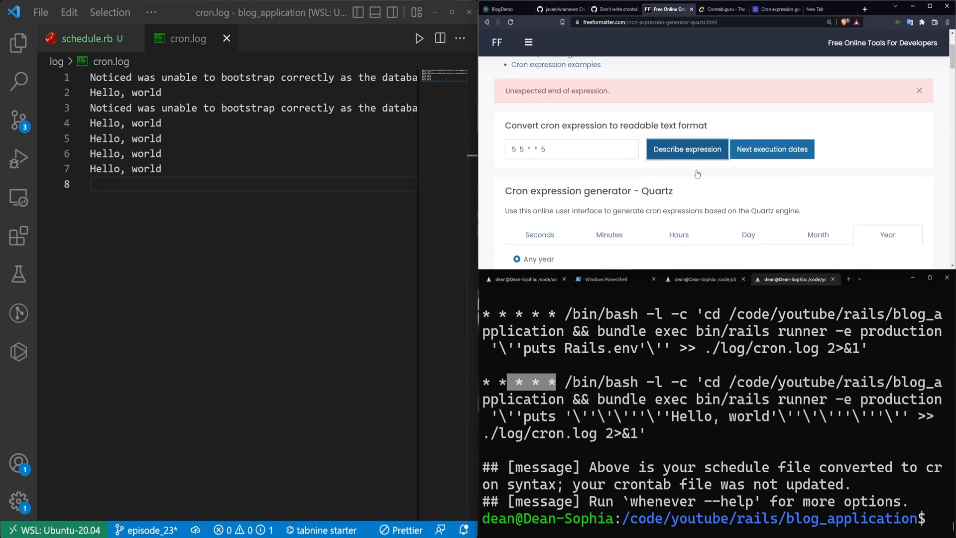
{"action": "scroll", "scroll_direction": "up", "scroll_amount": 3}
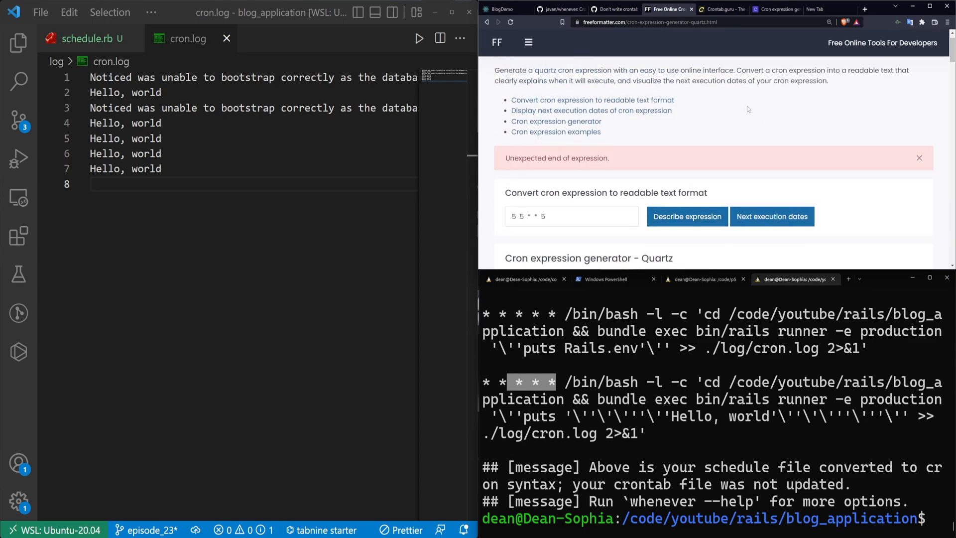
On crontab.guru, edit the expression to 1 1 1 1 1, described as 01:01 on day 1 and Monday in January.
{"action": "left_click", "coordinate": [722, 9]}
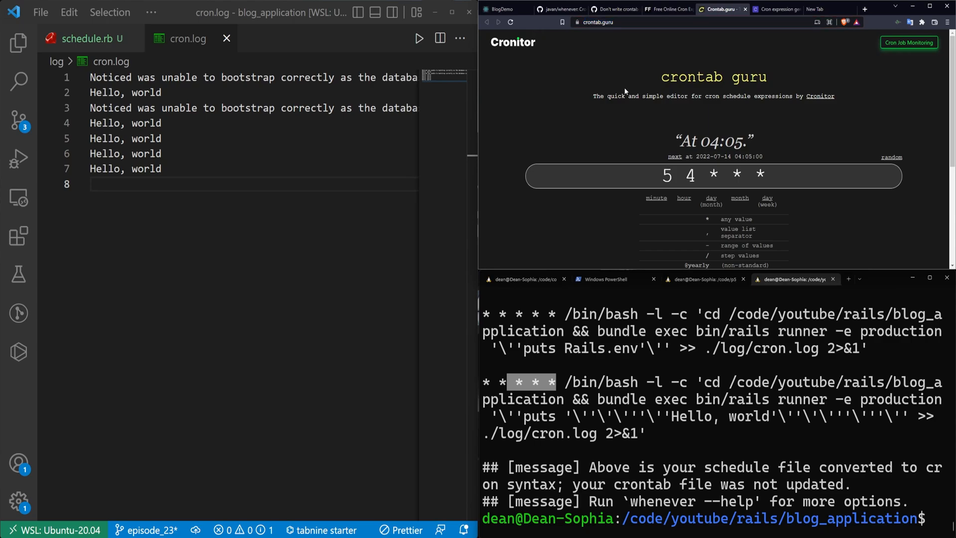
{"action": "left_click", "coordinate": [713, 176]}
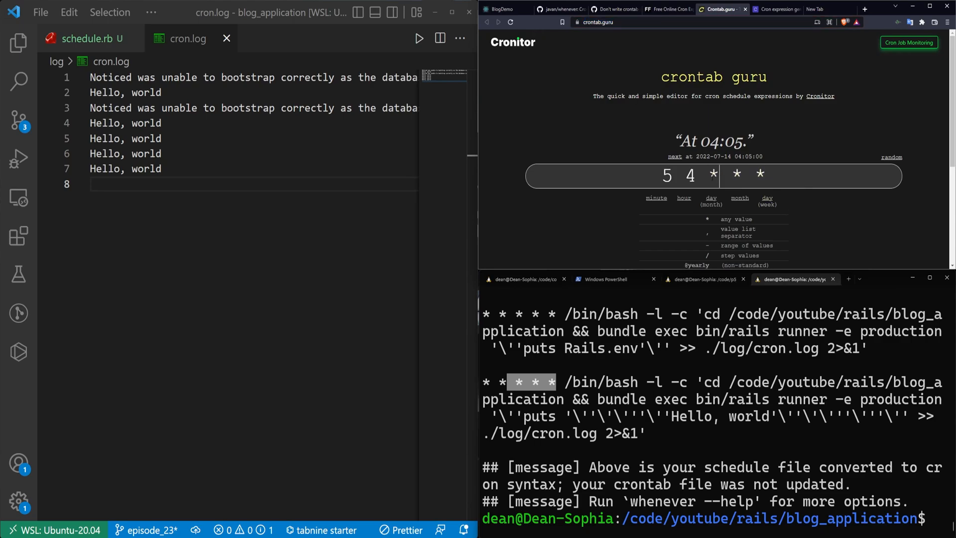
{"action": "left_click", "coordinate": [667, 175]}
{"action": "type", "text": "1 1 1 "}
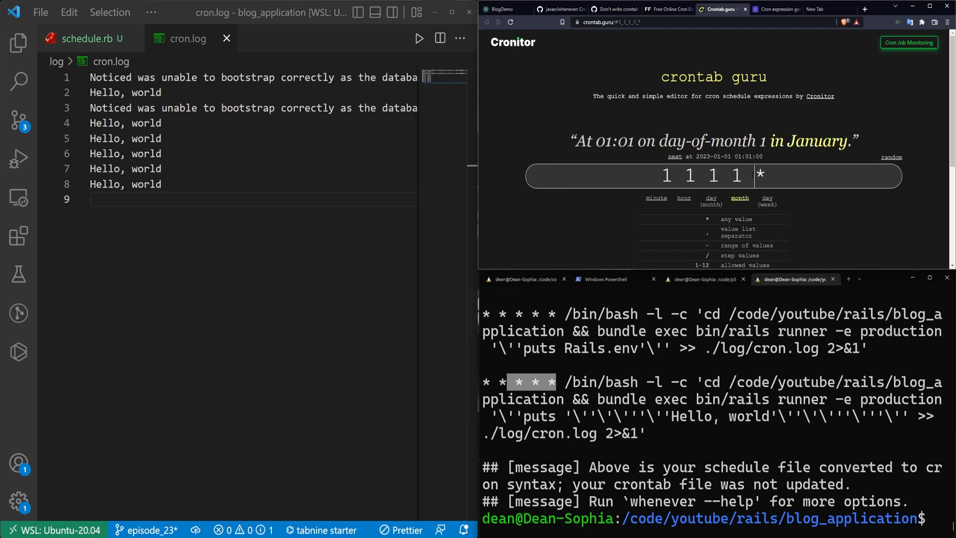
{"action": "type", "text": "1"}
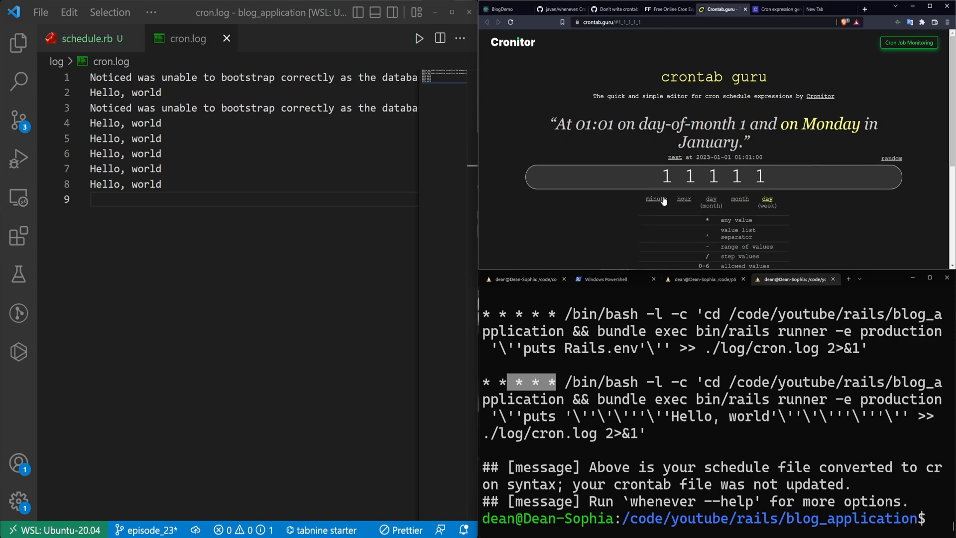
{"action": "scroll", "scroll_direction": "down", "scroll_amount": 3}
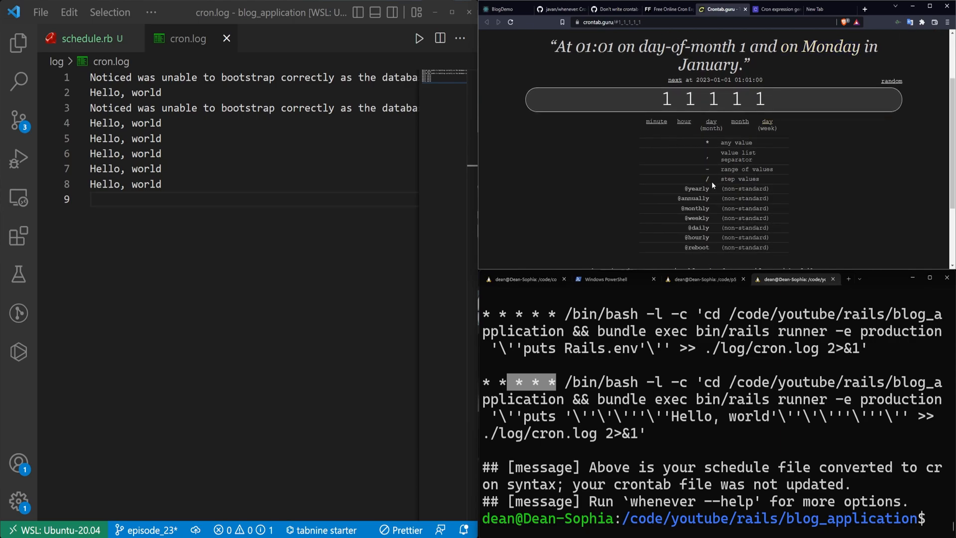
{"action": "mouse_move", "coordinate": [697, 177]}
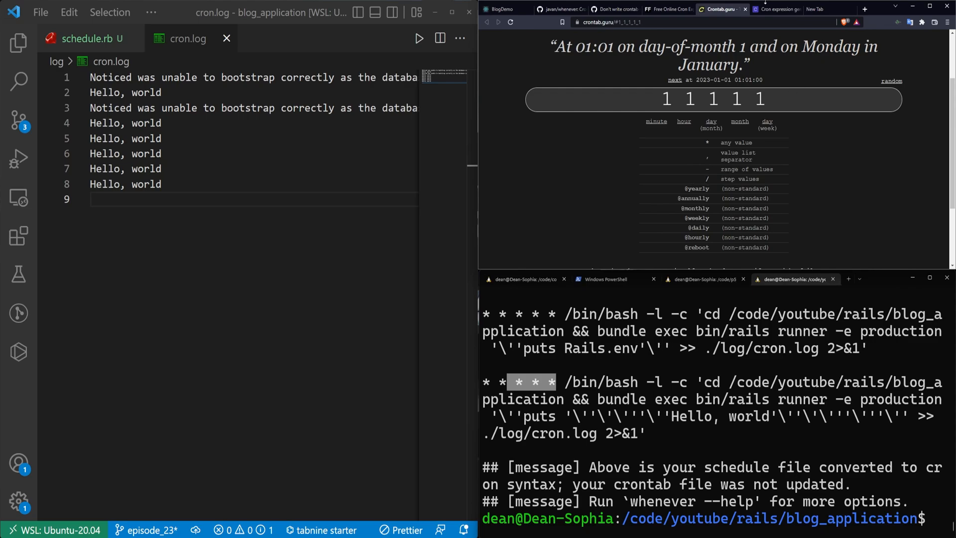
{"action": "left_click", "coordinate": [776, 9]}
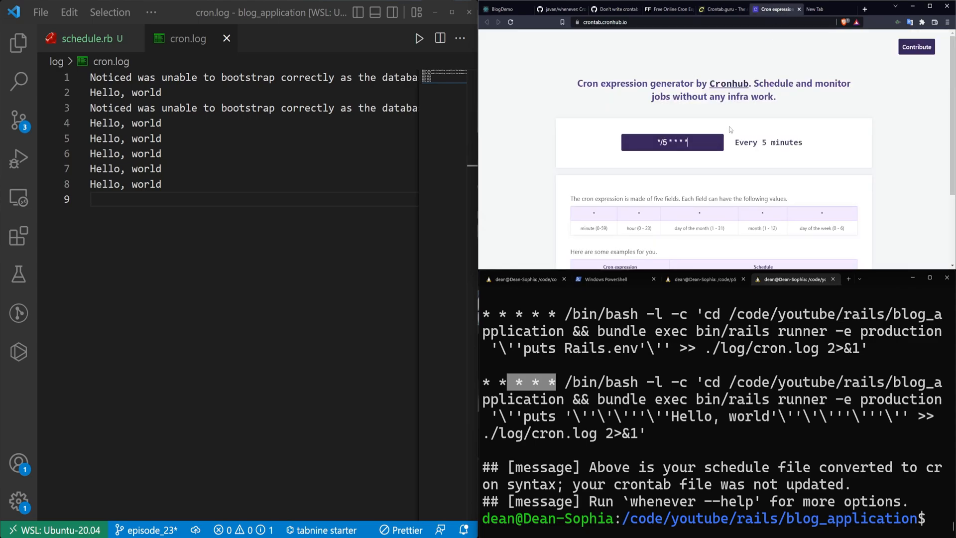
Scroll through Cronhub's example cron expressions, then return to crontab.guru.
{"action": "left_click", "coordinate": [603, 22]}
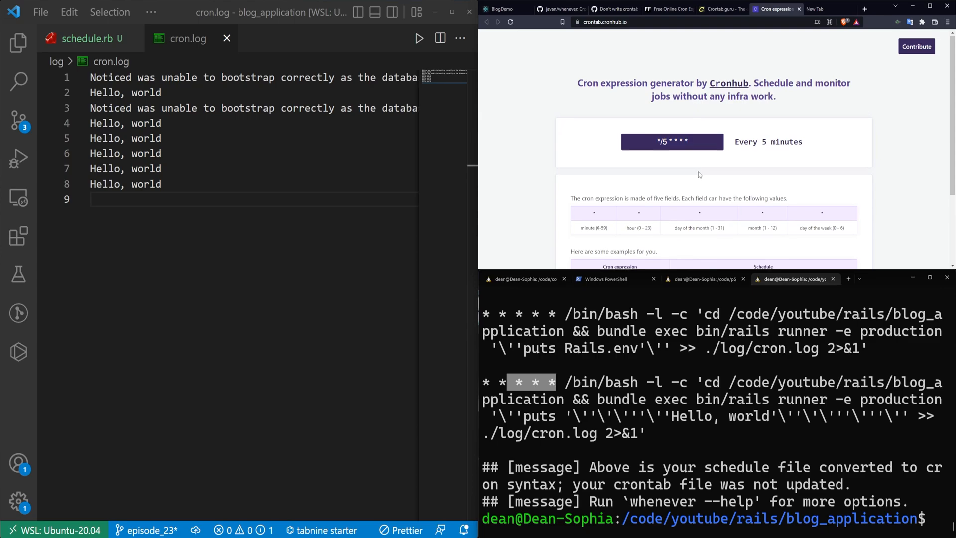
{"action": "scroll", "scroll_direction": "down", "scroll_amount": 3}
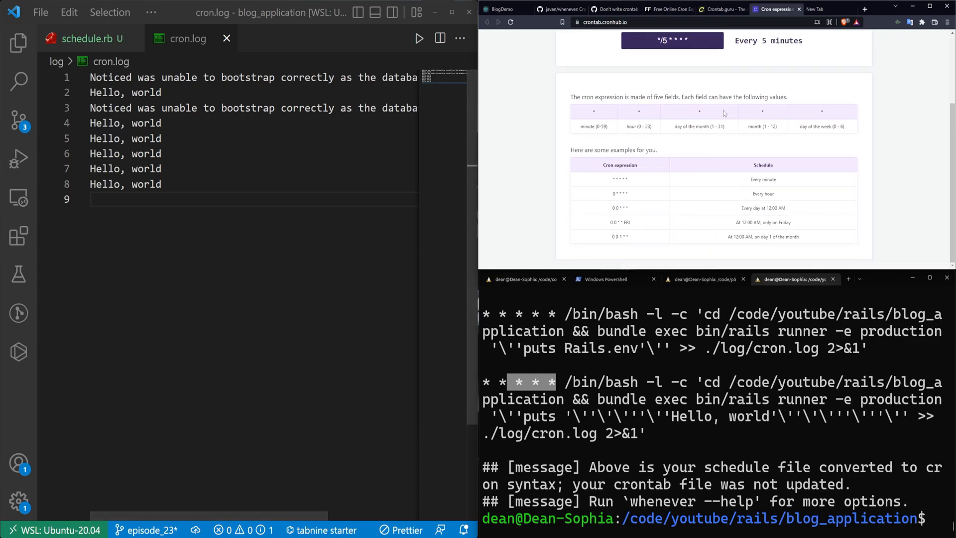
{"action": "left_click", "coordinate": [722, 9]}
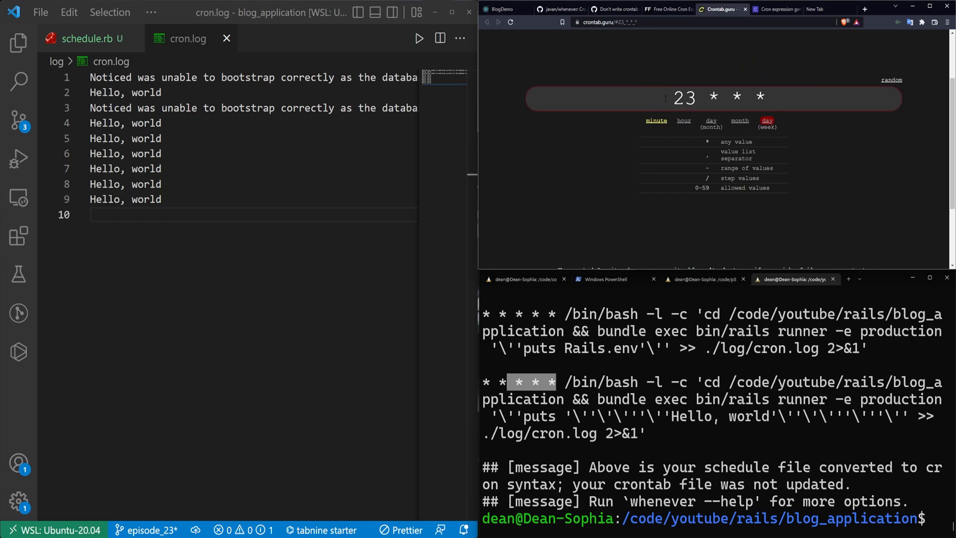
Make the crontab.guru expression 59 23 * * * so it reads "At 23:59.".
{"action": "type", "text": "59"}
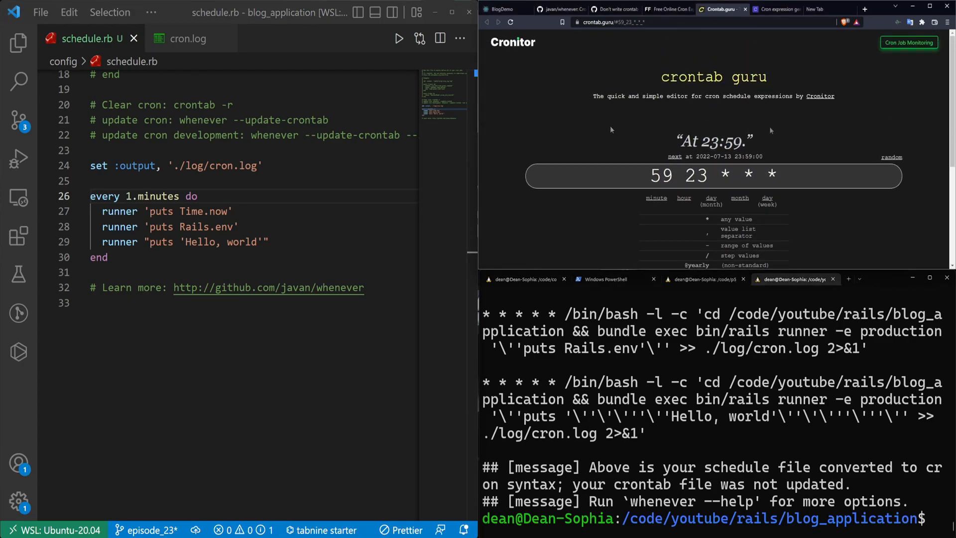
{"action": "left_click_drag", "start_coordinate": [89, 196], "coordinate": [107, 257]}
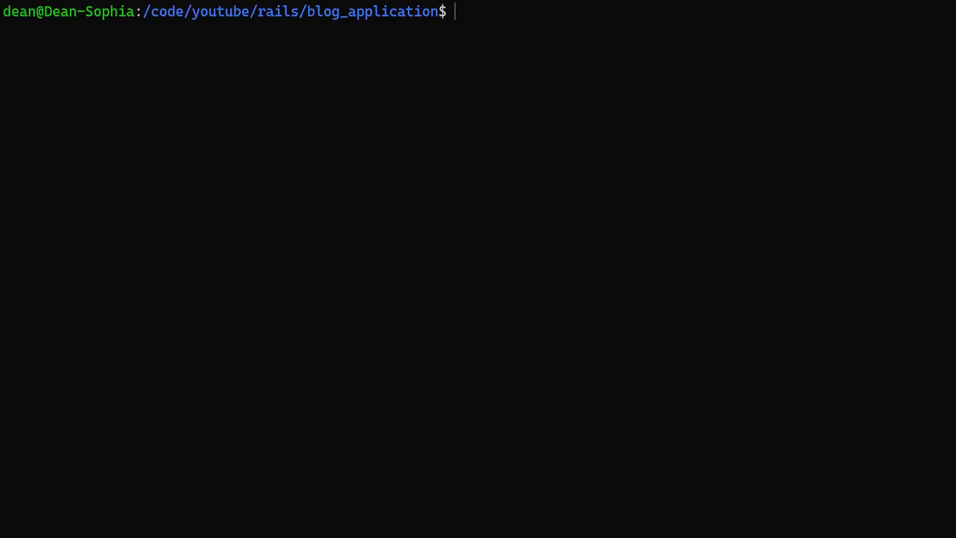
Run whenever, remove the crontab with crontab -r, then install it with --set environment='development'.
{"action": "type", "text": "whenever"}
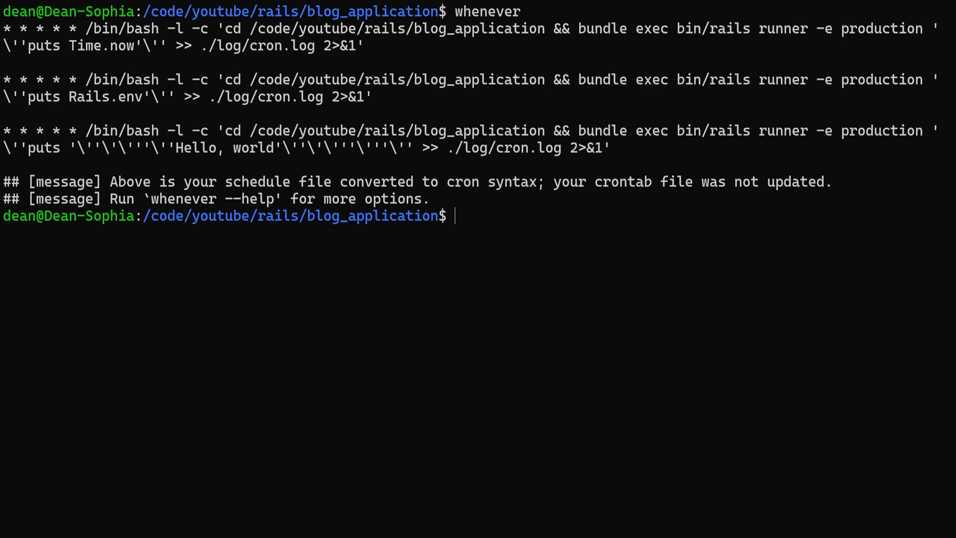
{"action": "type", "text": "crontab -r"}
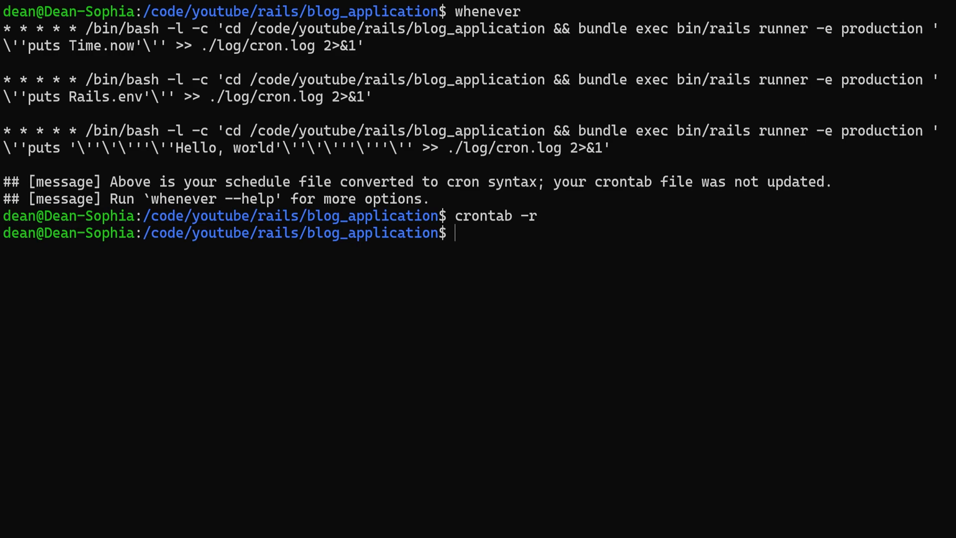
{"action": "type", "text": "whenever --update-crontab --set environment='development'"}
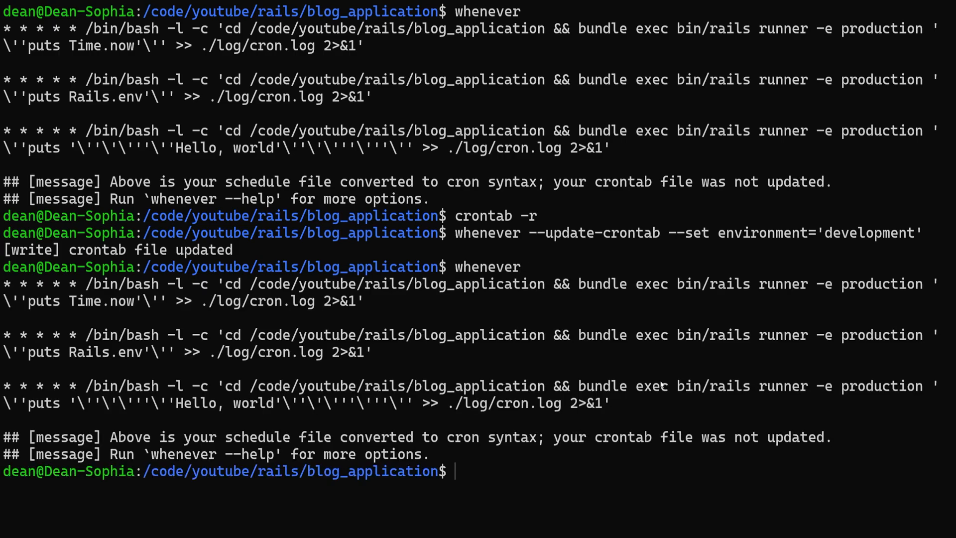
{"action": "mouse_move", "coordinate": [508, 308]}
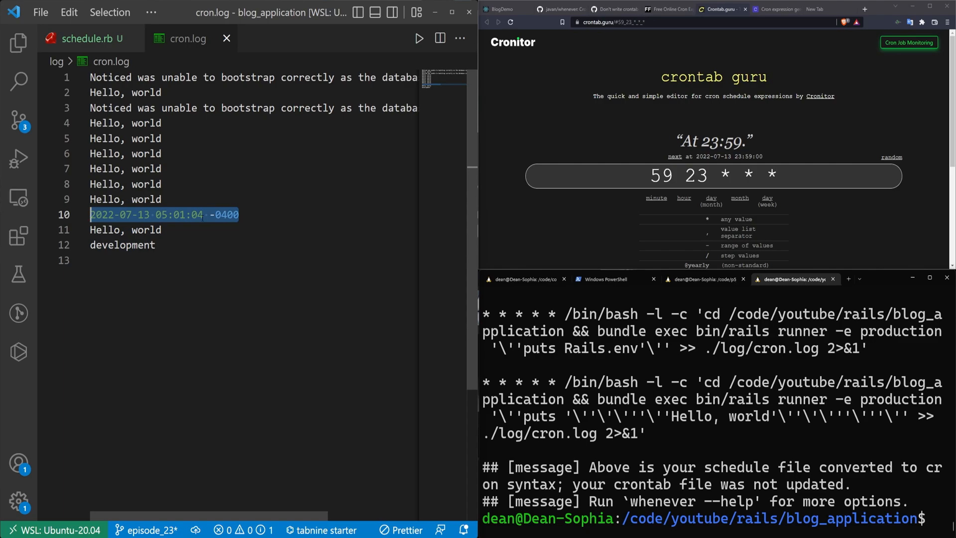
Add runner 'Category.methodname' inside the every 1.minutes block of schedule.rb.
{"action": "left_click", "coordinate": [161, 183]}
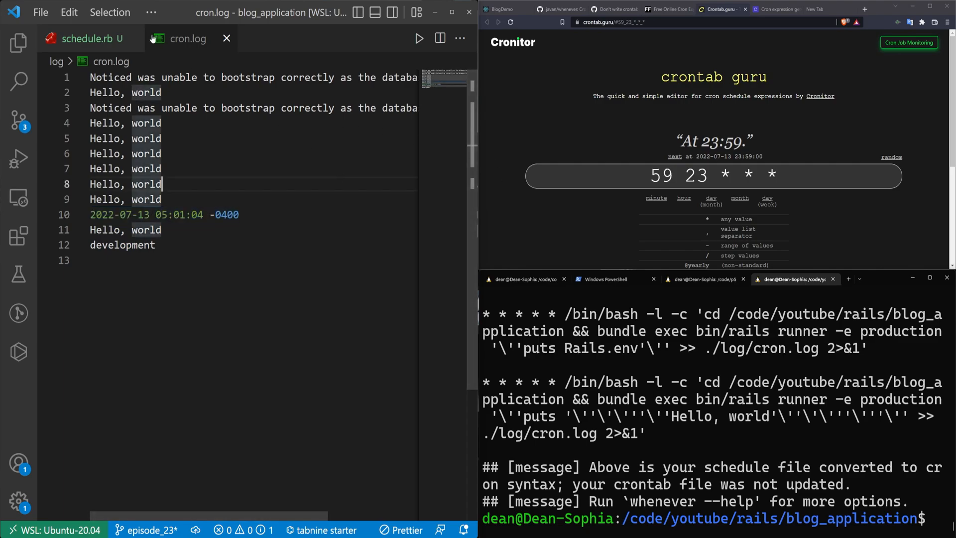
{"action": "left_click", "coordinate": [89, 39]}
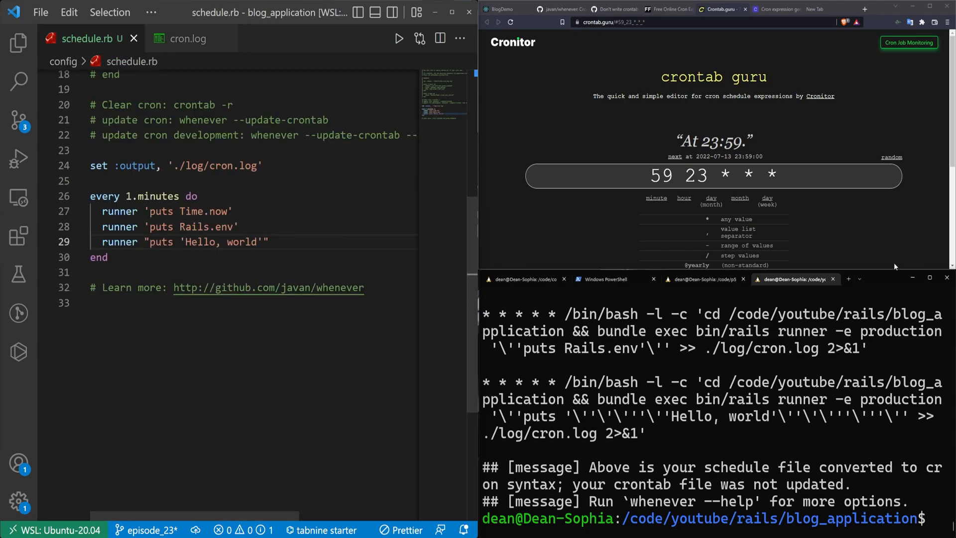
{"action": "left_click_drag", "start_coordinate": [90, 226], "coordinate": [268, 241]}
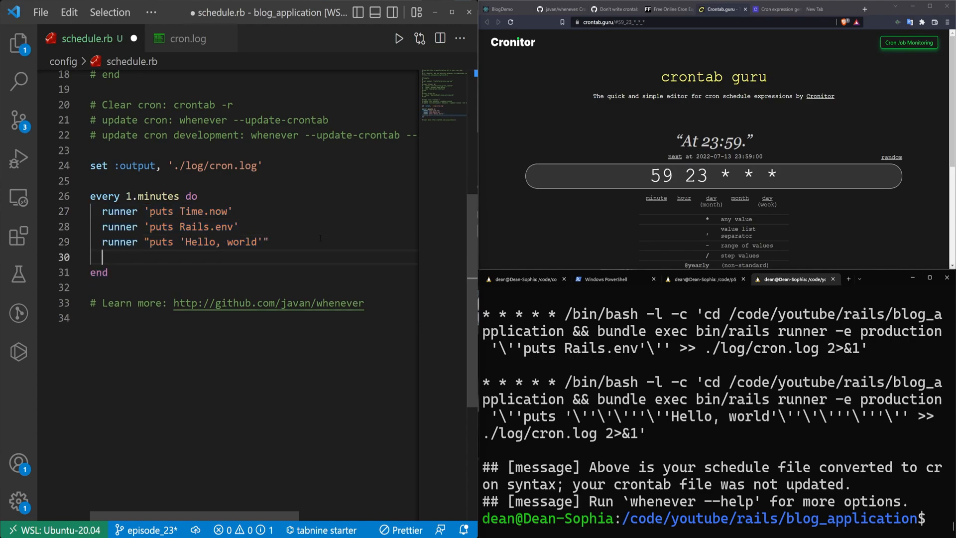
{"action": "type", "text": "runner"}
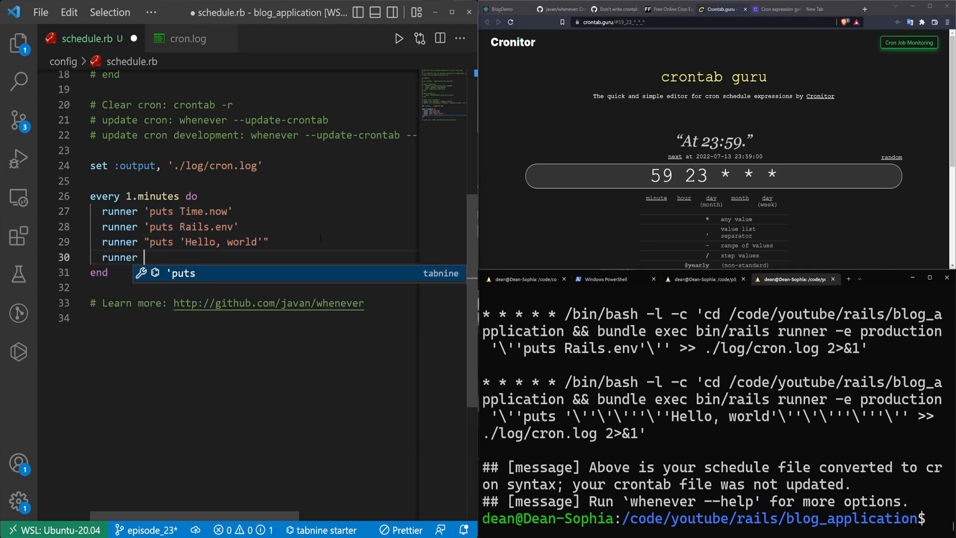
{"action": "type", "text": "'C"}
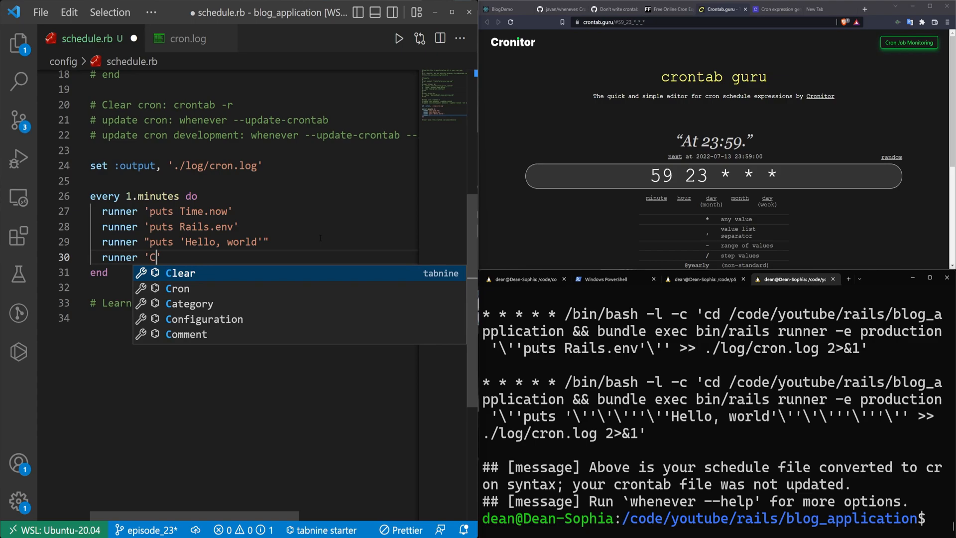
{"action": "type", "text": "ategory."}
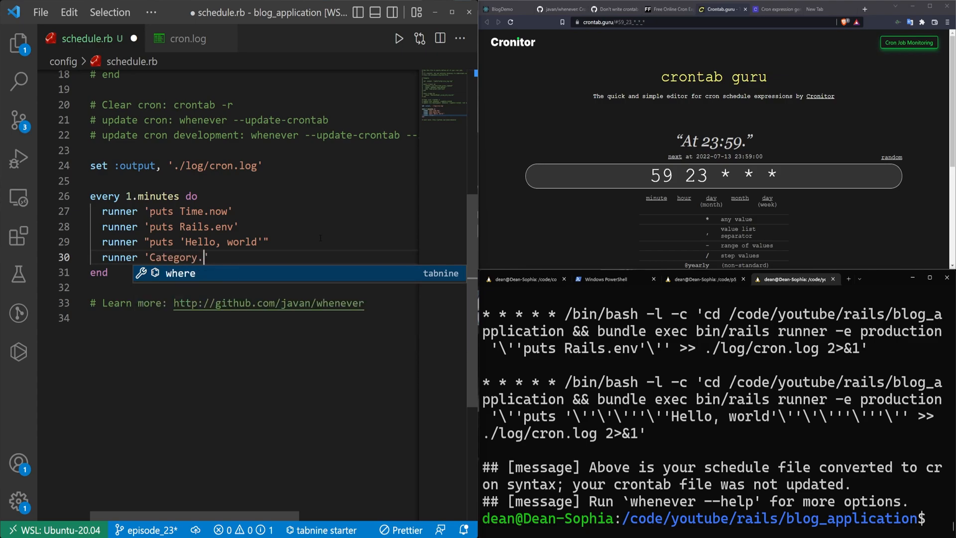
{"action": "type", "text": "methodname"}
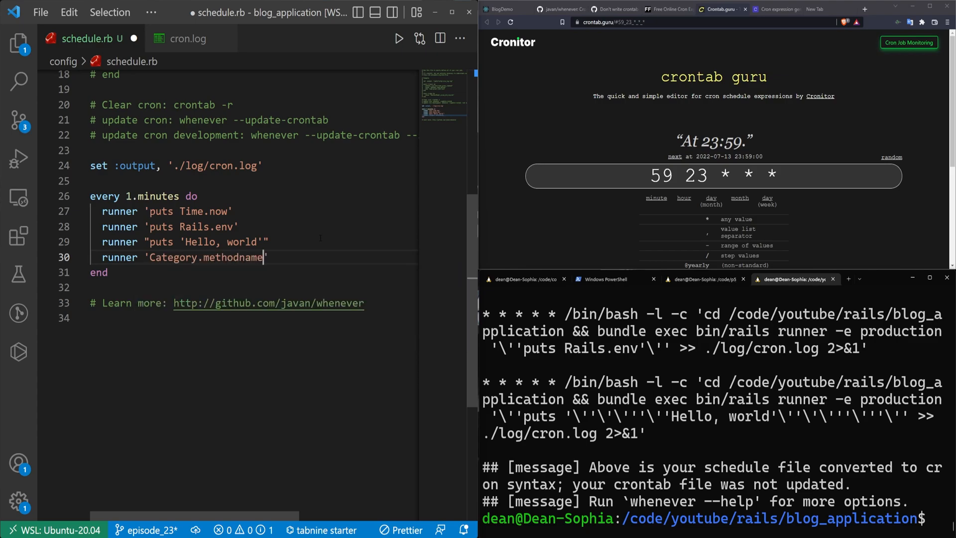
{"action": "left_click", "coordinate": [18, 43]}
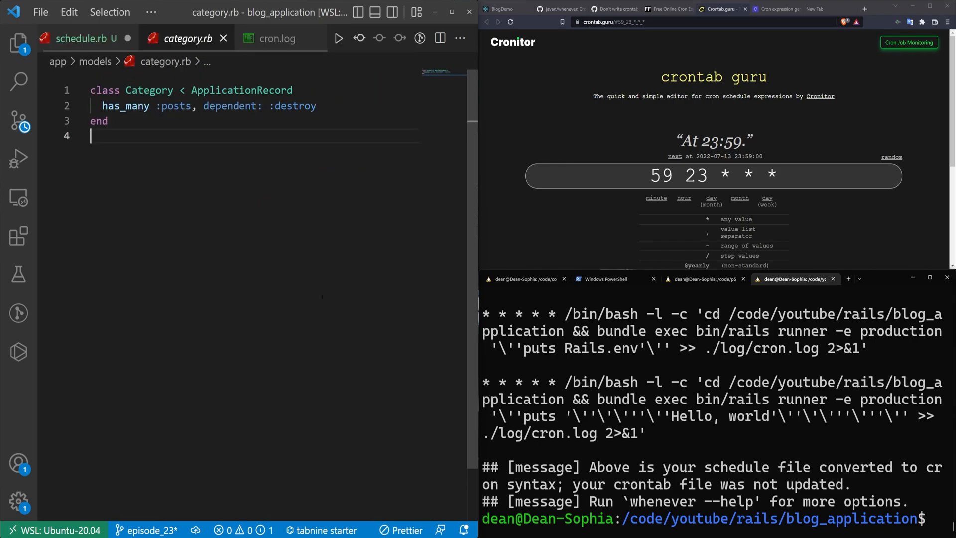
Define def self.scheduled_category in Category calling Category.create.
{"action": "key", "text": "Enter"}
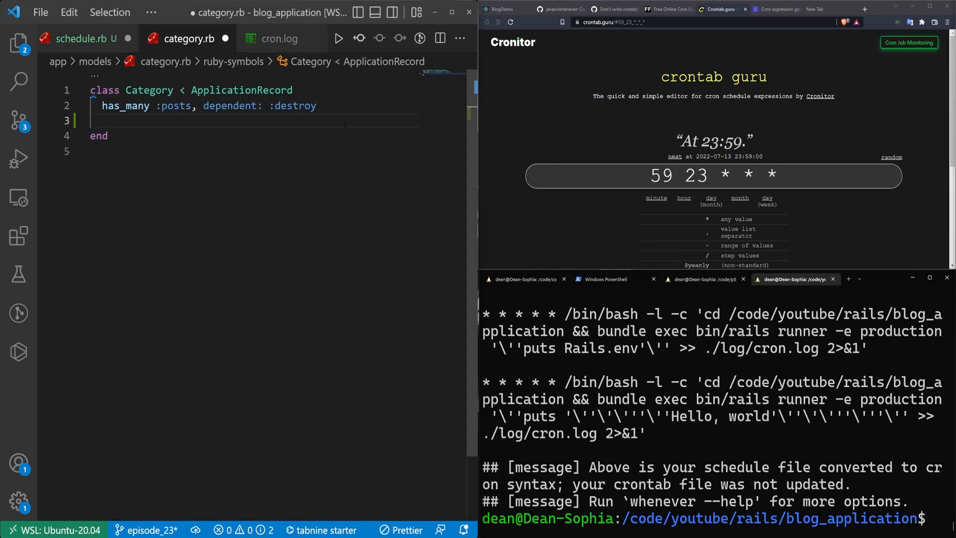
{"action": "type", "text": "def"}
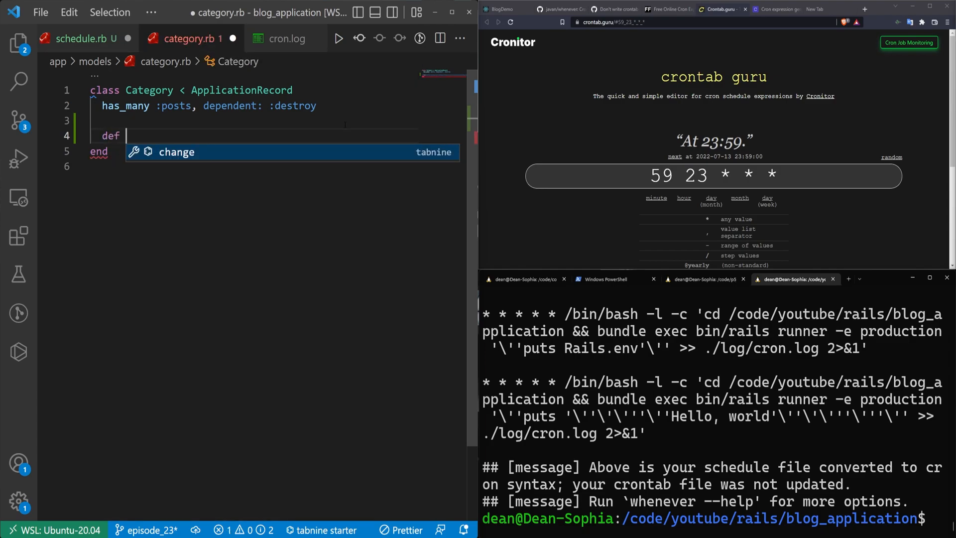
{"action": "type", "text": "self."}
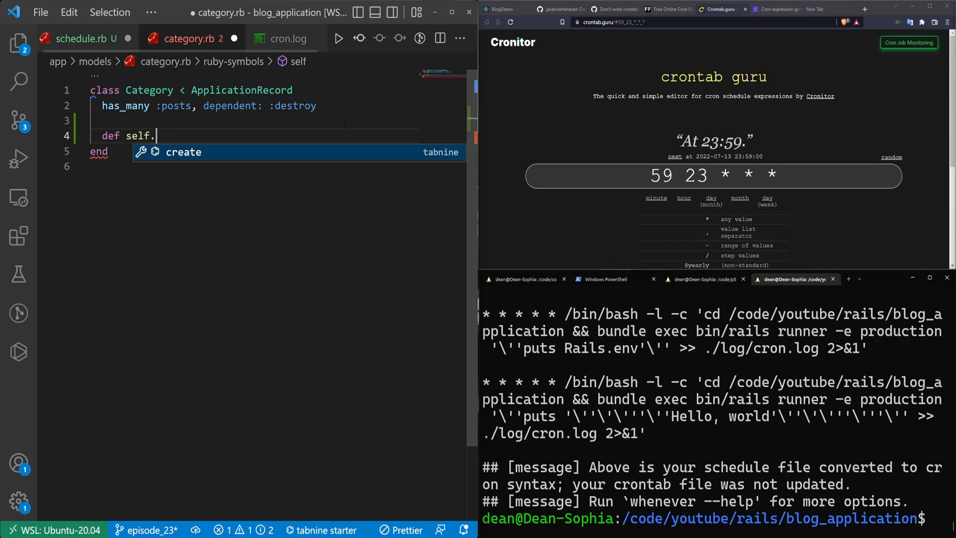
{"action": "type", "text": "scheduled_"}
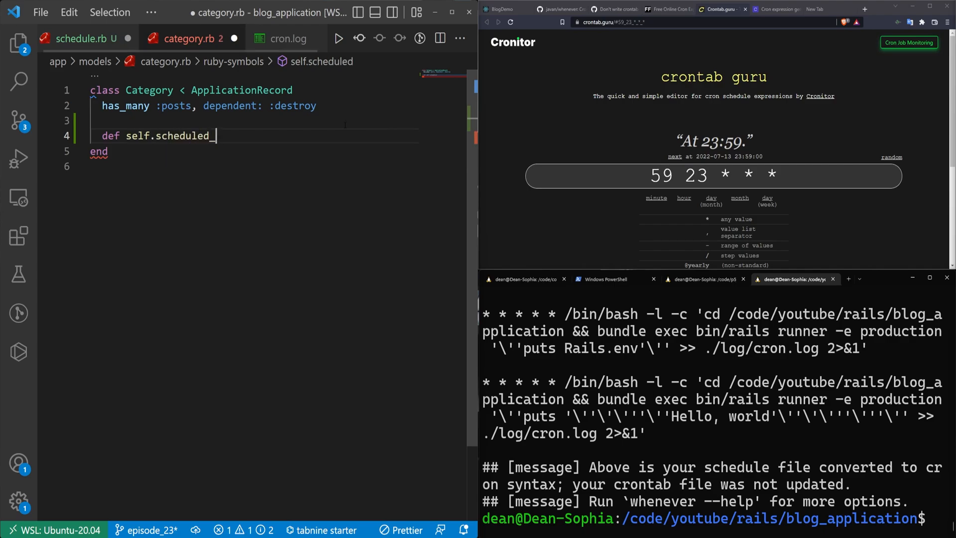
{"action": "type", "text": "category"}
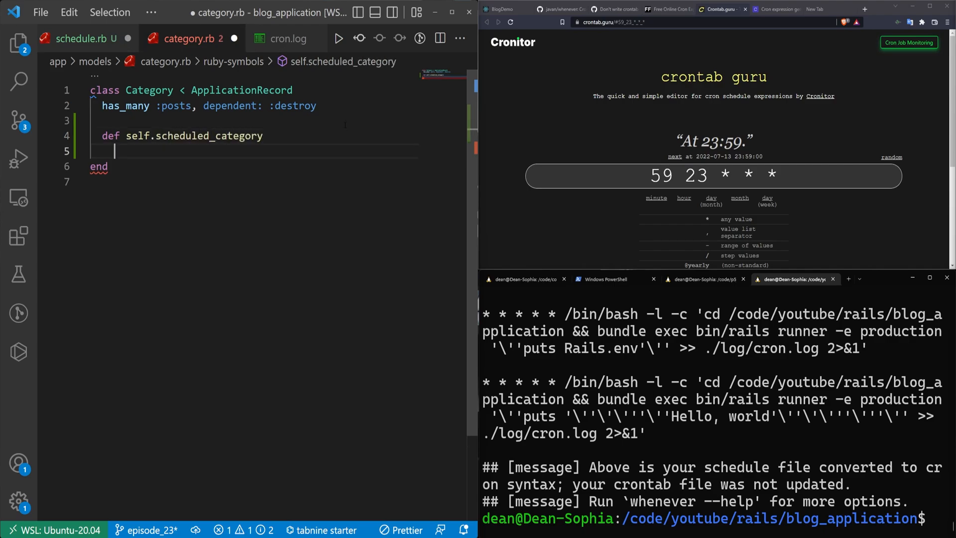
{"action": "type", "text": "Category.create("}
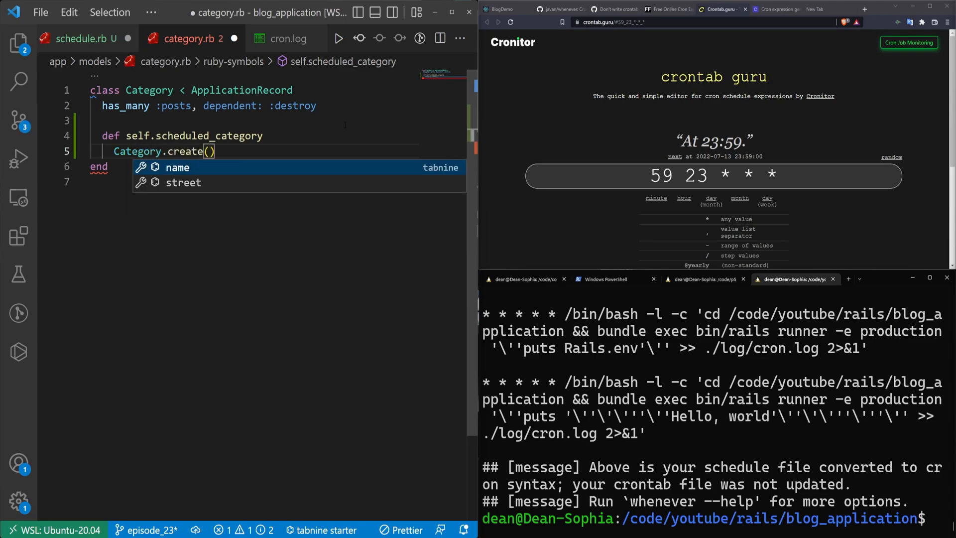
Pass name: "Scheduled at #{Time.now}" and display_in_nav: true to Category.create.
{"action": "type", "text": "name: \"\""}
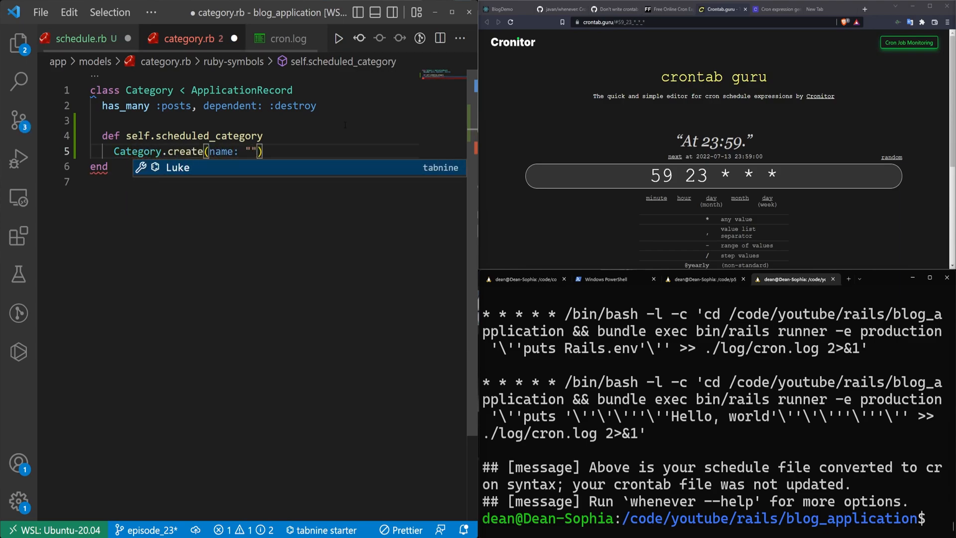
{"action": "type", "text": "Scheduled at"}
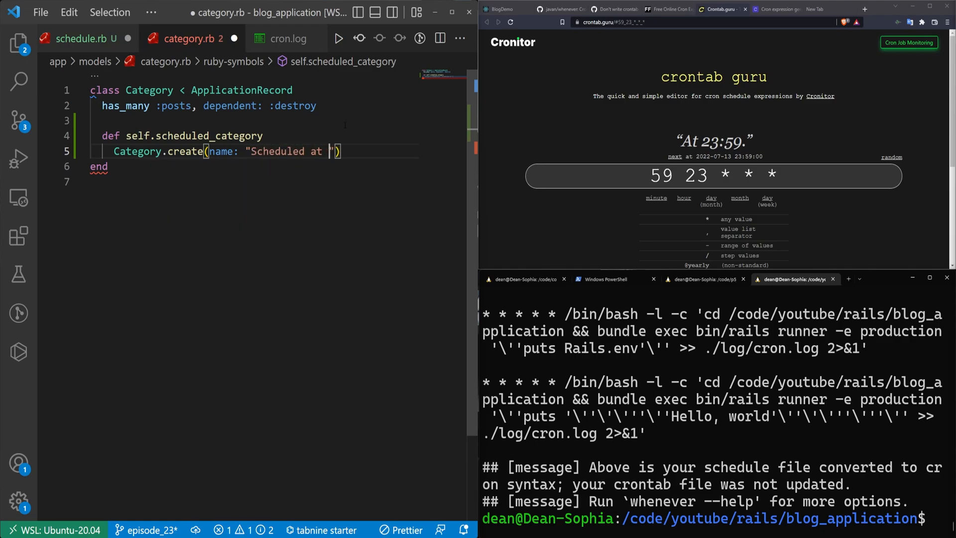
{"action": "type", "text": "#{Time.now}"}
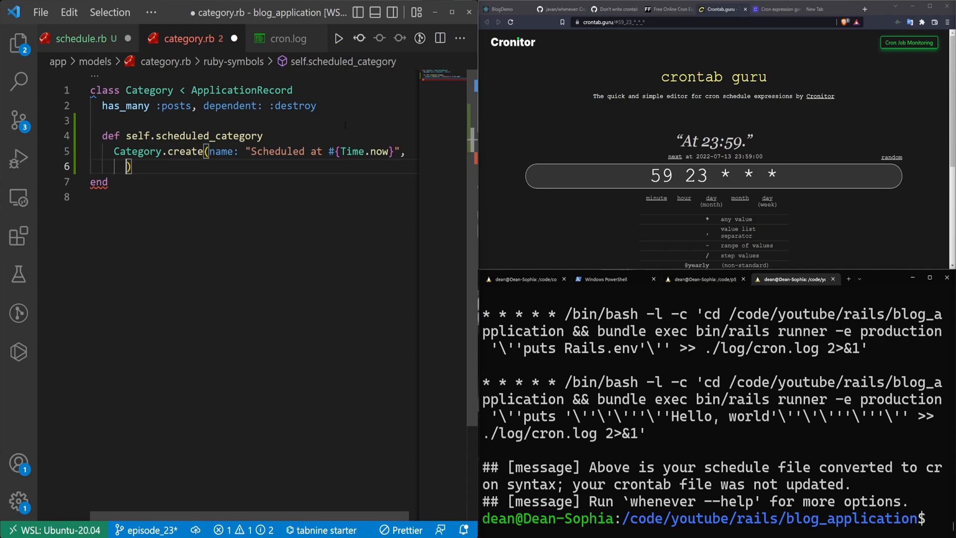
{"action": "type", "text": "d"}
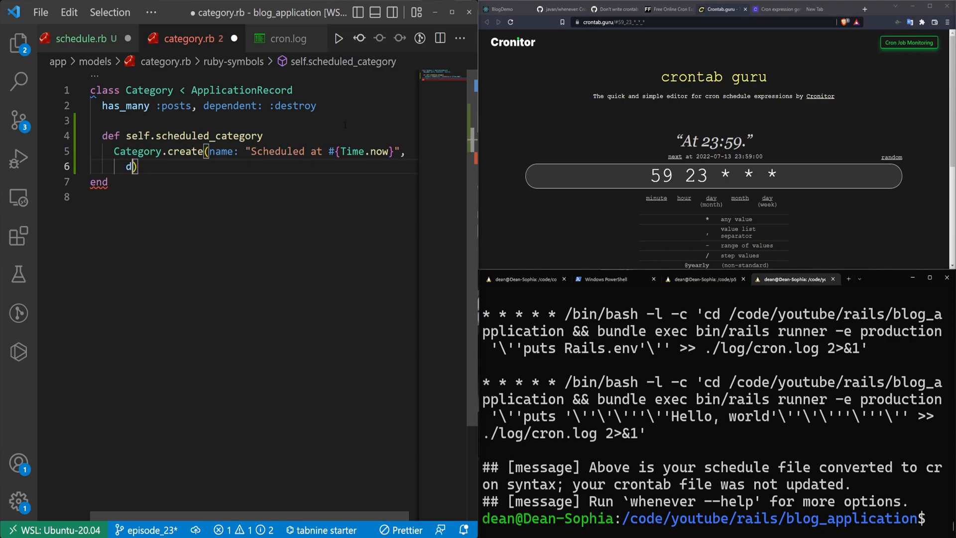
{"action": "type", "text": "isplay_in_nav: tru"}
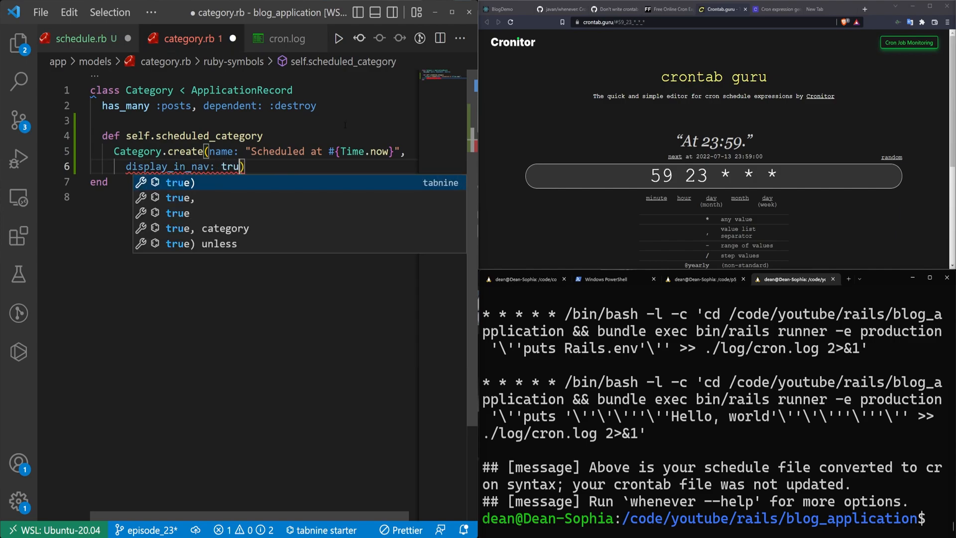
{"action": "type", "text": "e"}
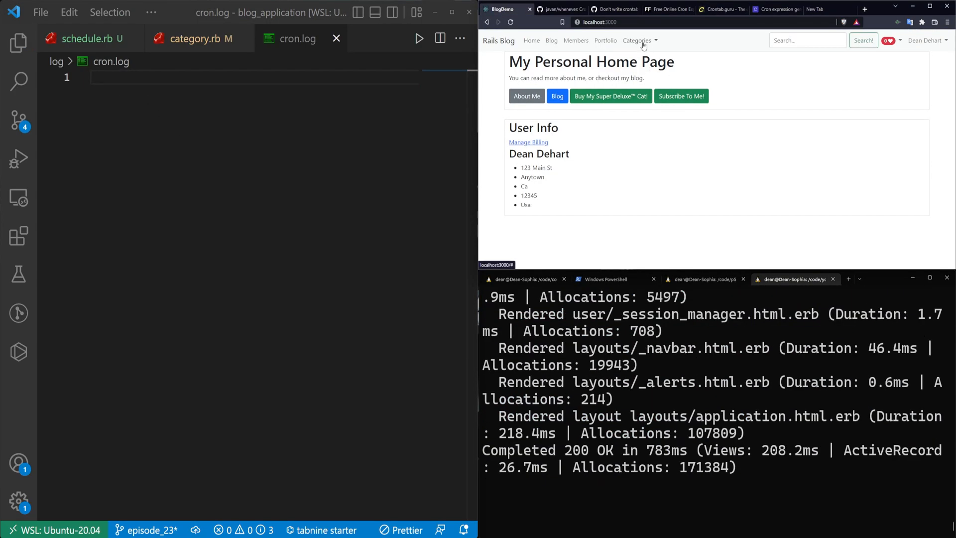
View cron.log's undefined method 'methodname' error, then return to the Category model.
{"action": "left_click", "coordinate": [639, 39]}
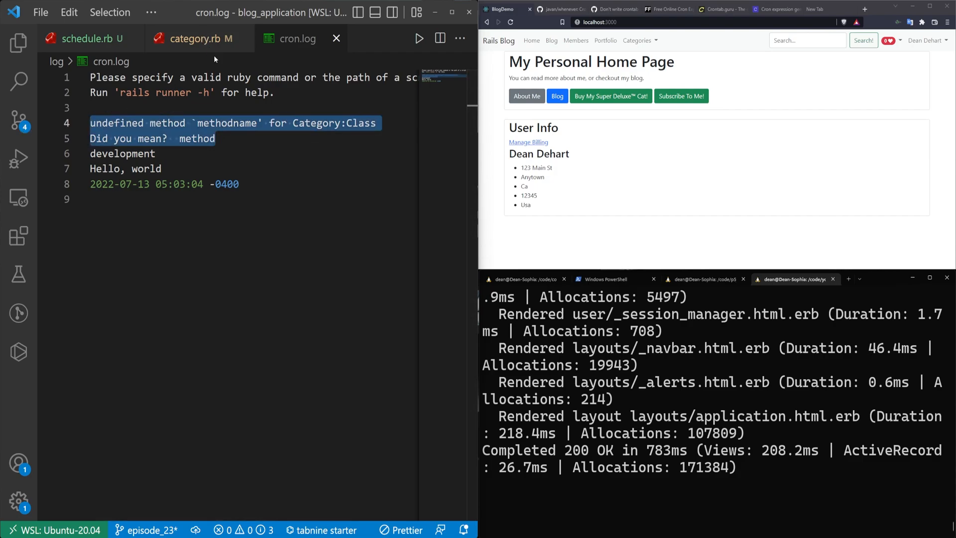
{"action": "left_click", "coordinate": [86, 39]}
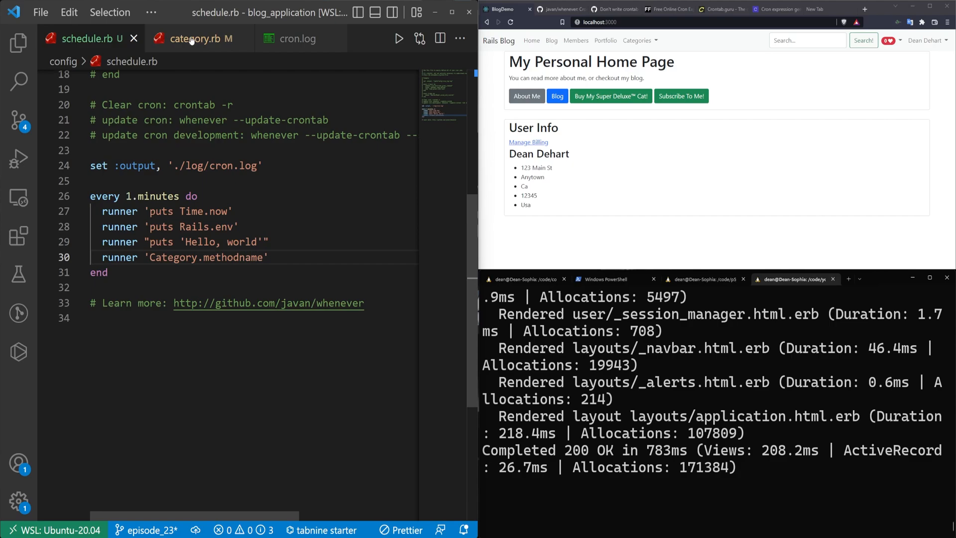
Replace methodname so the runner calls Category.scheduled_category, then view cron.log's new output.
{"action": "left_click", "coordinate": [192, 39]}
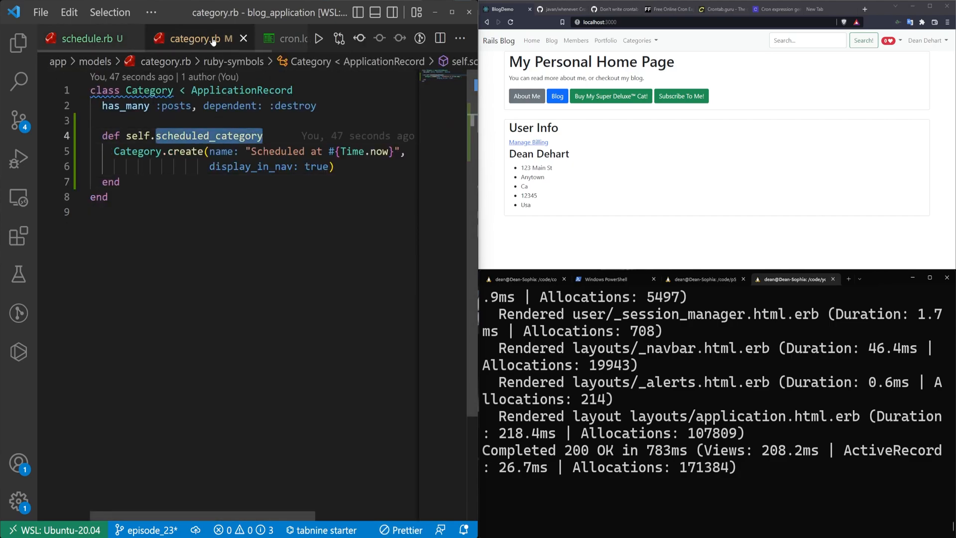
{"action": "left_click", "coordinate": [90, 39]}
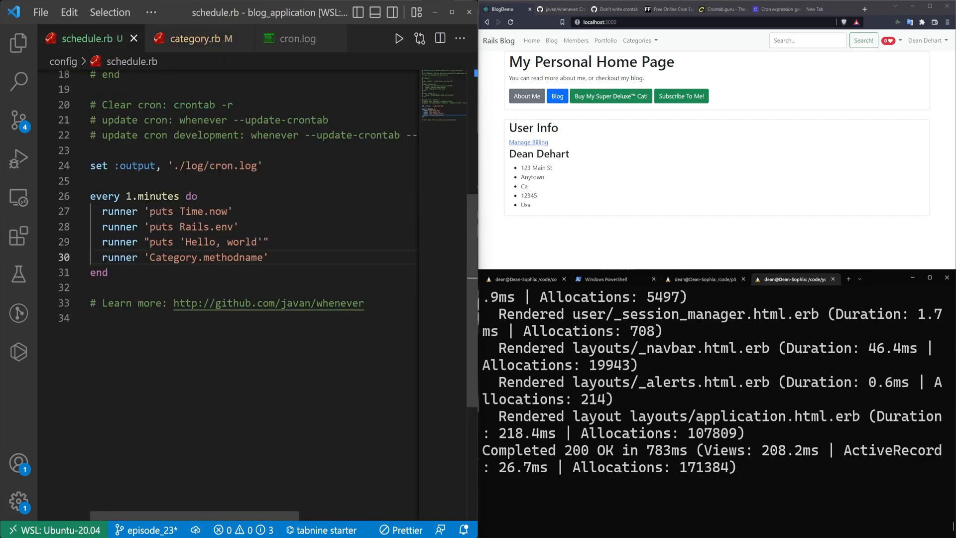
{"action": "type", "text": "scheduled_category"}
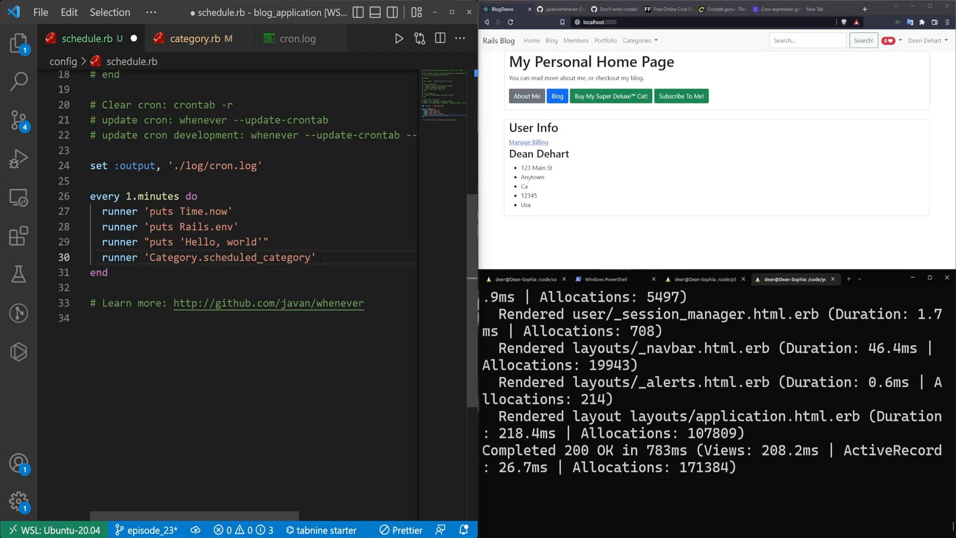
{"action": "mouse_move", "coordinate": [297, 39]}
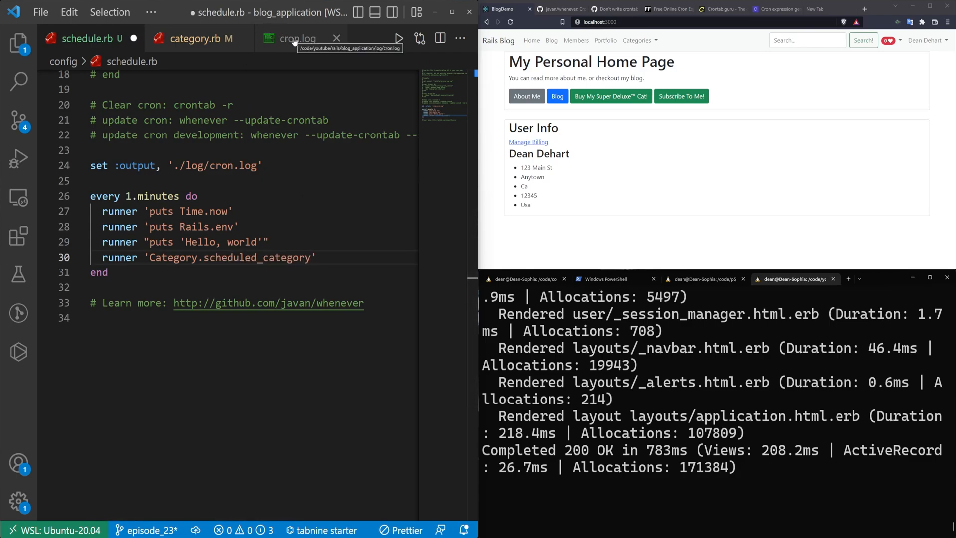
{"action": "left_click", "coordinate": [297, 39]}
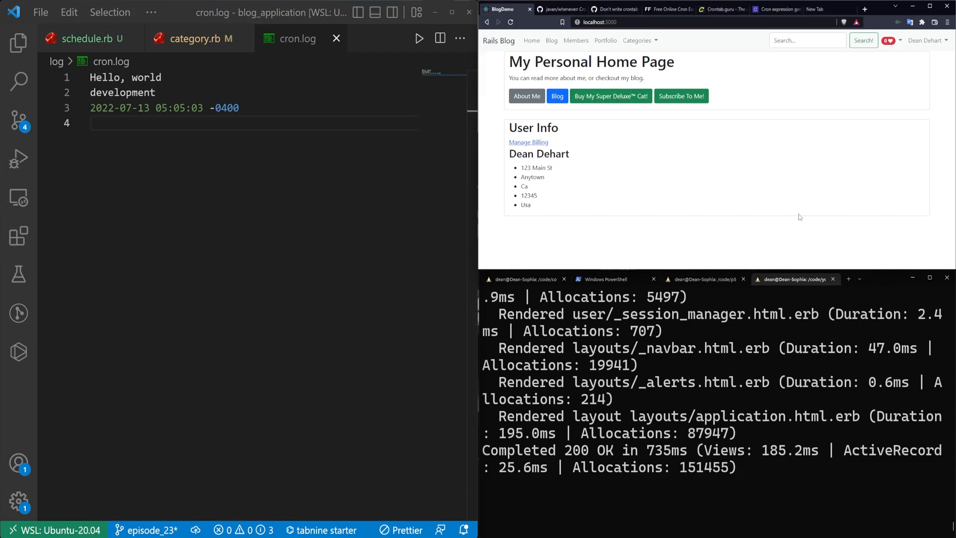
{"action": "mouse_move", "coordinate": [644, 186]}
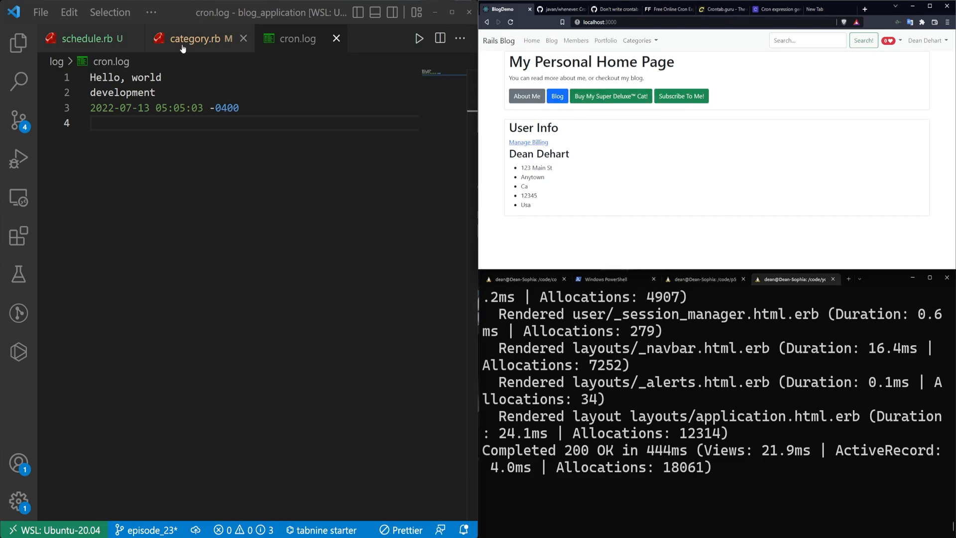
Stop the puma server with Ctrl+C and run crontab -r to clear the installed jobs.
{"action": "left_click", "coordinate": [88, 38]}
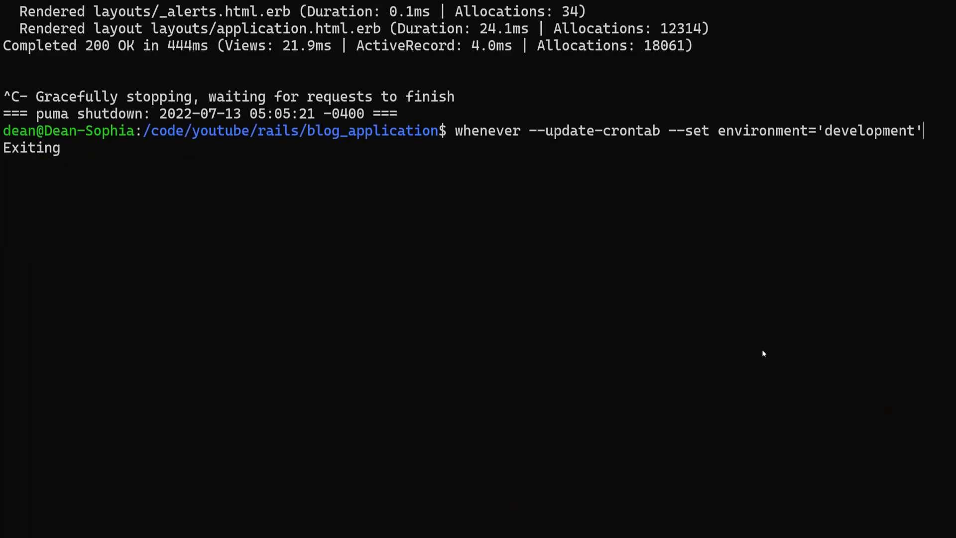
{"action": "type", "text": "crontab -r"}
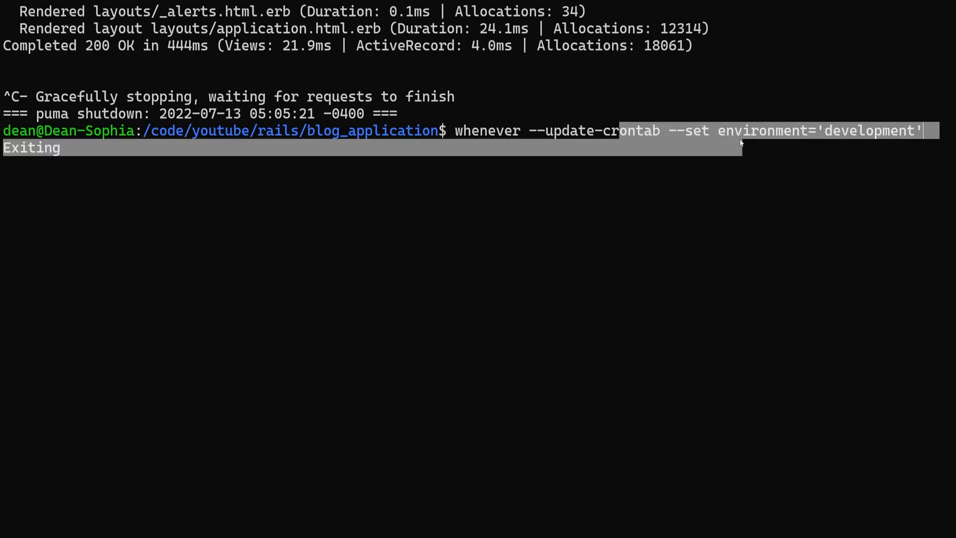
{"action": "key", "text": "ctrl+c"}
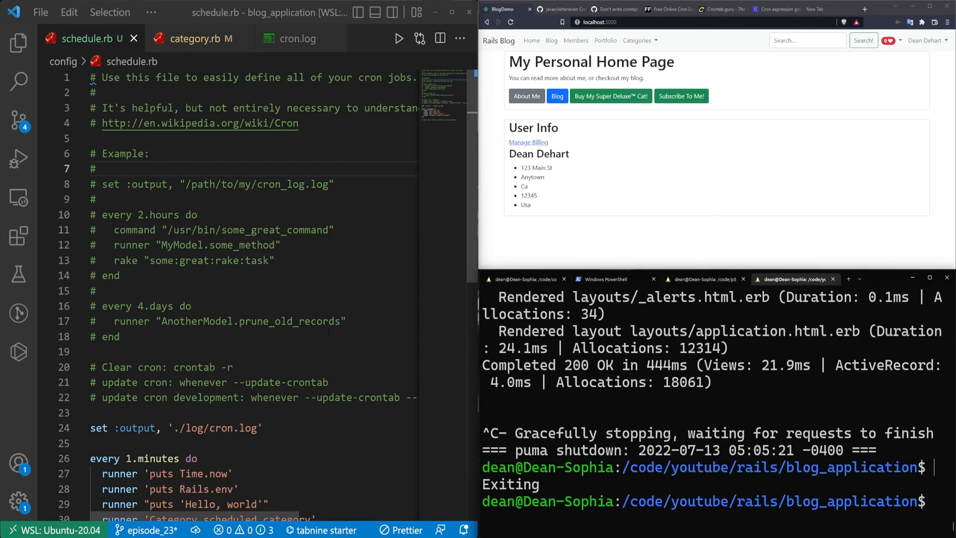
Try every 1.hours, revert to every 1.minutes, and bring up the javan/whenever README.
{"action": "scroll", "scroll_direction": "down", "scroll_amount": 3}
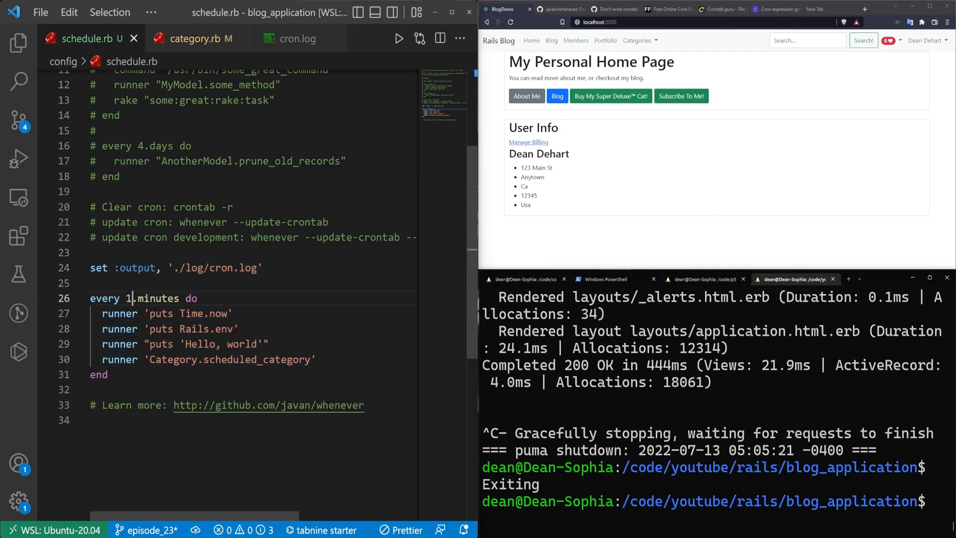
{"action": "type", "text": "hours"}
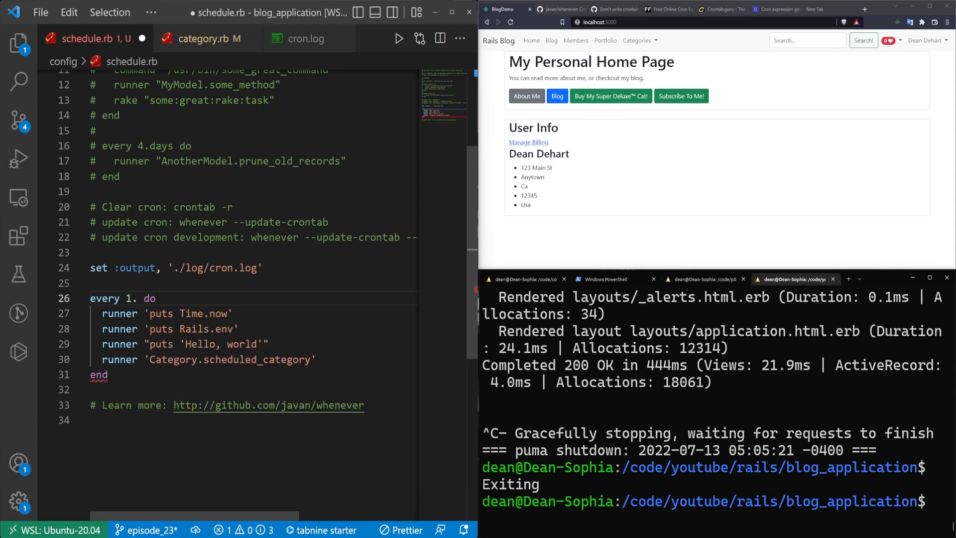
{"action": "type", "text": "minutes"}
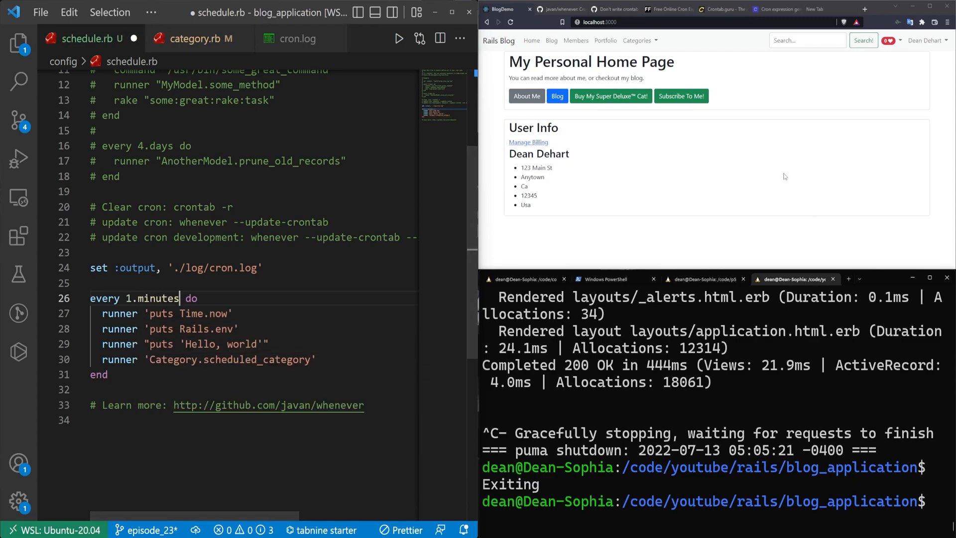
{"action": "left_click", "coordinate": [561, 9]}
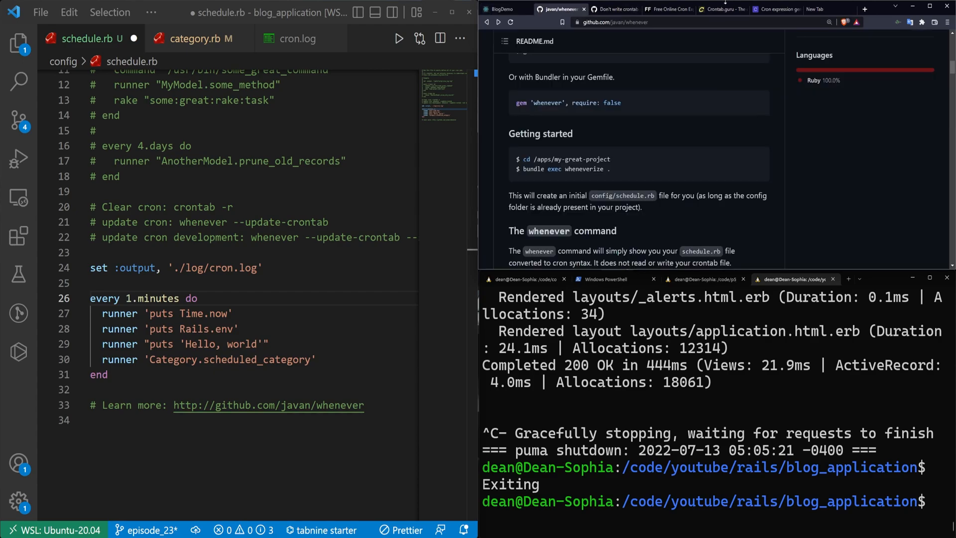
Read down the whenever README's scheduling examples and custom job types.
{"action": "scroll", "scroll_direction": "down", "scroll_amount": 3}
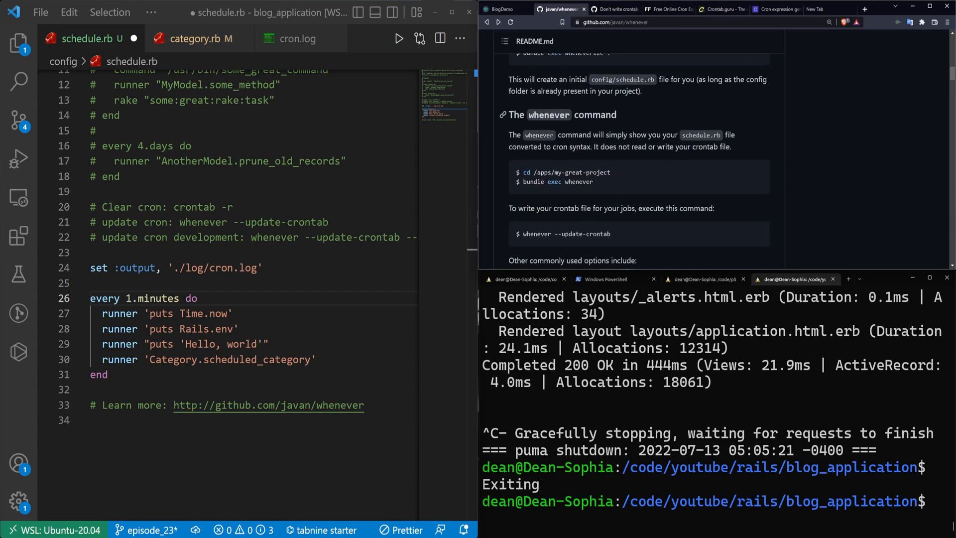
{"action": "scroll", "scroll_direction": "down", "scroll_amount": 3}
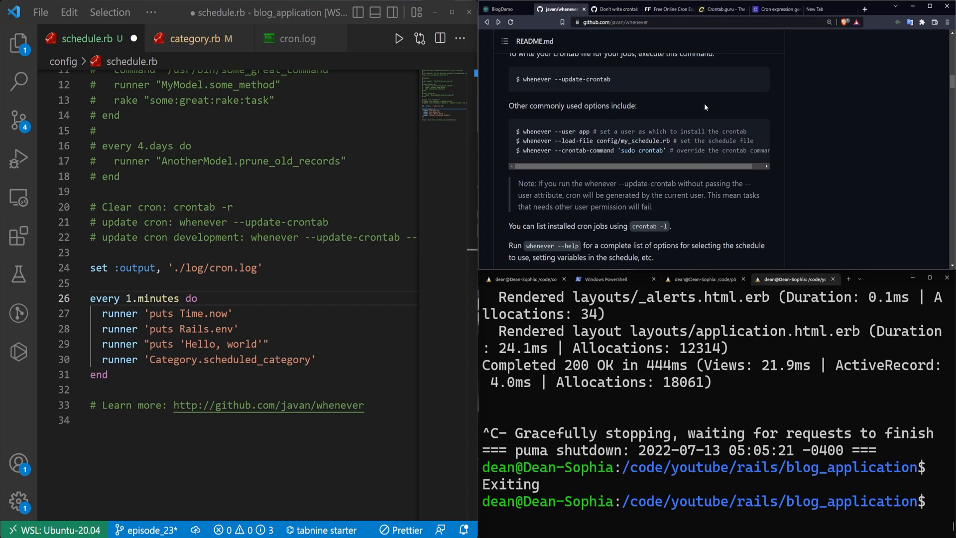
{"action": "scroll", "scroll_direction": "down", "scroll_amount": 3}
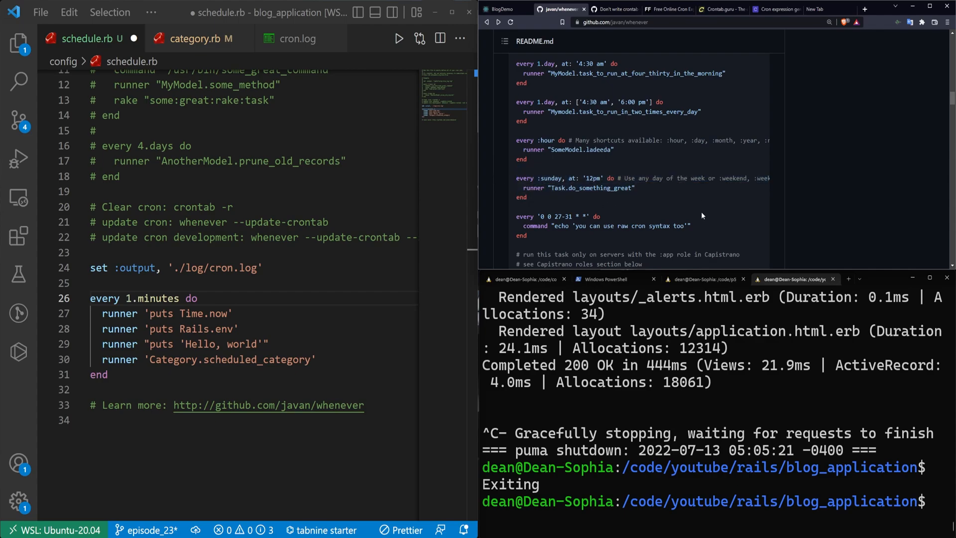
{"action": "scroll", "scroll_direction": "down", "scroll_amount": 3}
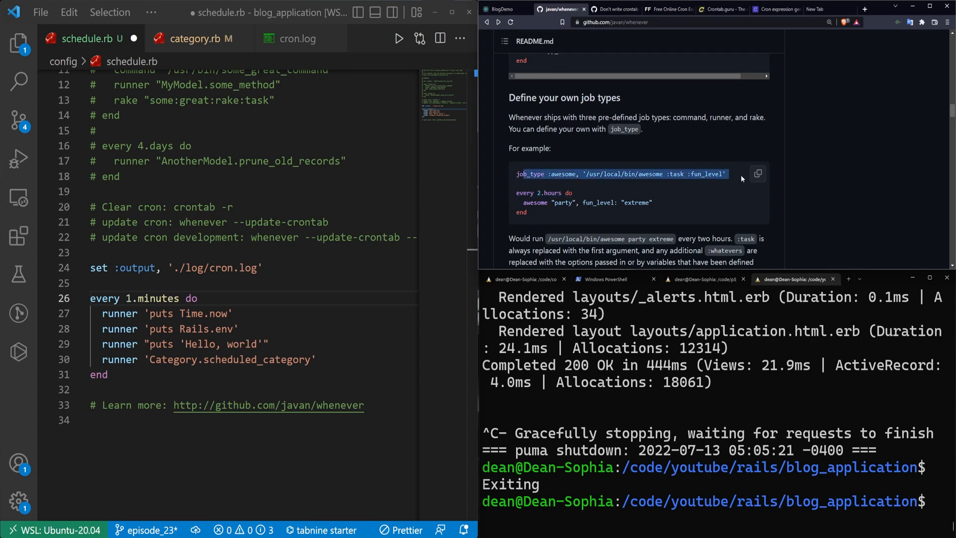
{"action": "scroll", "scroll_direction": "down", "scroll_amount": 3}
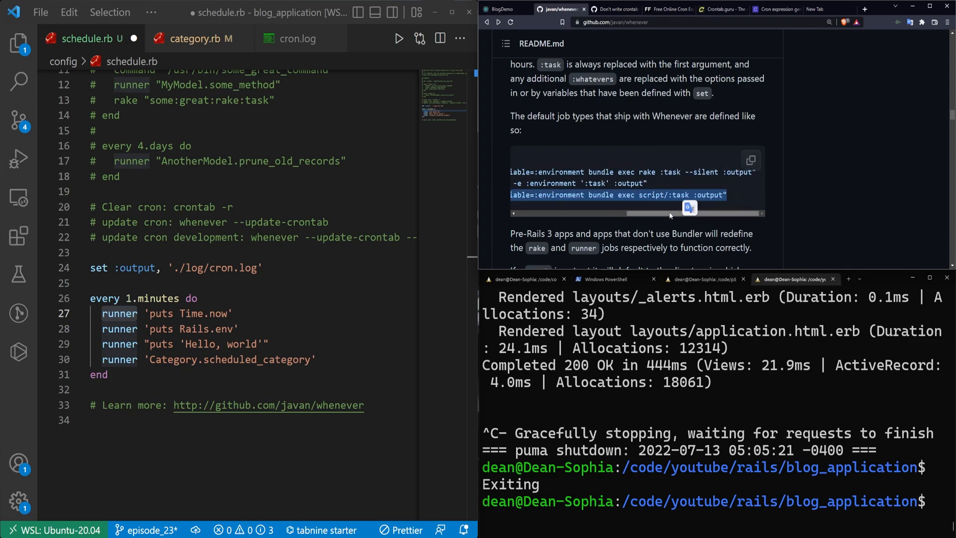
{"action": "scroll", "scroll_direction": "down", "scroll_amount": 3}
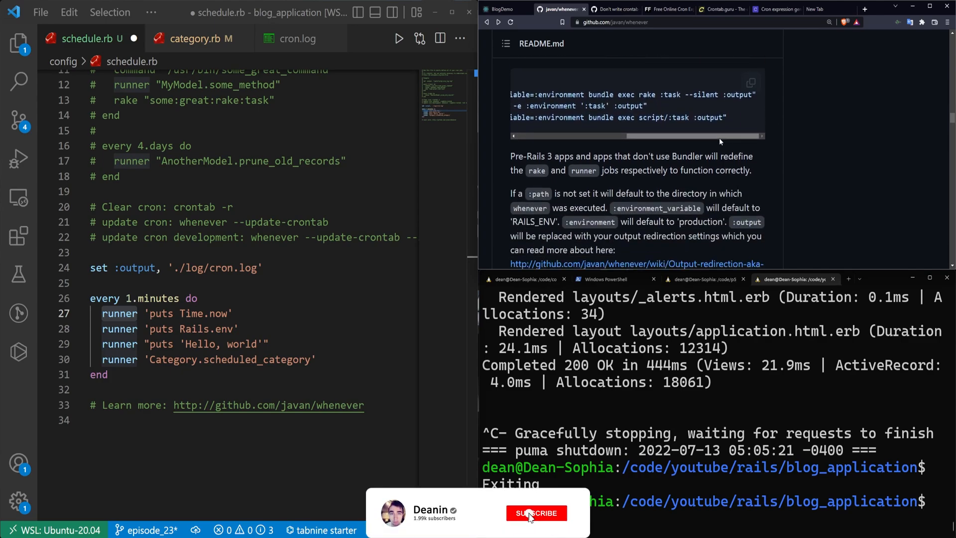
Return to the repository top, skim again, and switch to the Rails Blog home page on localhost.
{"action": "left_click", "coordinate": [536, 512]}
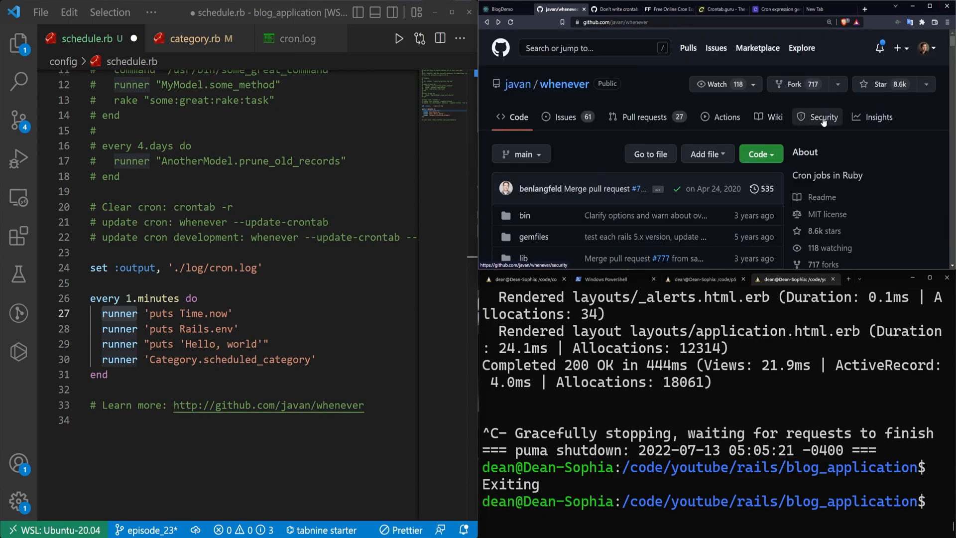
{"action": "scroll", "scroll_direction": "down", "scroll_amount": 3}
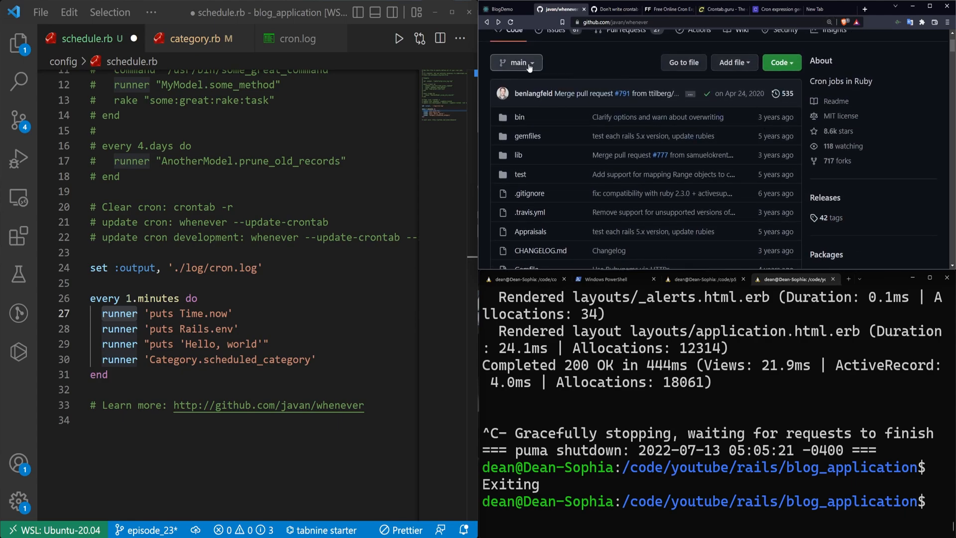
{"action": "mouse_move", "coordinate": [823, 151]}
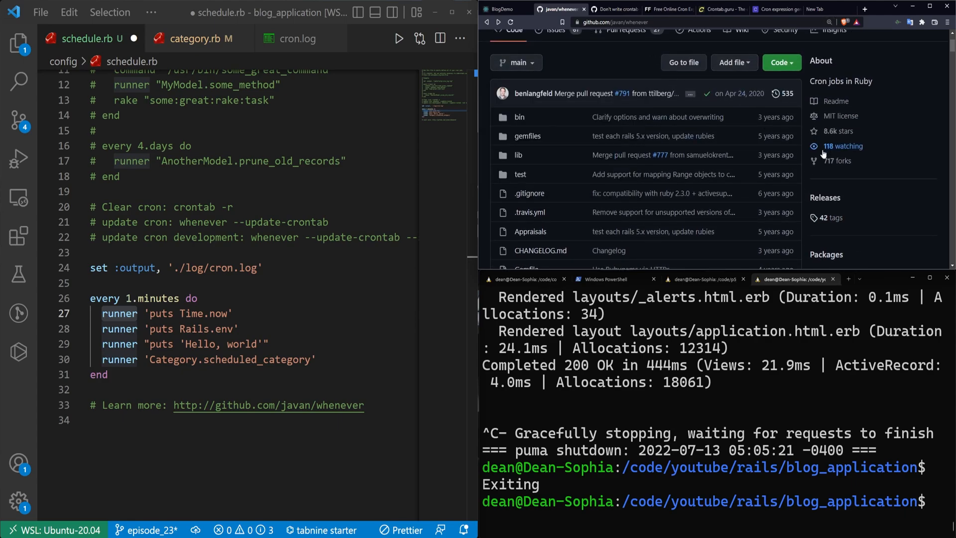
{"action": "scroll", "scroll_direction": "down", "scroll_amount": 3}
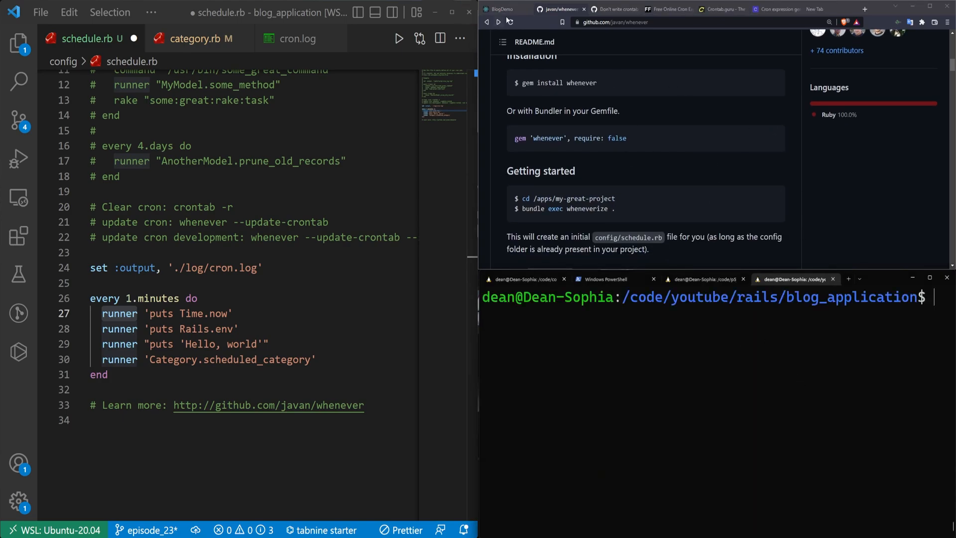
{"action": "left_click", "coordinate": [500, 9]}
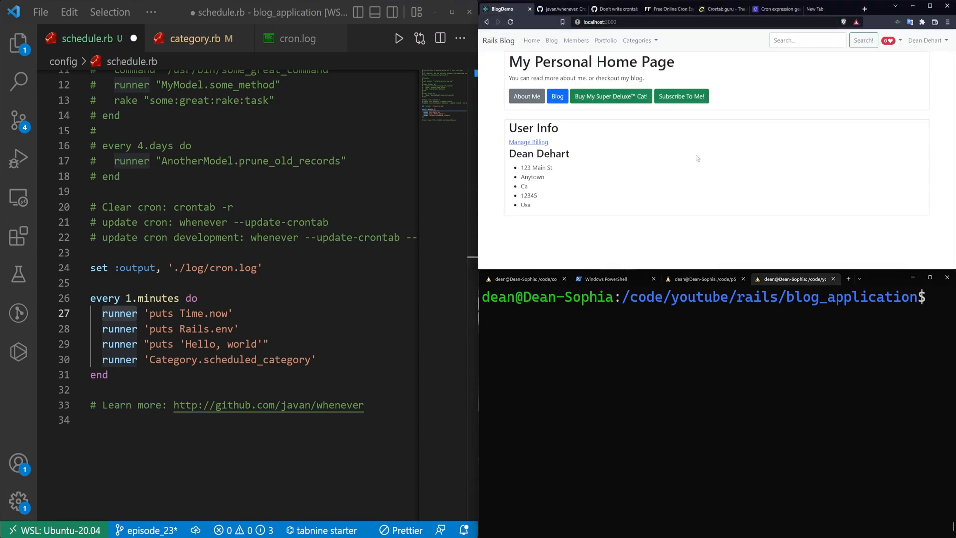
{"action": "mouse_move", "coordinate": [796, 238]}
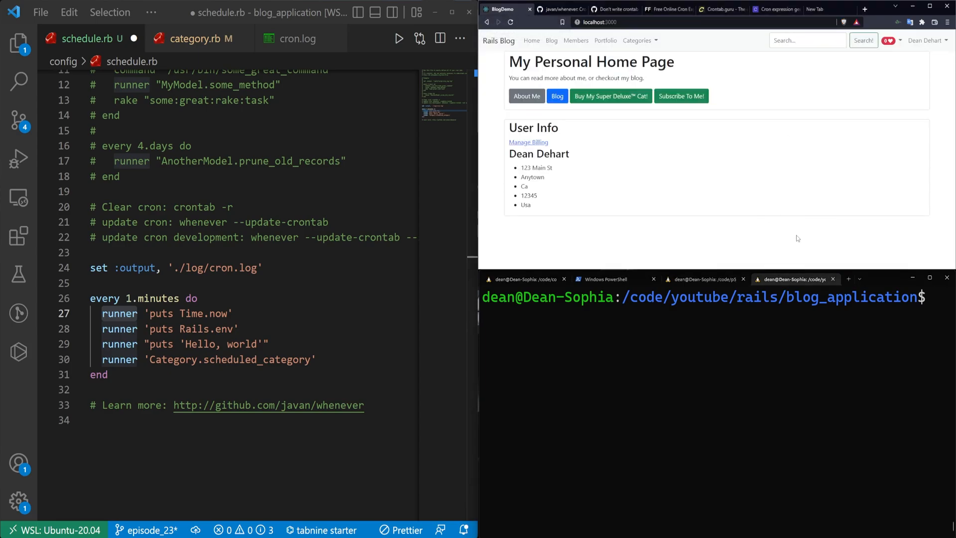